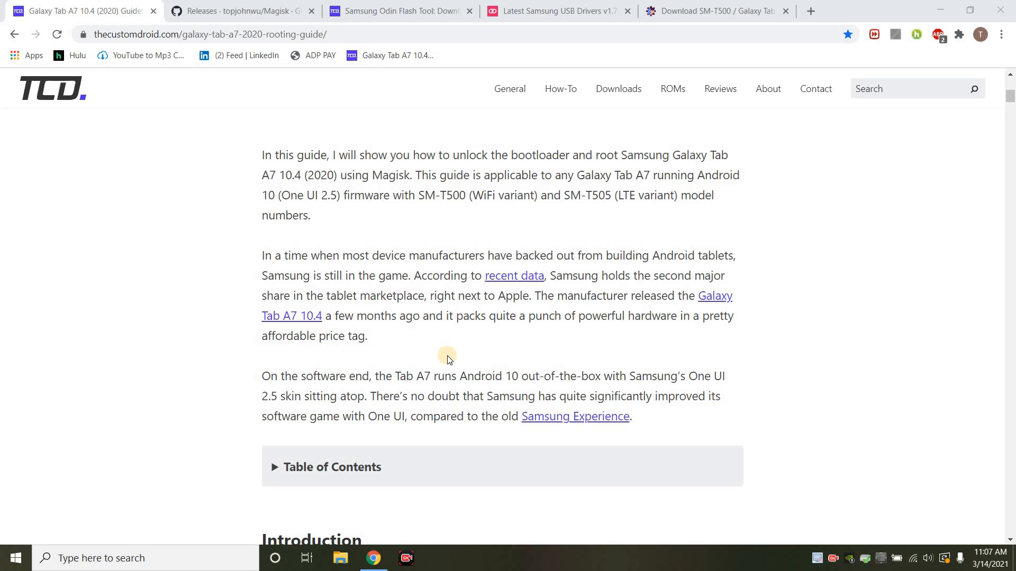
mouse_move(333, 228)
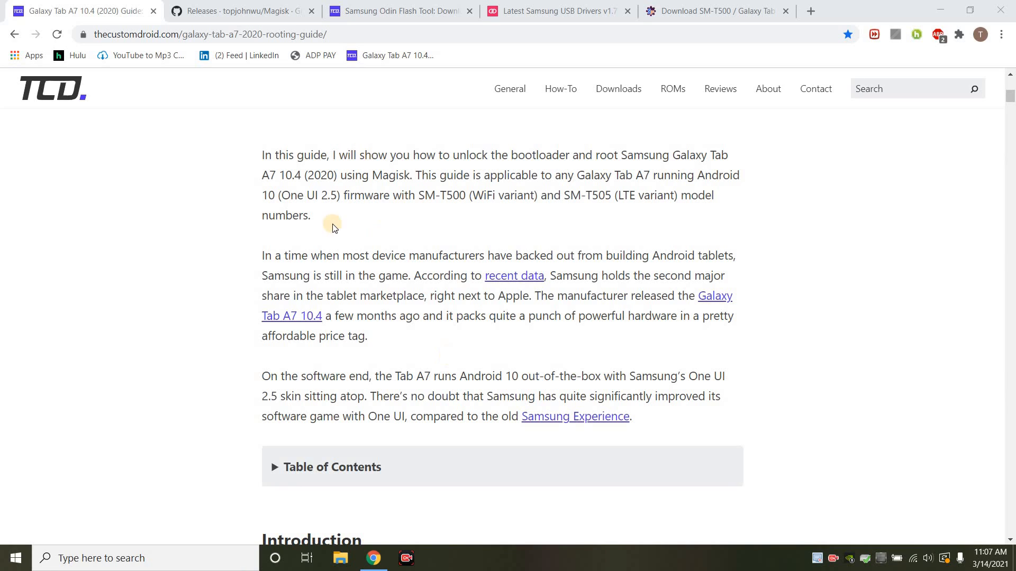
Step: Read down the rooting guide's prerequisites section listing the required downloads
double_click(476, 255)
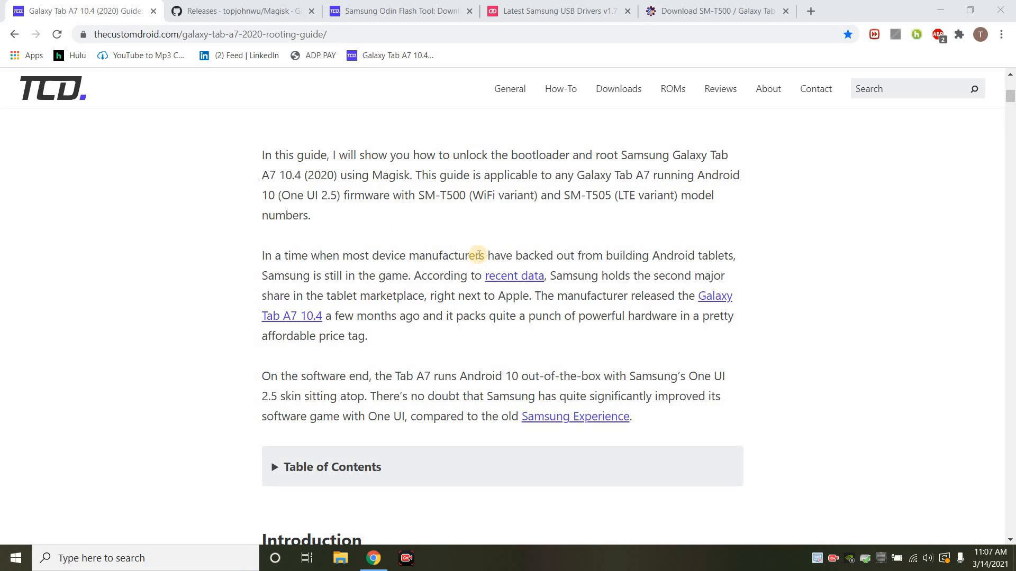
scroll(down, 3)
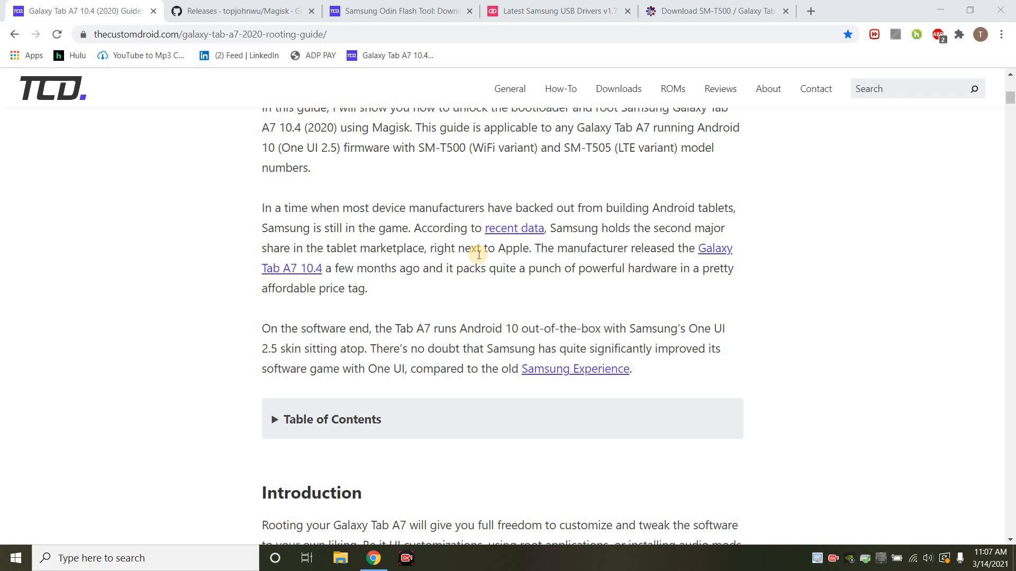
scroll(down, 3)
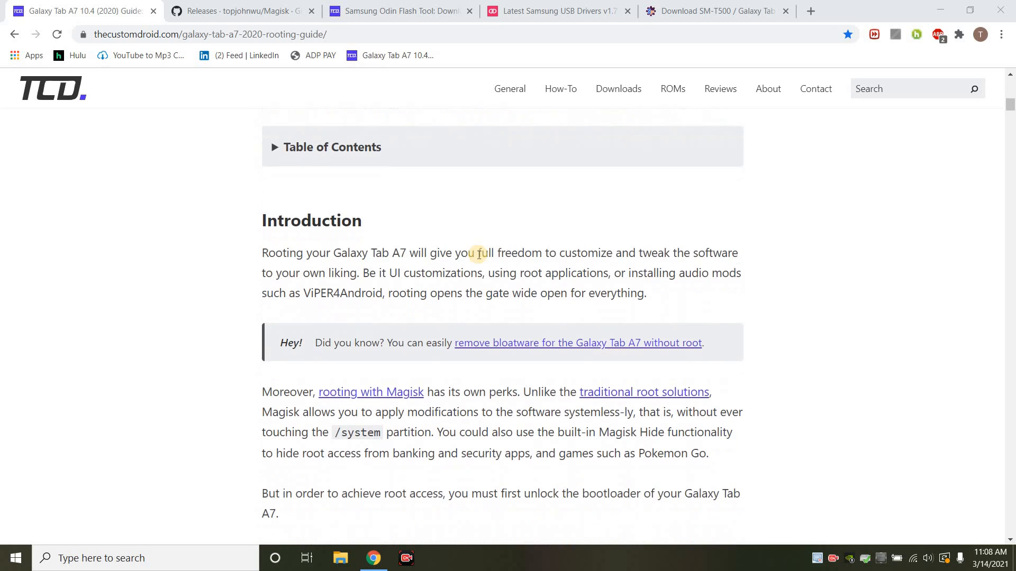
scroll(down, 3)
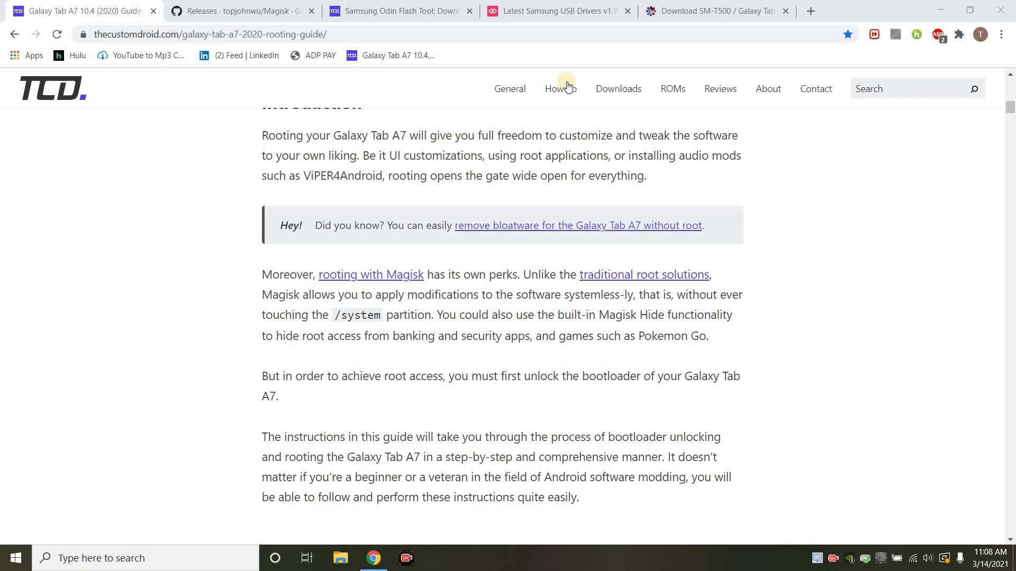
mouse_move(558, 11)
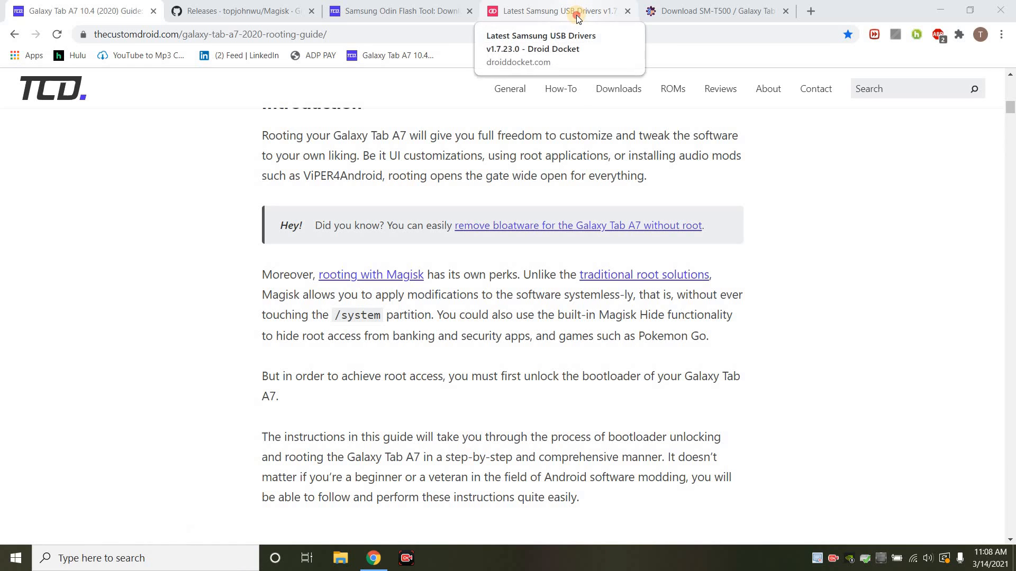
Step: Check the Samsung USB Drivers v1.7.23.0 download button, then bring up the Odin v3.14.1 page
click(558, 11)
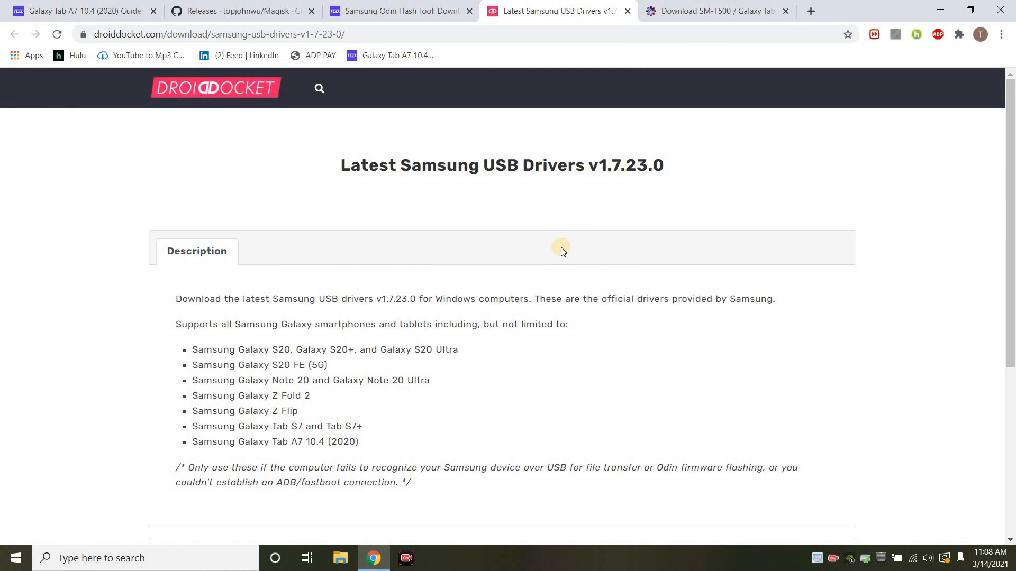
scroll(down, 3)
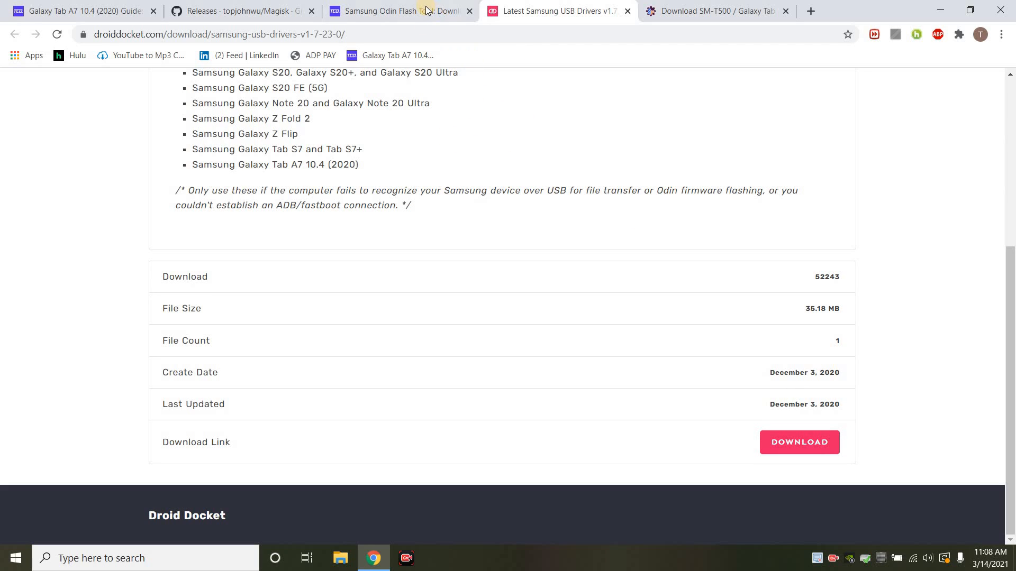
mouse_move(372, 11)
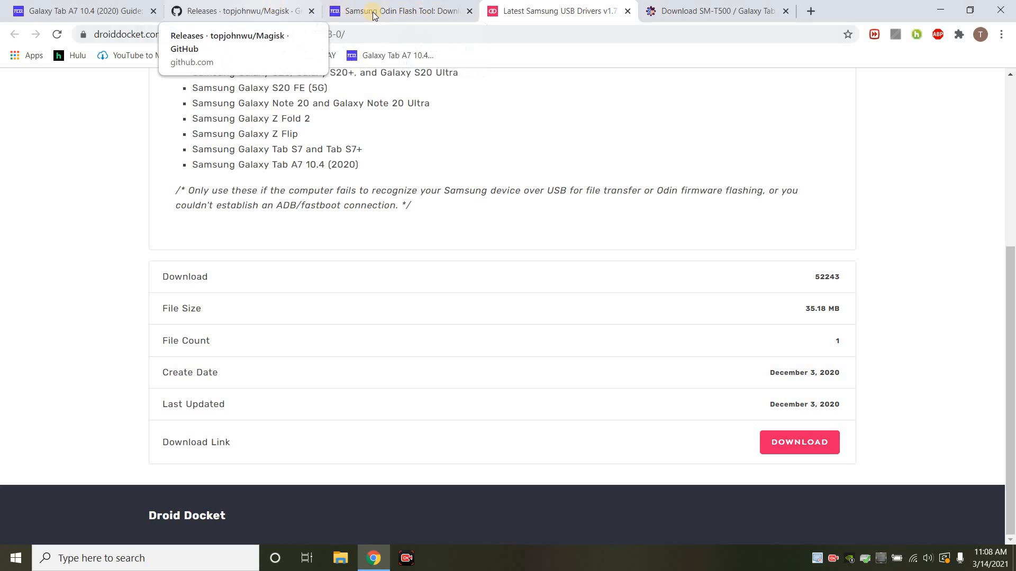
click(400, 11)
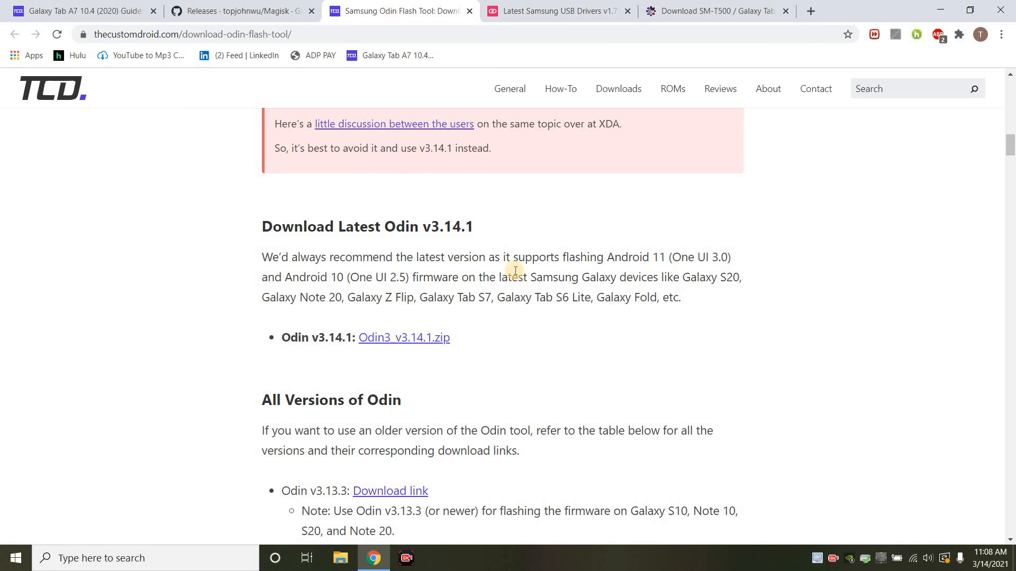
mouse_move(409, 338)
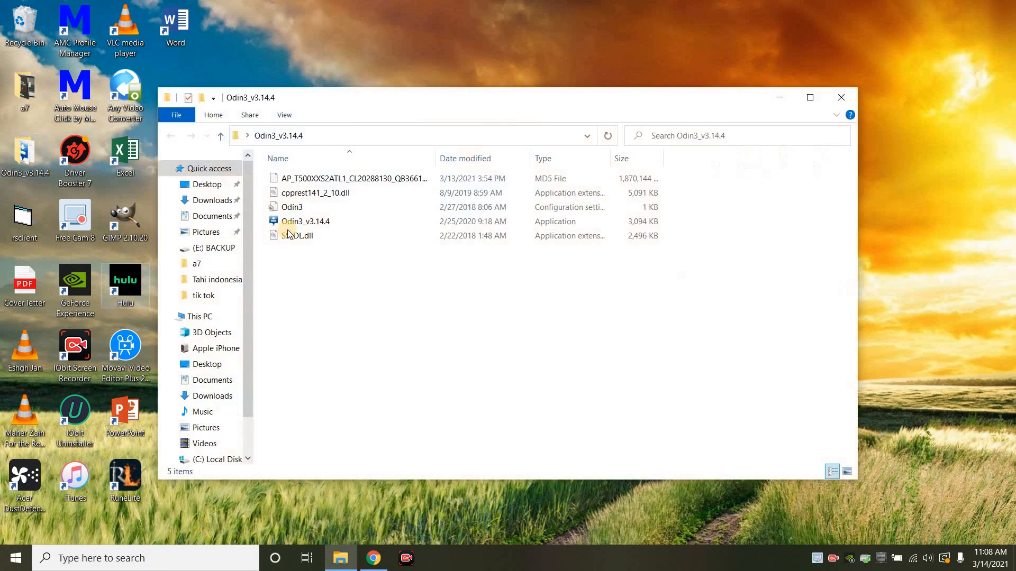
mouse_move(297, 235)
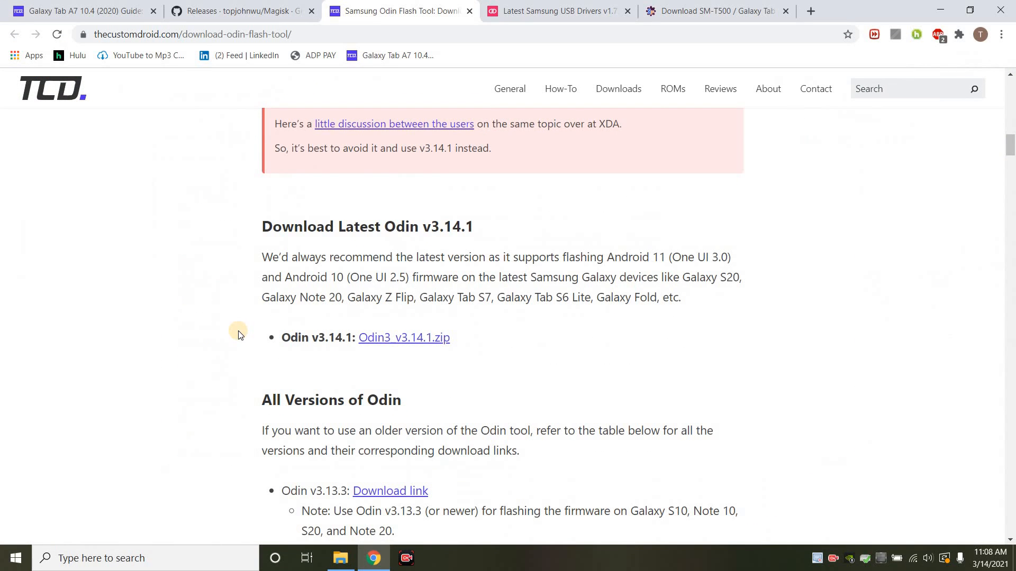
Step: Return to the Galaxy Tab A7 rooting guide and read further down toward the Magisk link
click(77, 11)
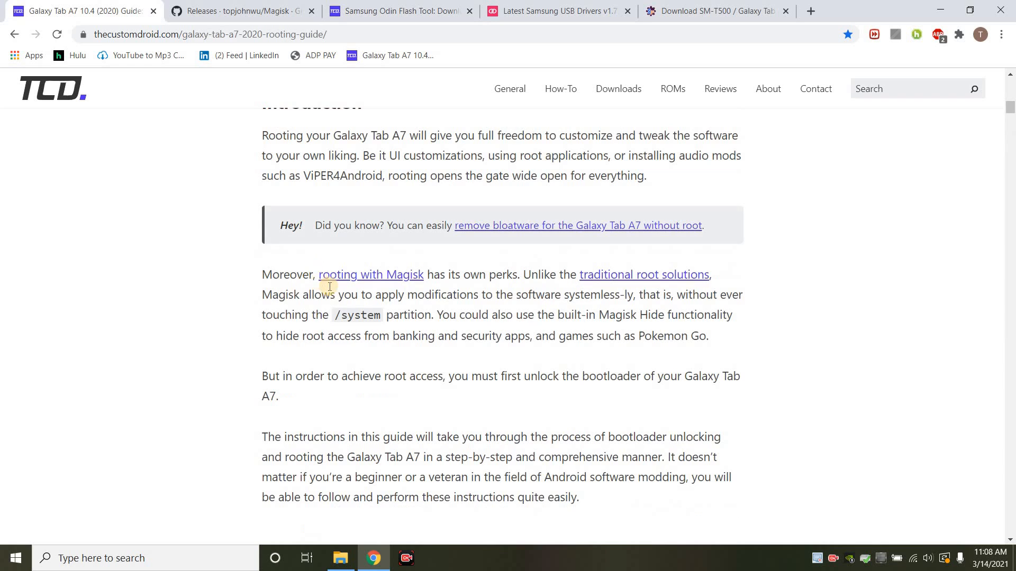
scroll(down, 3)
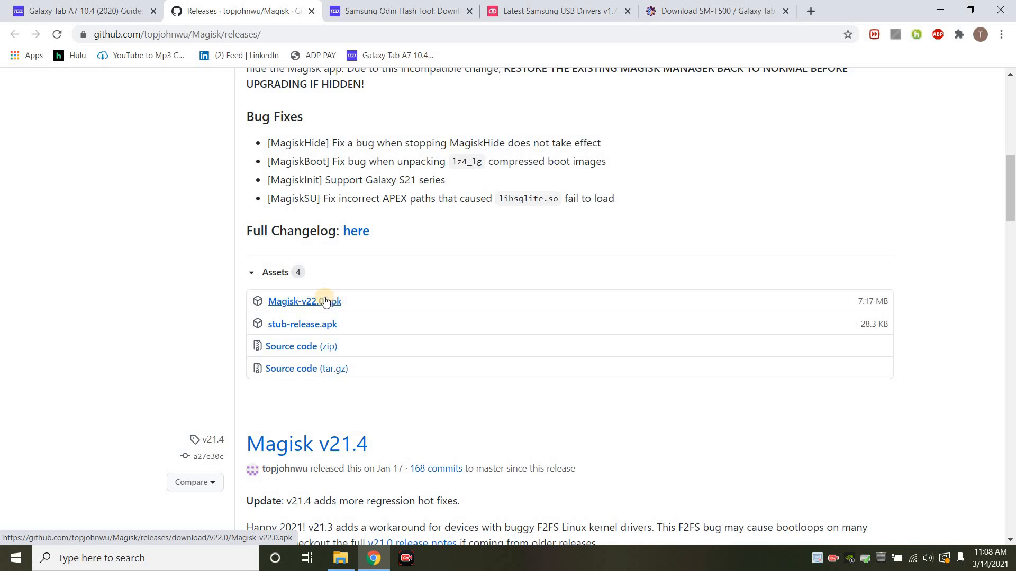
mouse_move(383, 307)
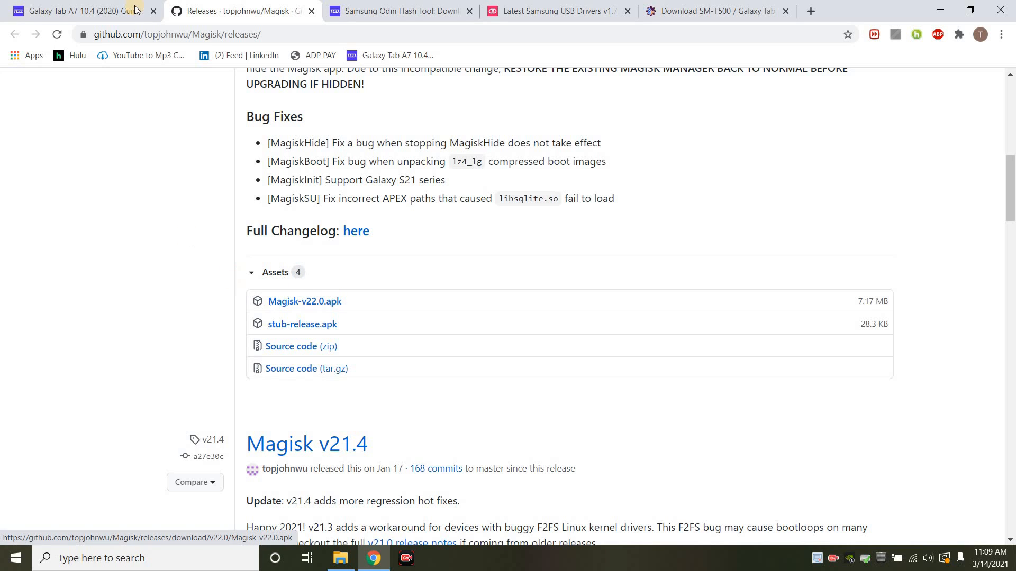
click(78, 11)
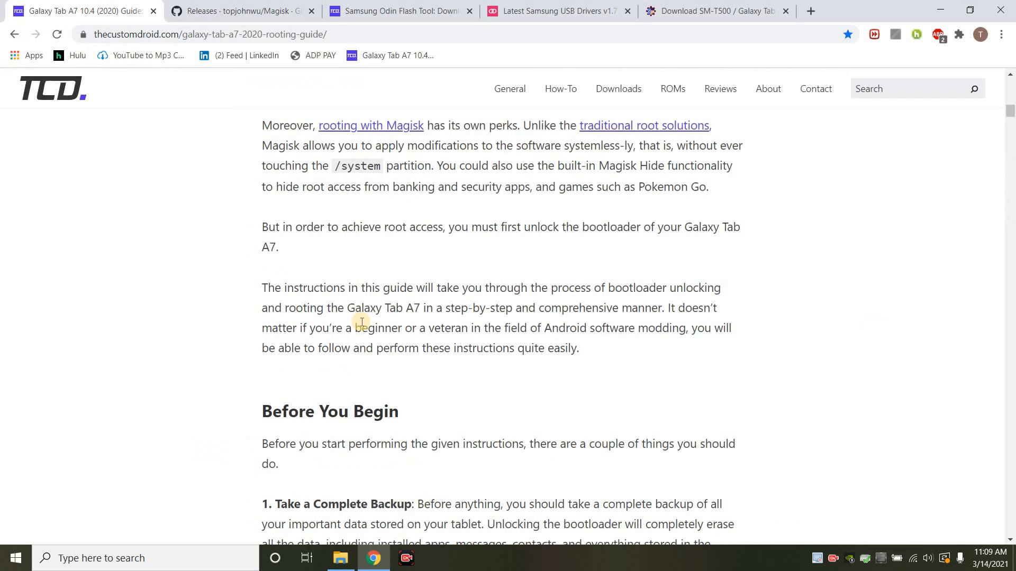
scroll(down, 3)
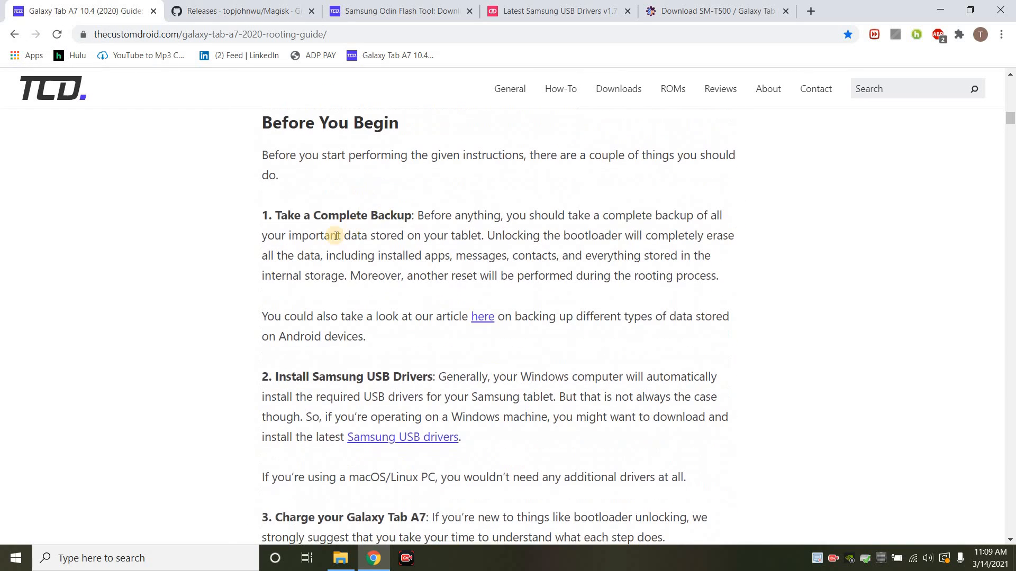
mouse_move(366, 221)
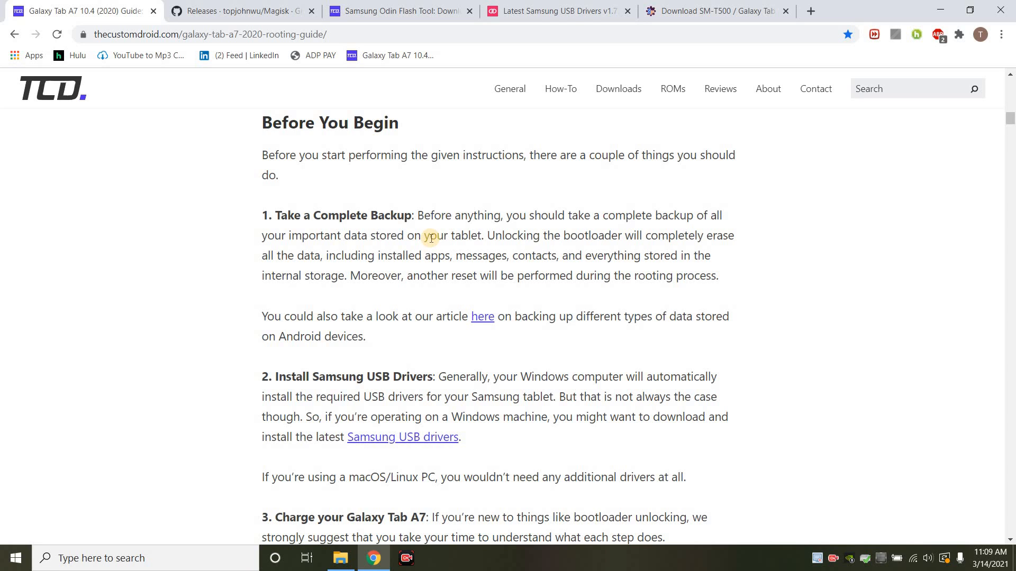
scroll(down, 3)
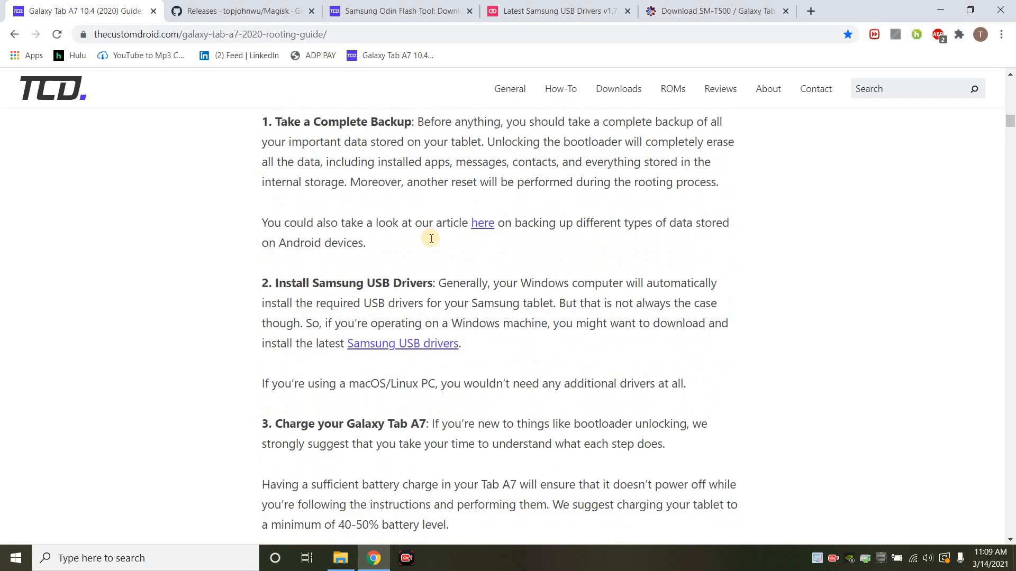
scroll(down, 3)
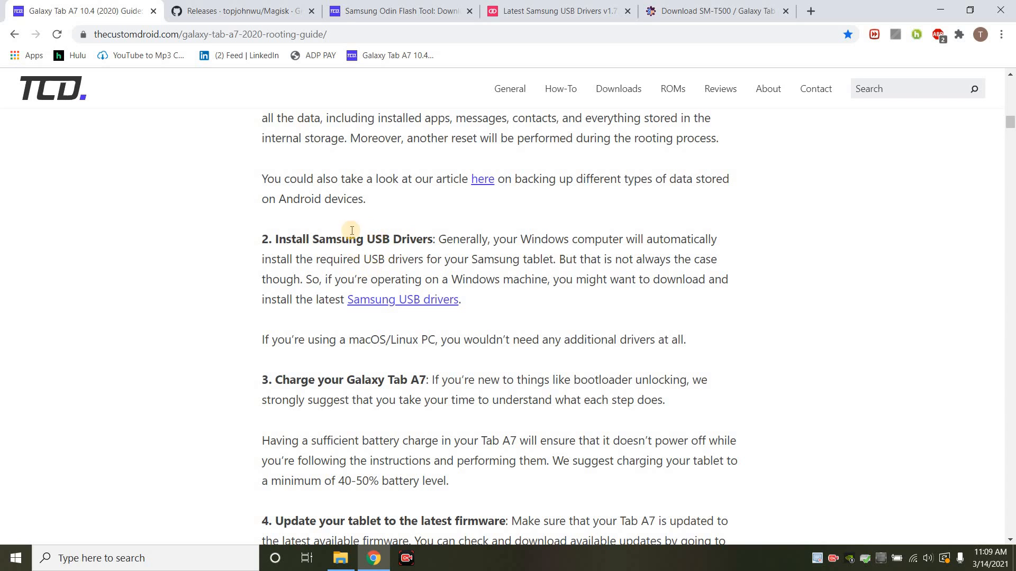
mouse_move(409, 261)
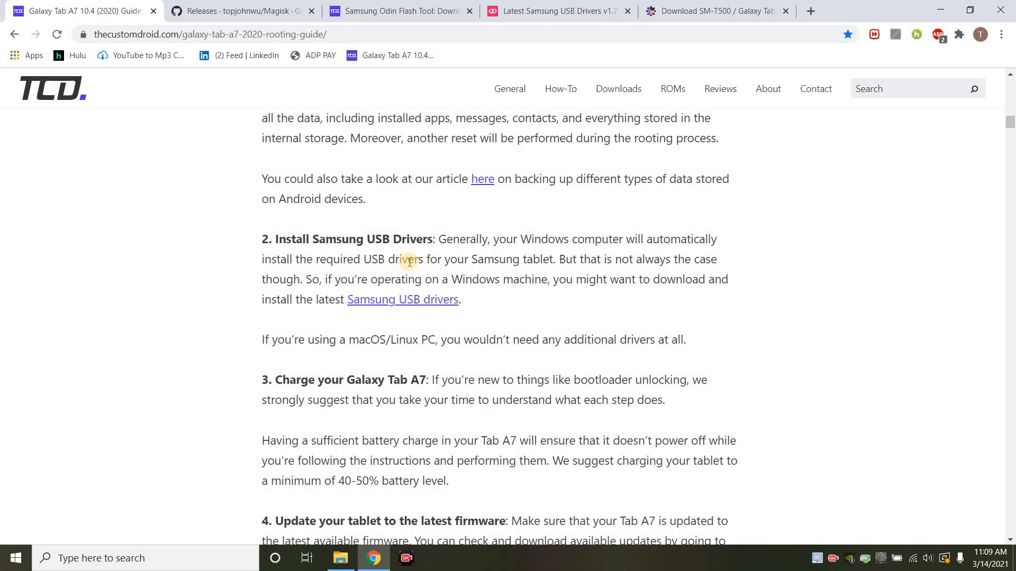
scroll(down, 3)
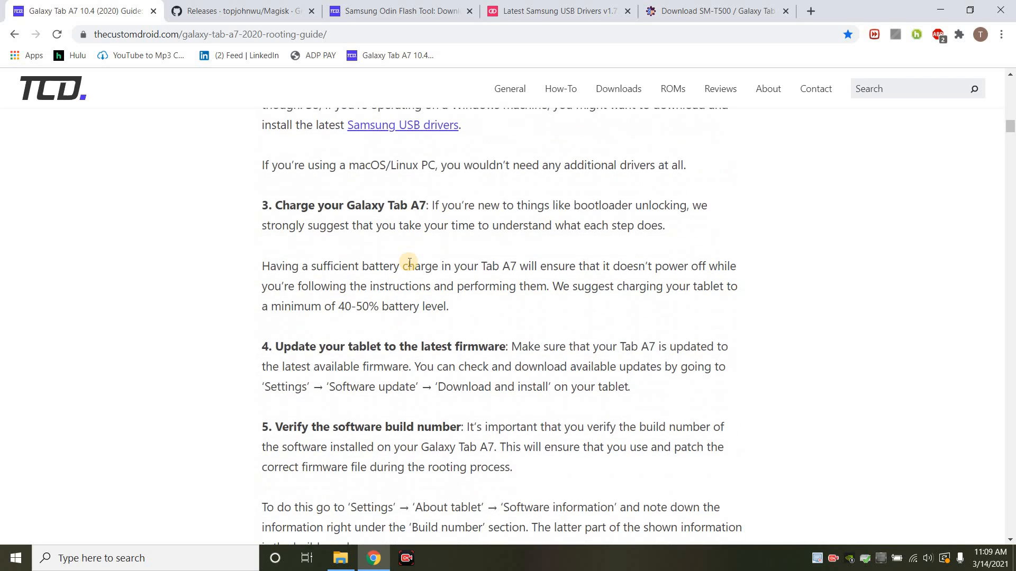
scroll(down, 3)
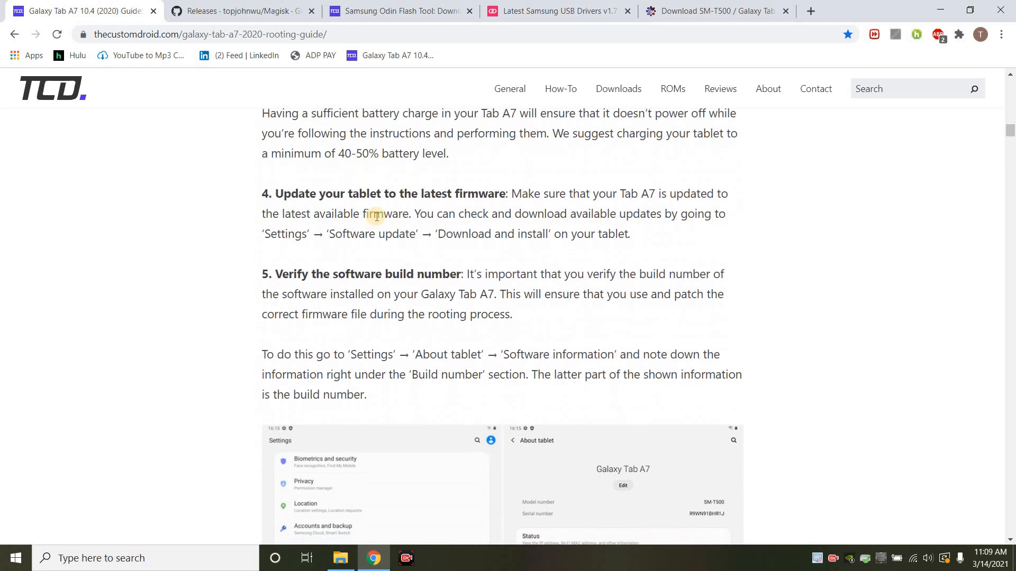
mouse_move(576, 213)
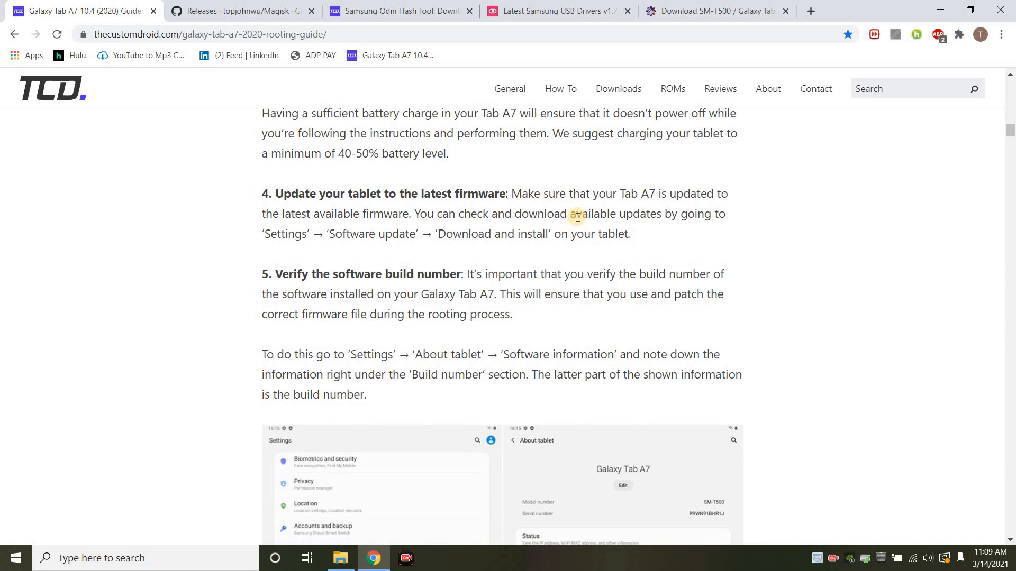
mouse_move(383, 272)
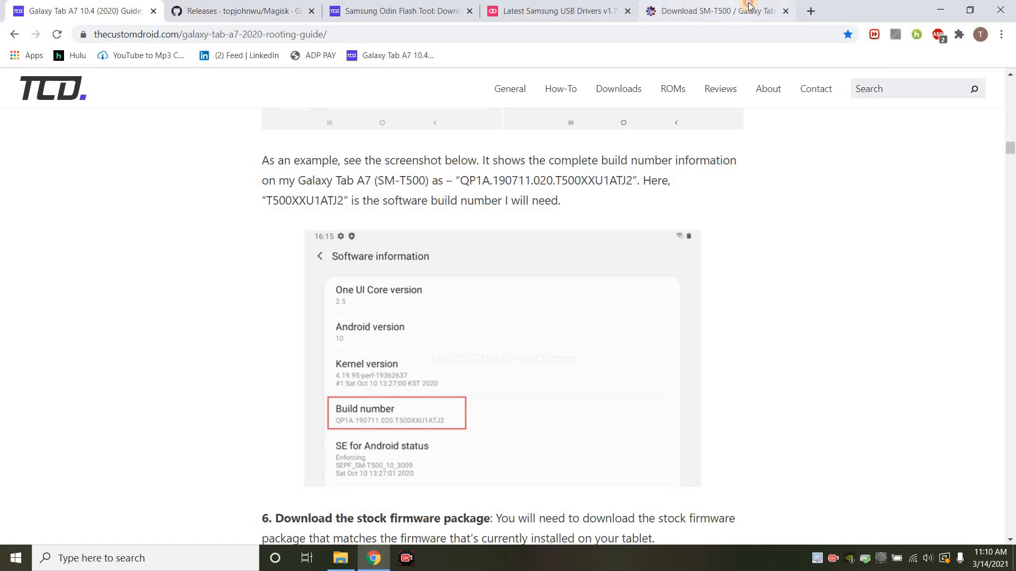
Step: On samfw.com, view the SM-T500 United States (XAR) firmware list with its six builds
click(713, 11)
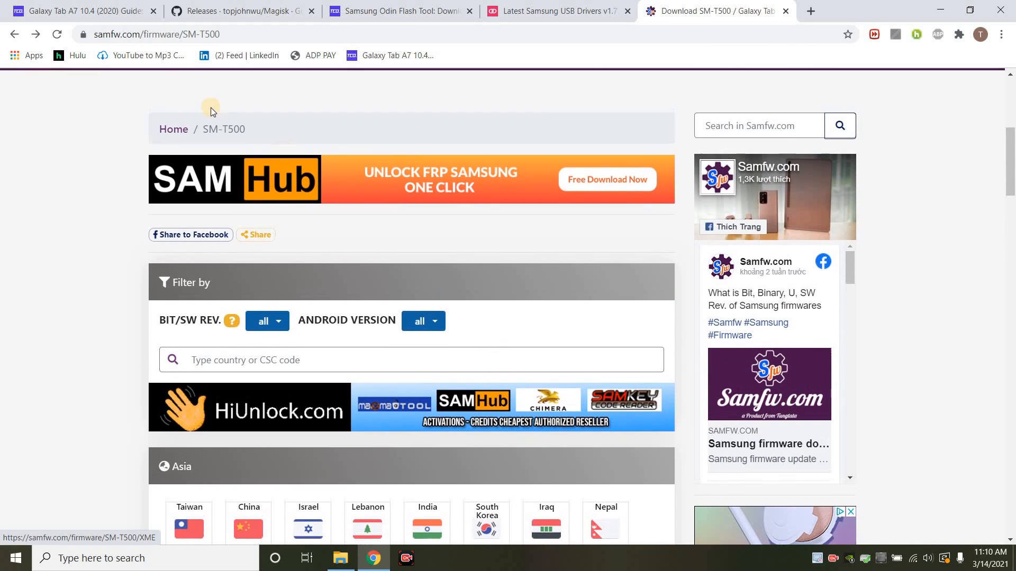
scroll(down, 3)
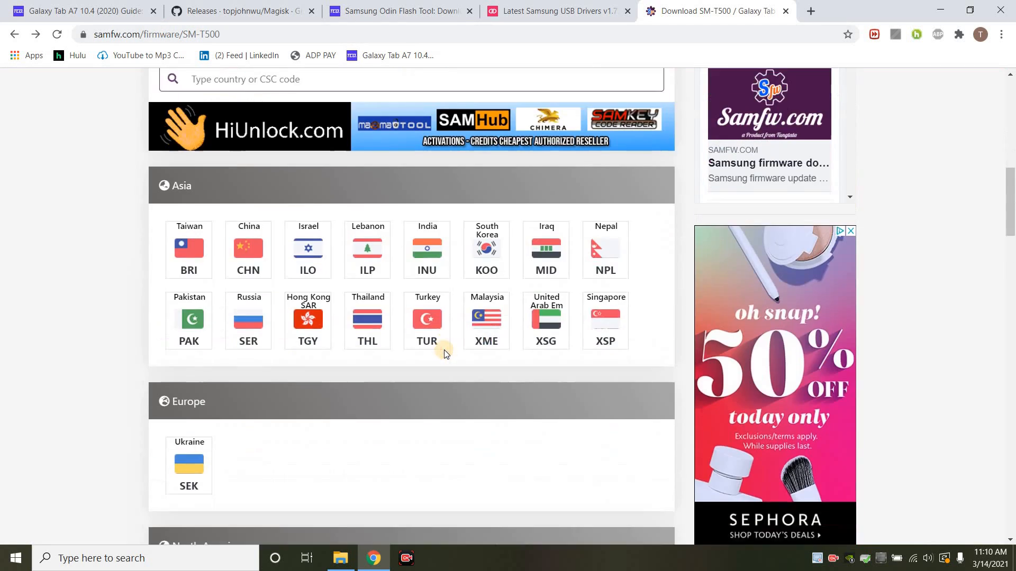
scroll(down, 3)
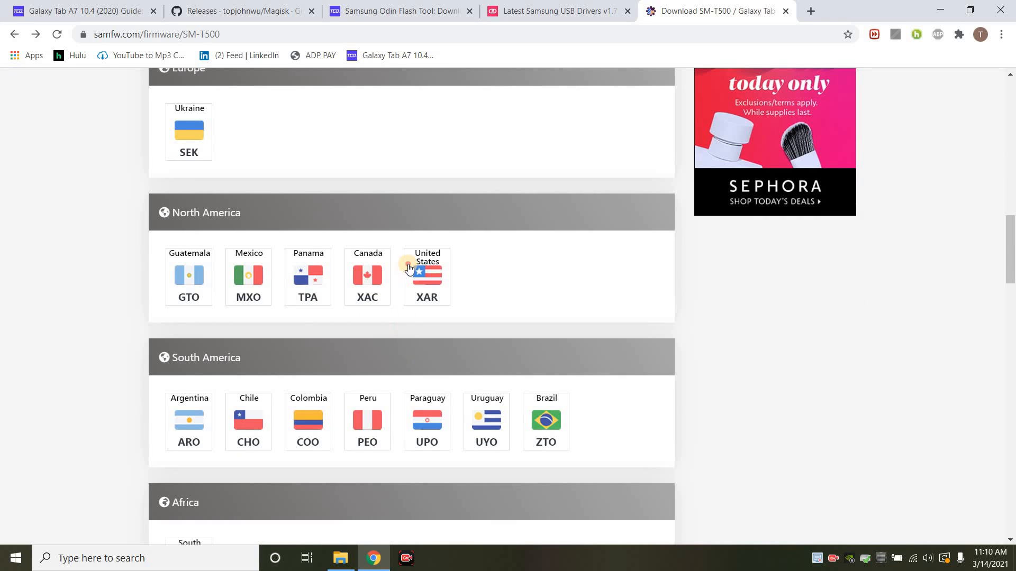
click(426, 275)
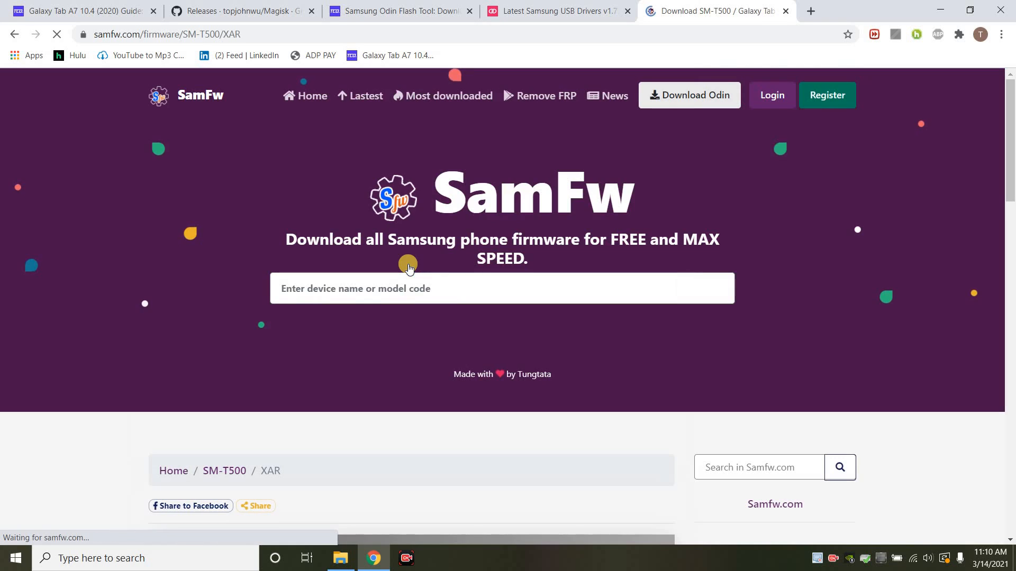
scroll(down, 3)
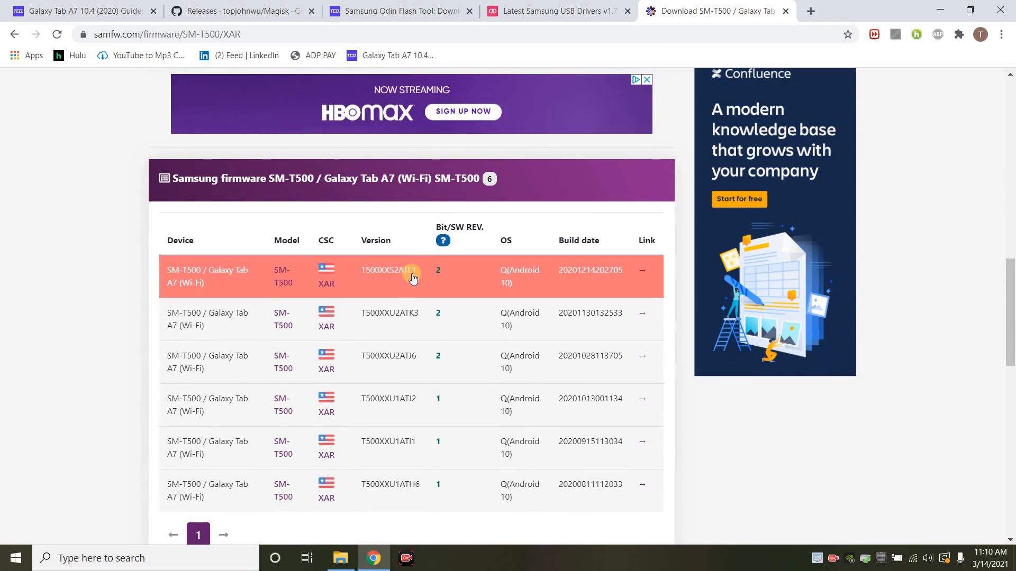
mouse_move(581, 275)
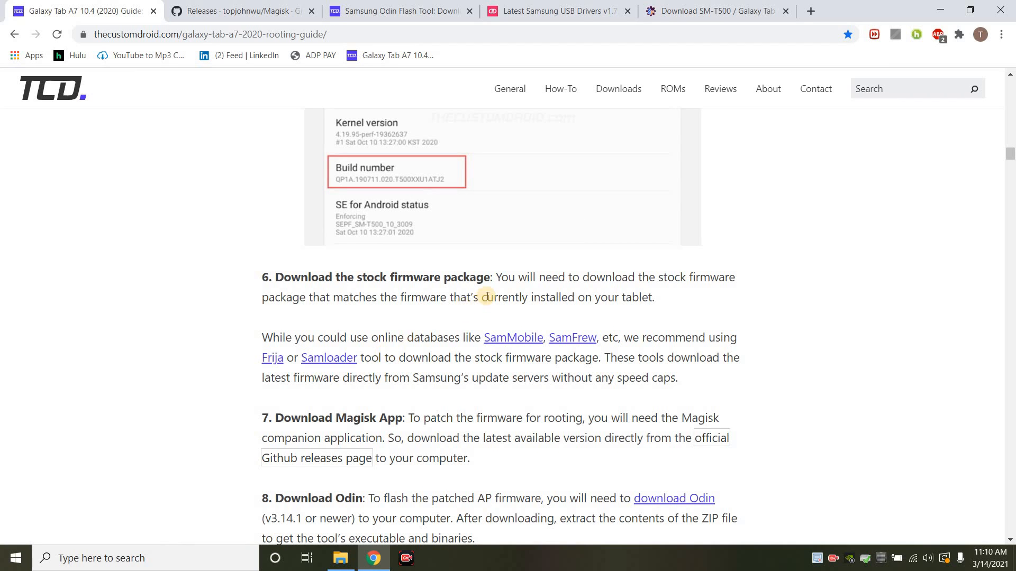
Step: Look over the Magisk v22.0 release assets on GitHub
scroll(down, 3)
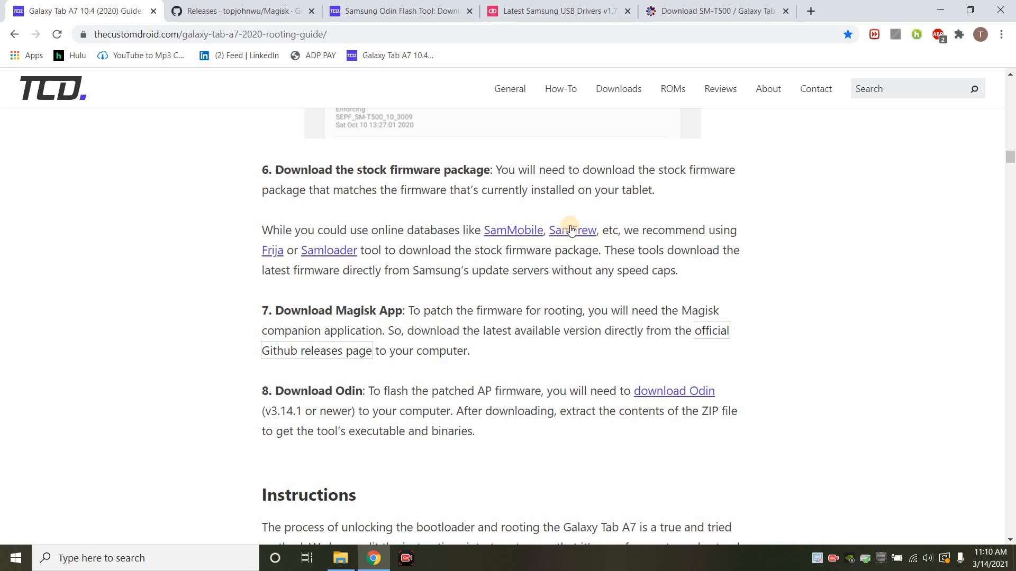
mouse_move(516, 310)
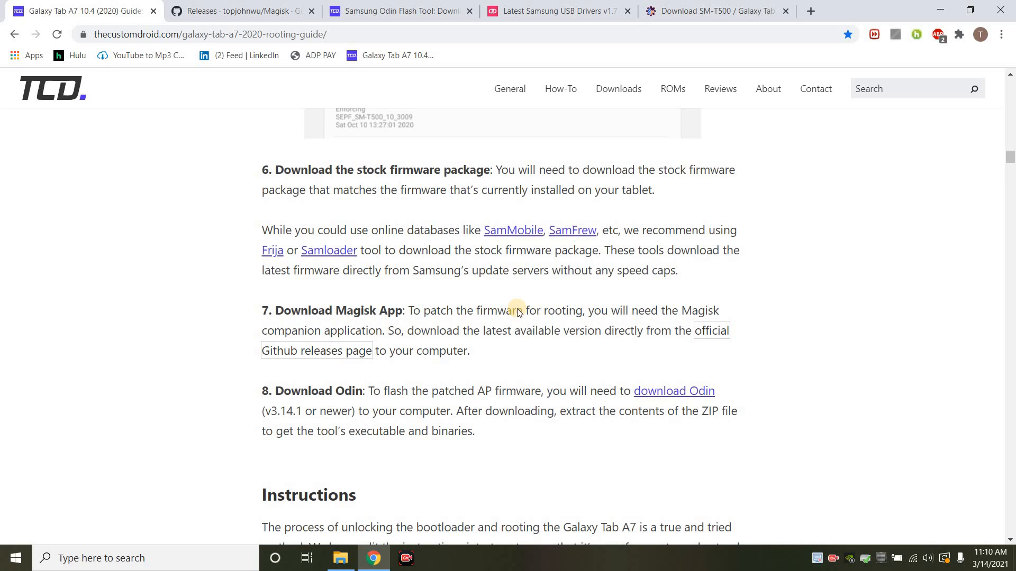
scroll(down, 3)
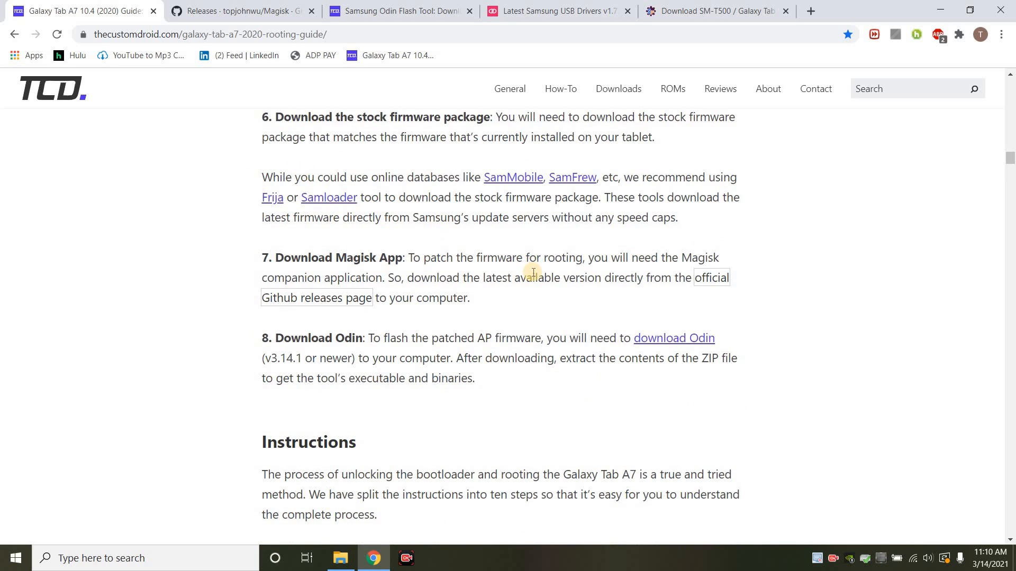
scroll(down, 3)
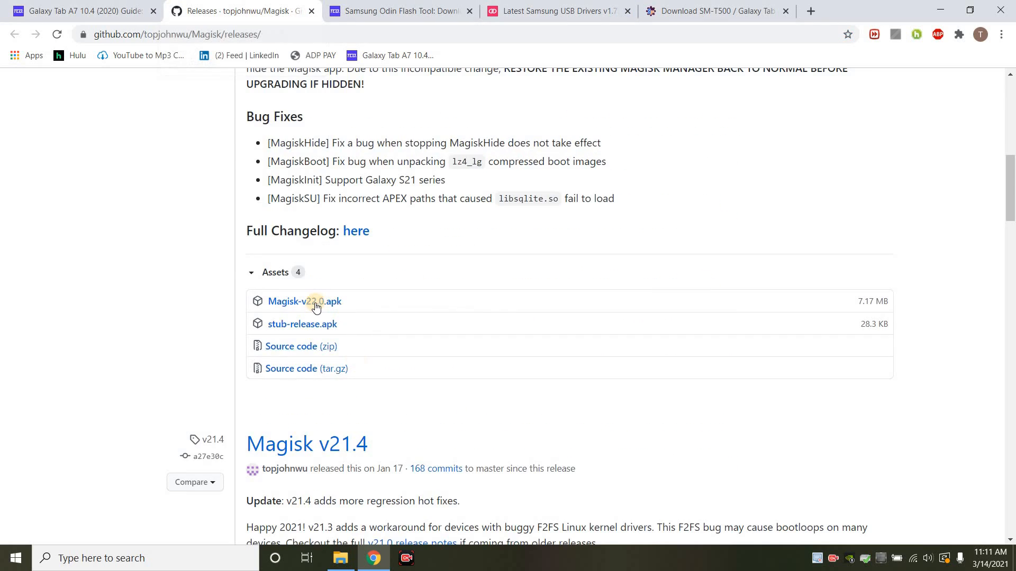
mouse_move(305, 302)
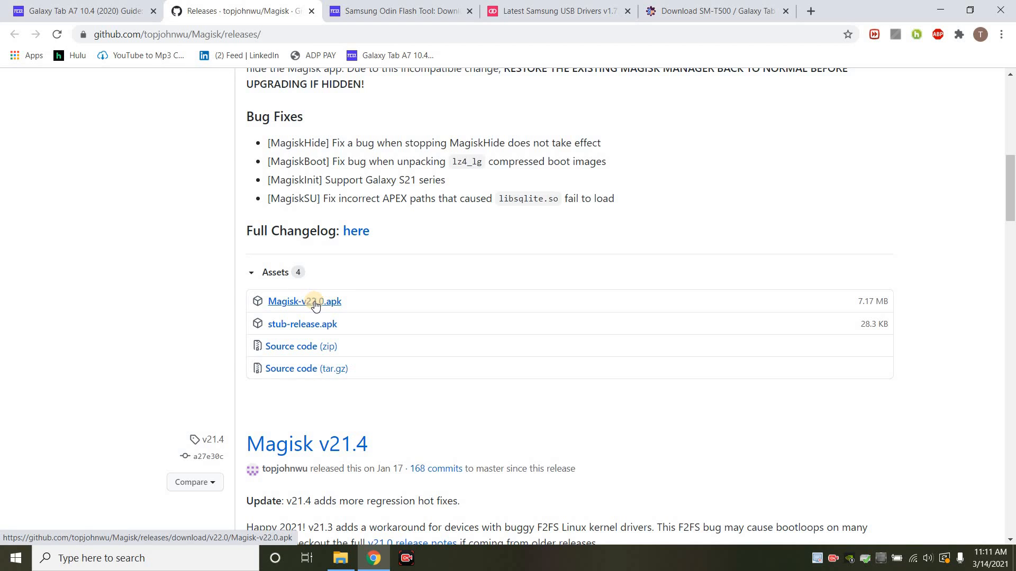
mouse_move(85, 6)
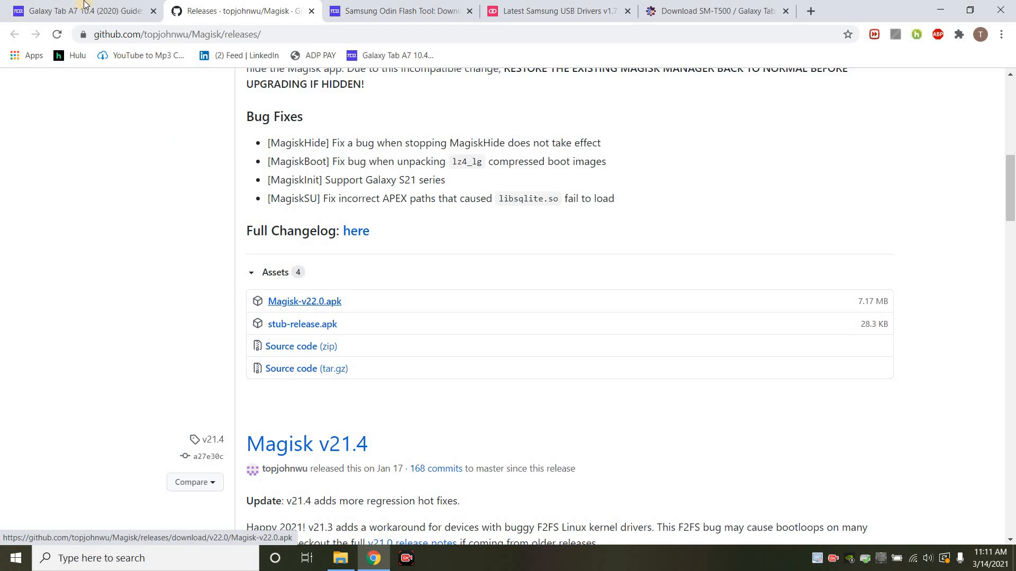
Step: Read the guide through Step 1 on enabling OEM unlocking up to Step 2: Unlock the Bootloader
click(77, 11)
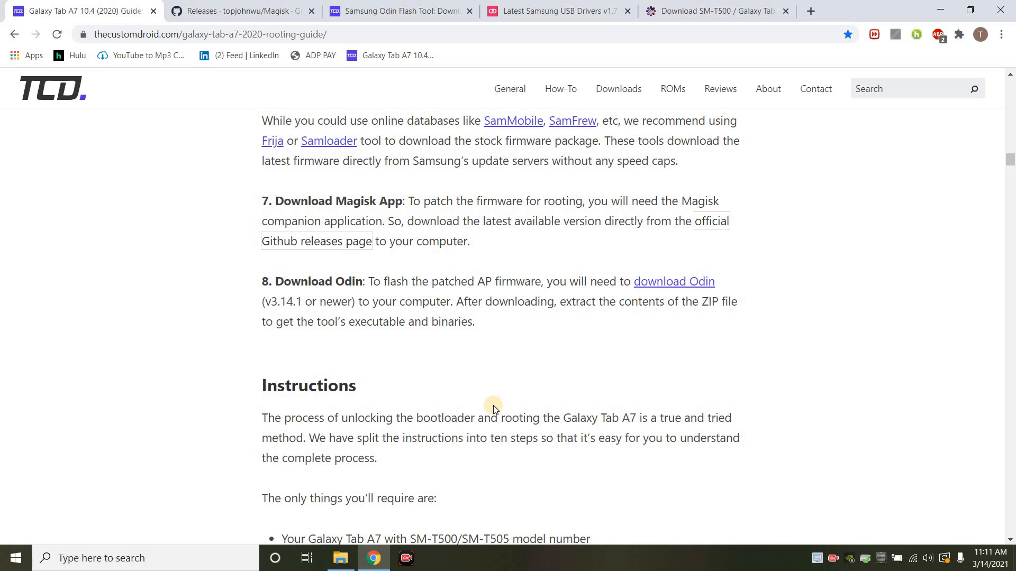
scroll(down, 3)
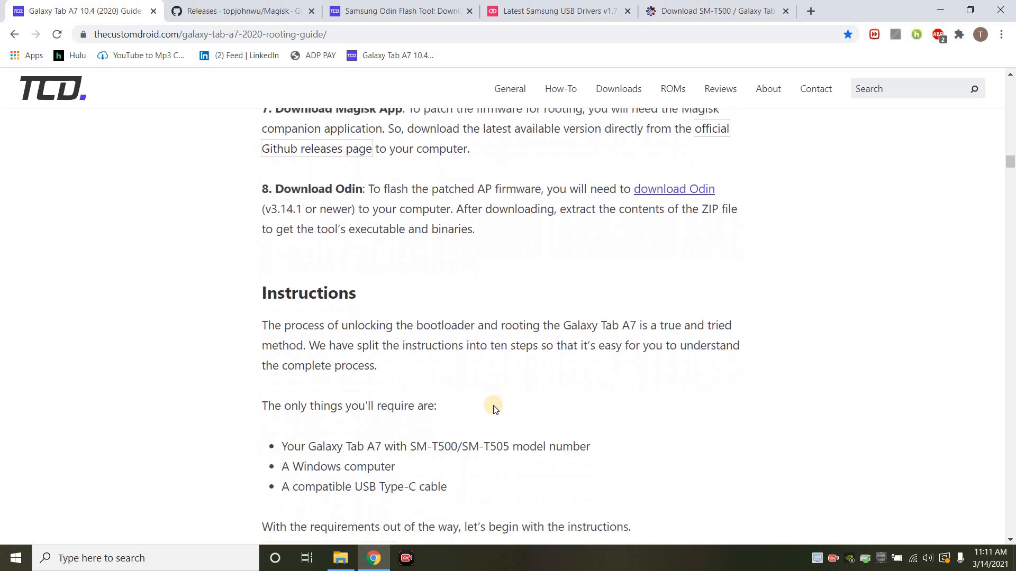
scroll(down, 3)
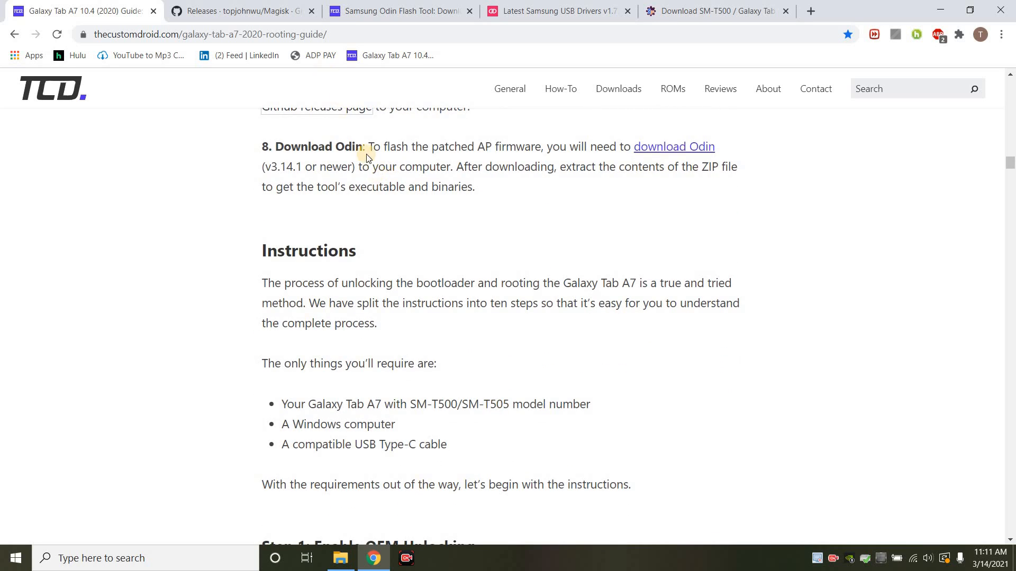
mouse_move(451, 343)
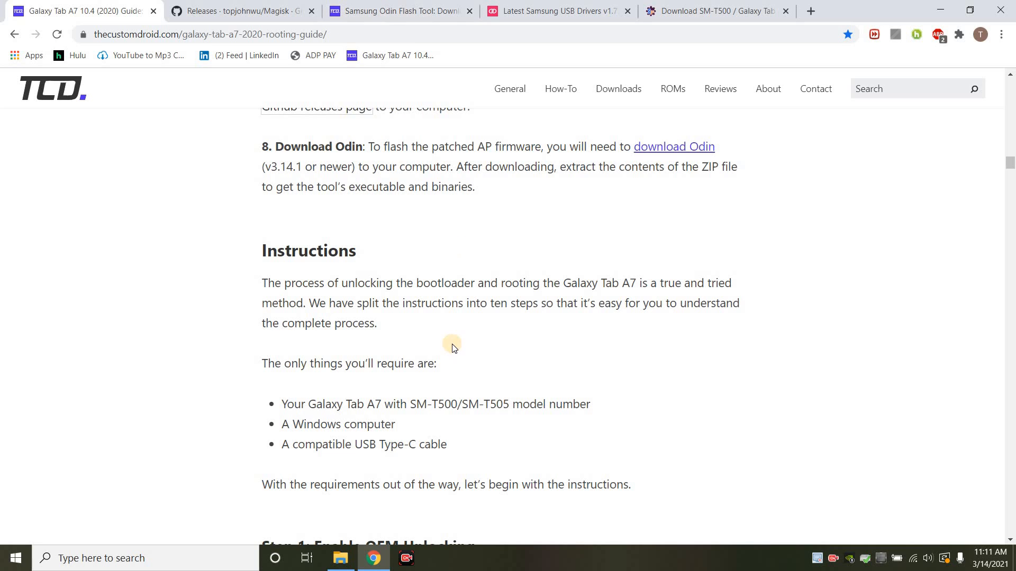
scroll(down, 3)
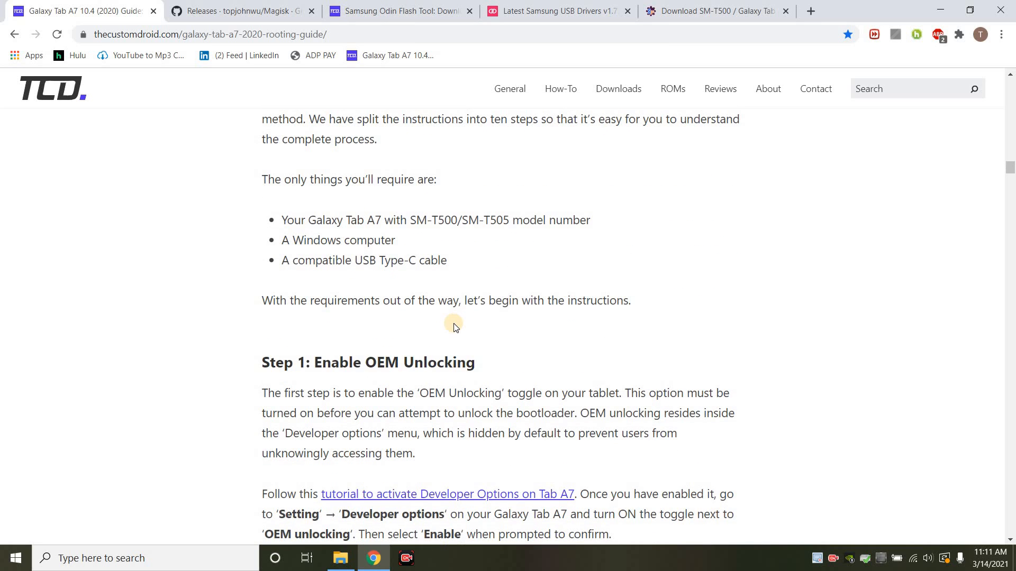
mouse_move(506, 324)
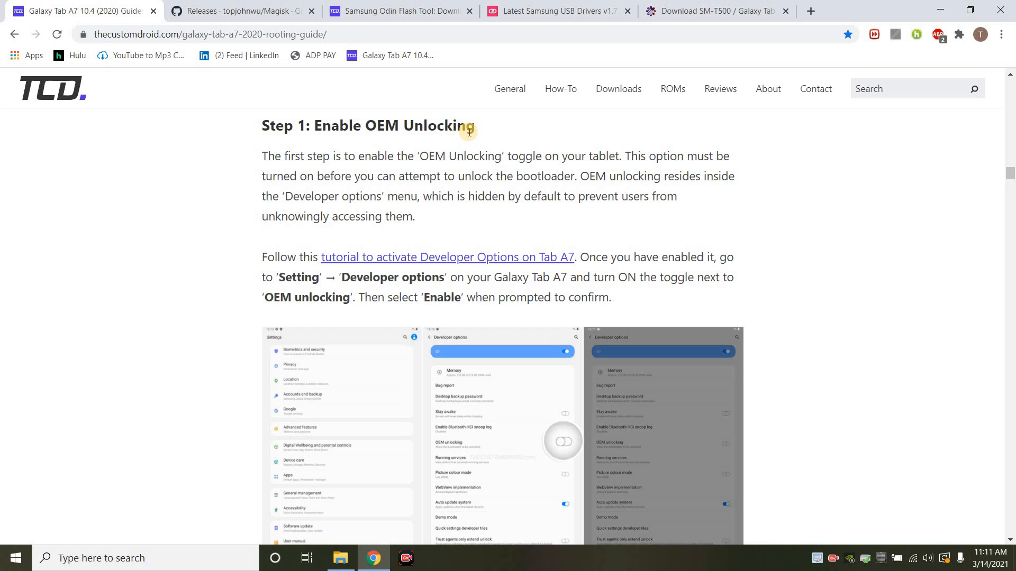
scroll(down, 3)
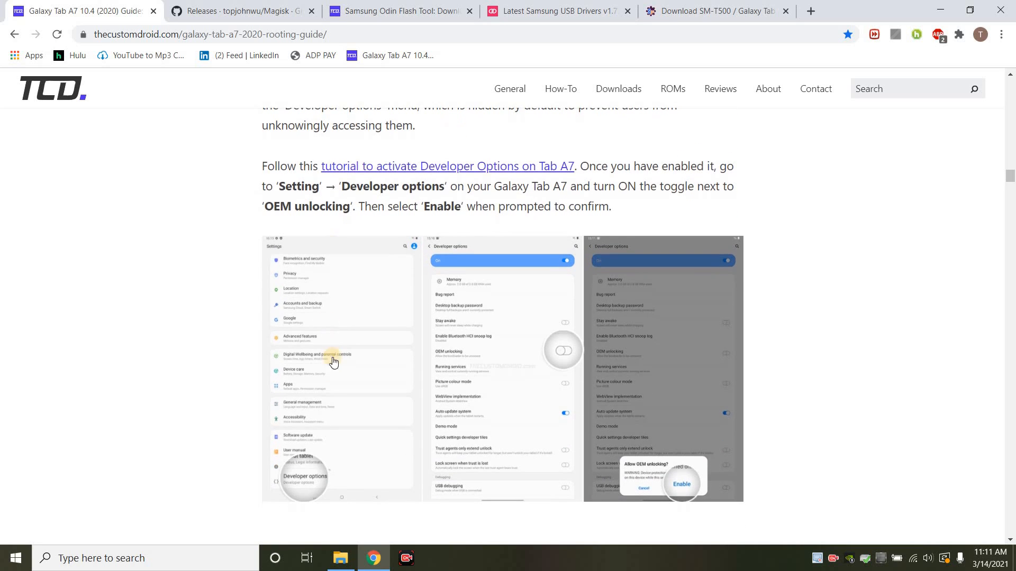
mouse_move(337, 462)
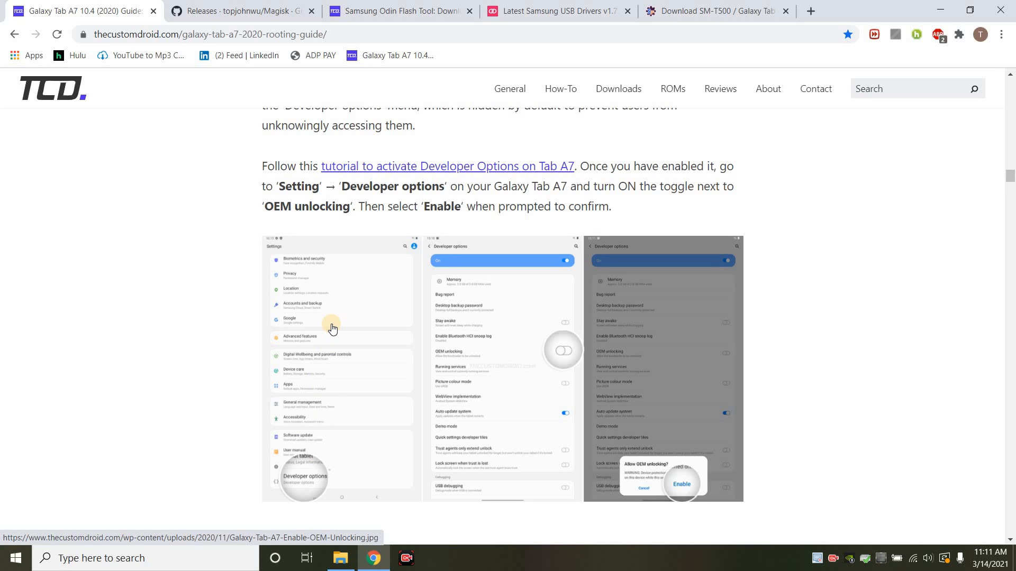
mouse_move(336, 476)
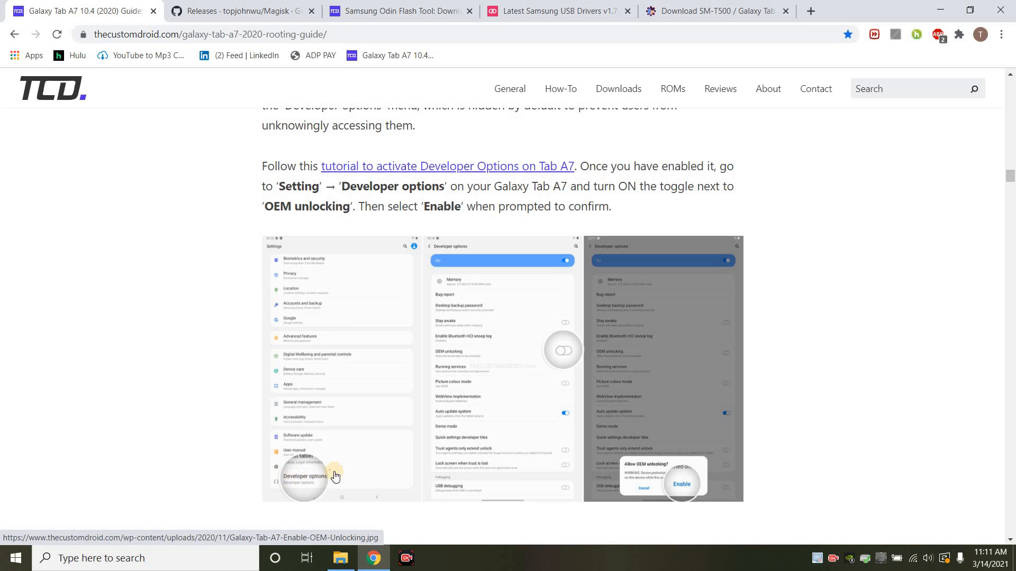
mouse_move(315, 482)
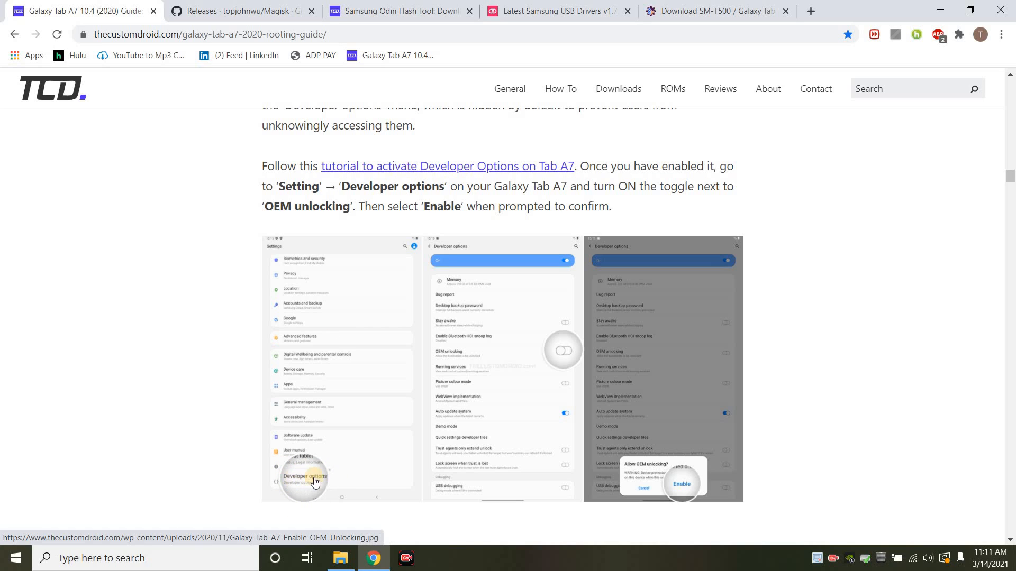
mouse_move(462, 421)
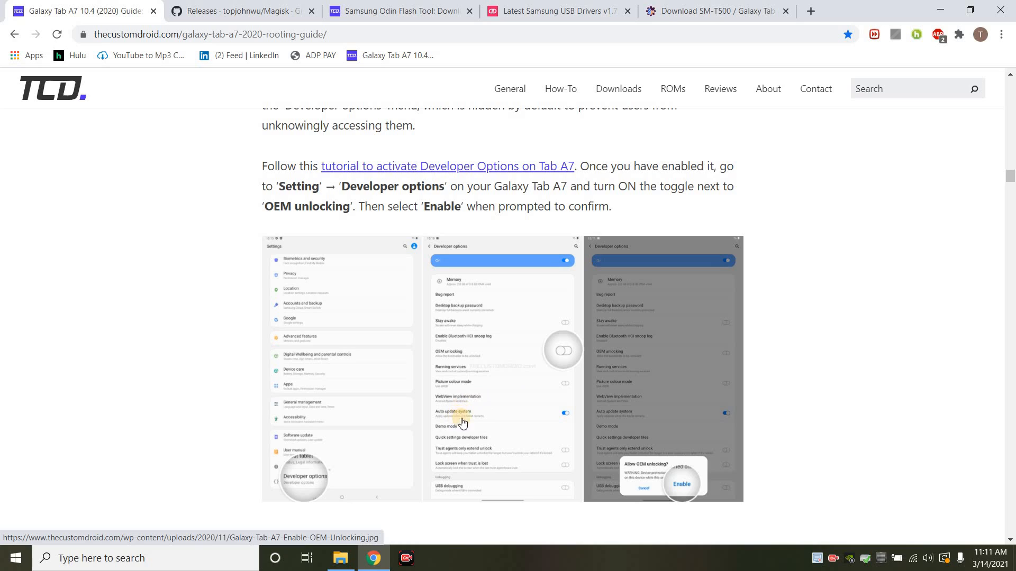
mouse_move(567, 355)
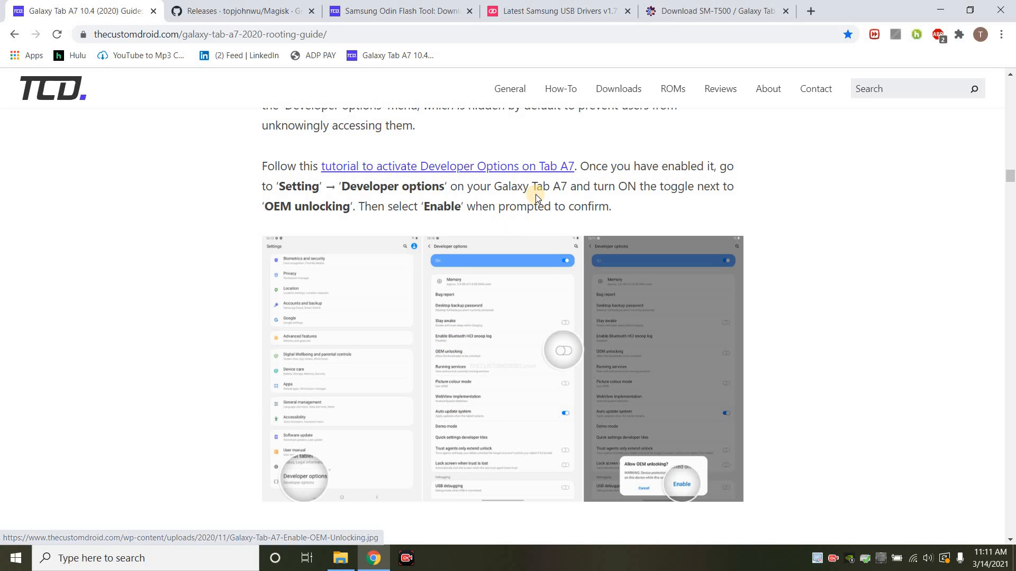
scroll(down, 3)
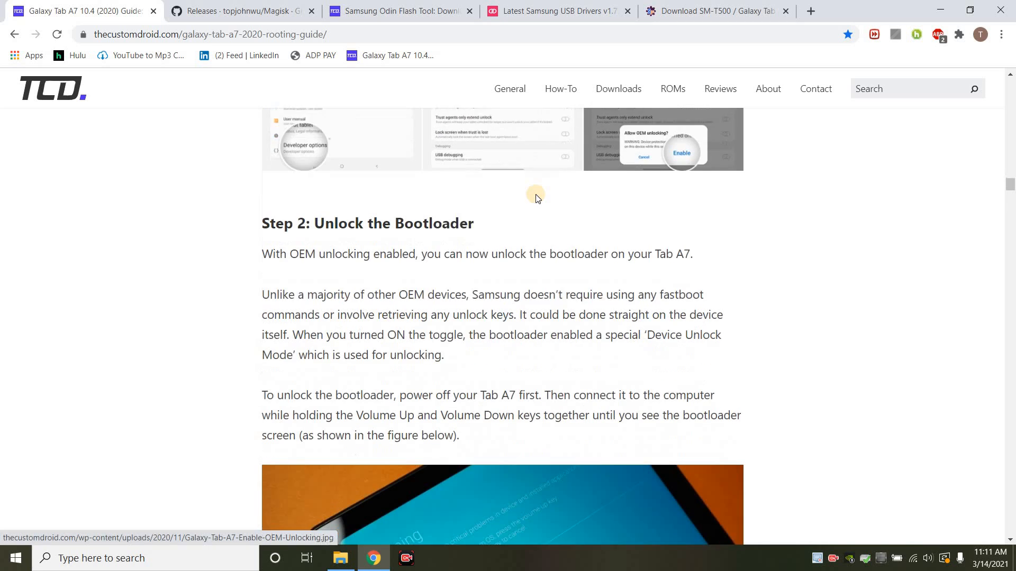
Step: Read Step 2's bootloader unlock instructions and warning screen down to the Step 3 heading
scroll(down, 3)
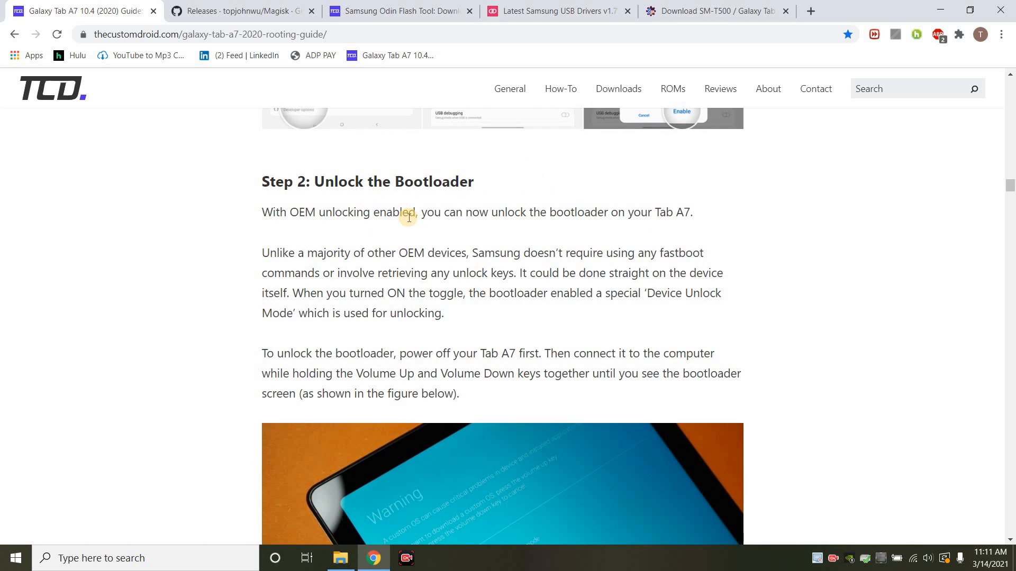
scroll(down, 3)
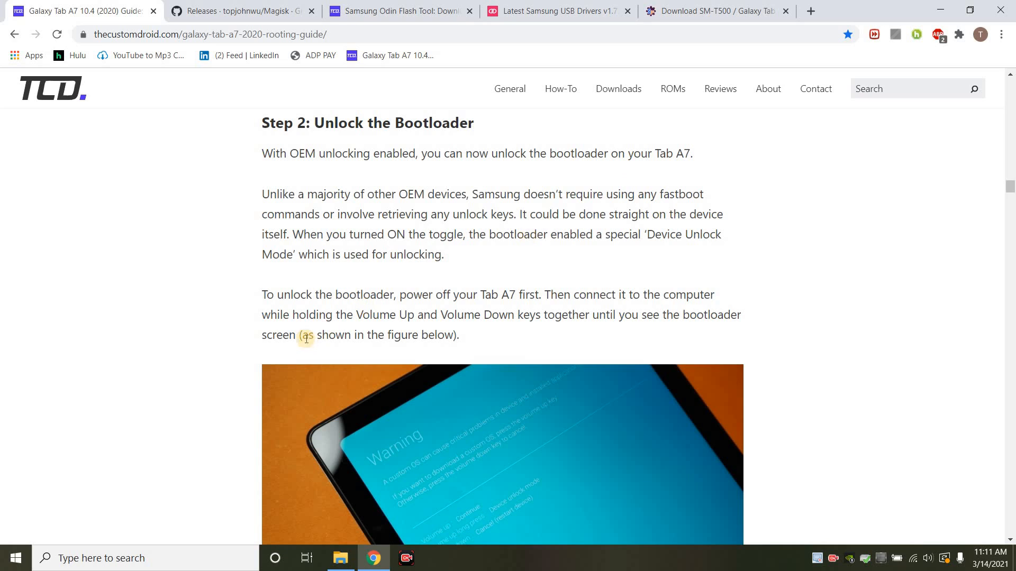
mouse_move(567, 240)
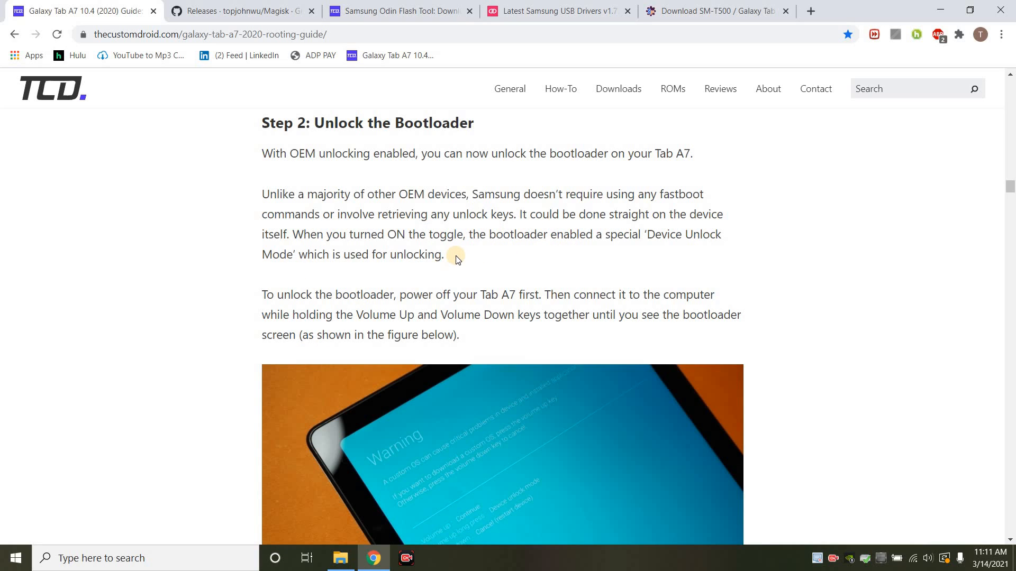
scroll(down, 3)
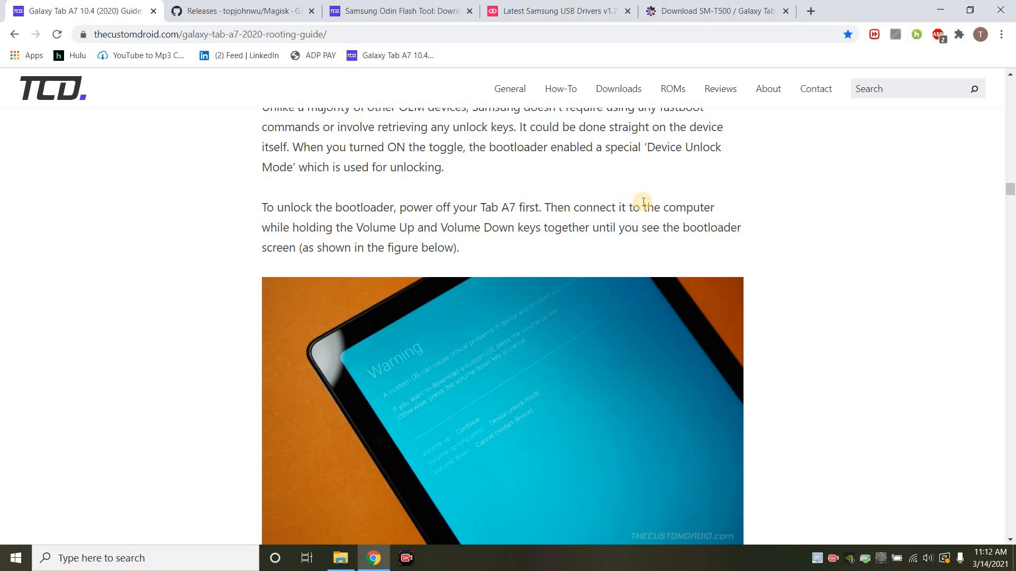
mouse_move(406, 227)
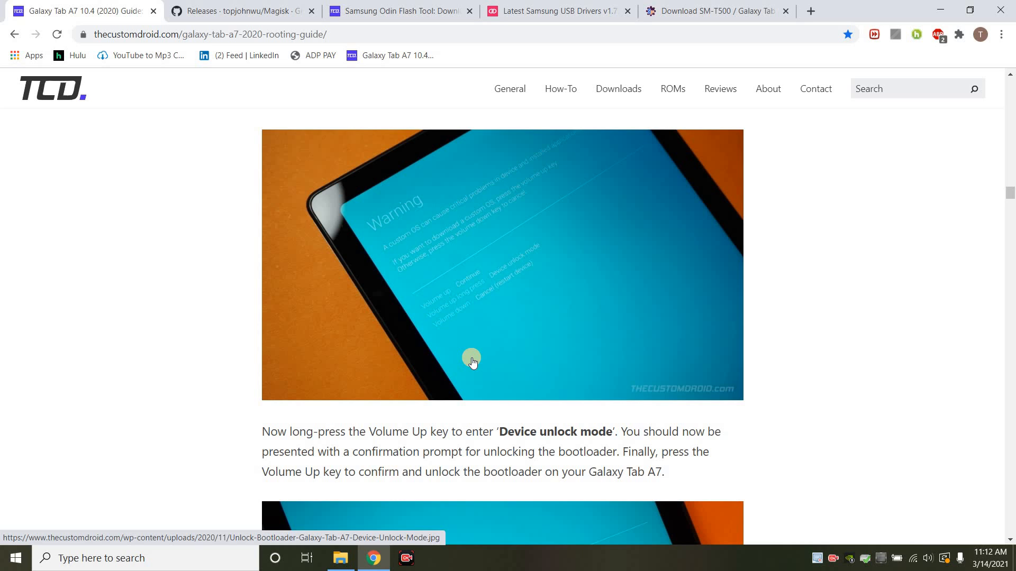
mouse_move(540, 422)
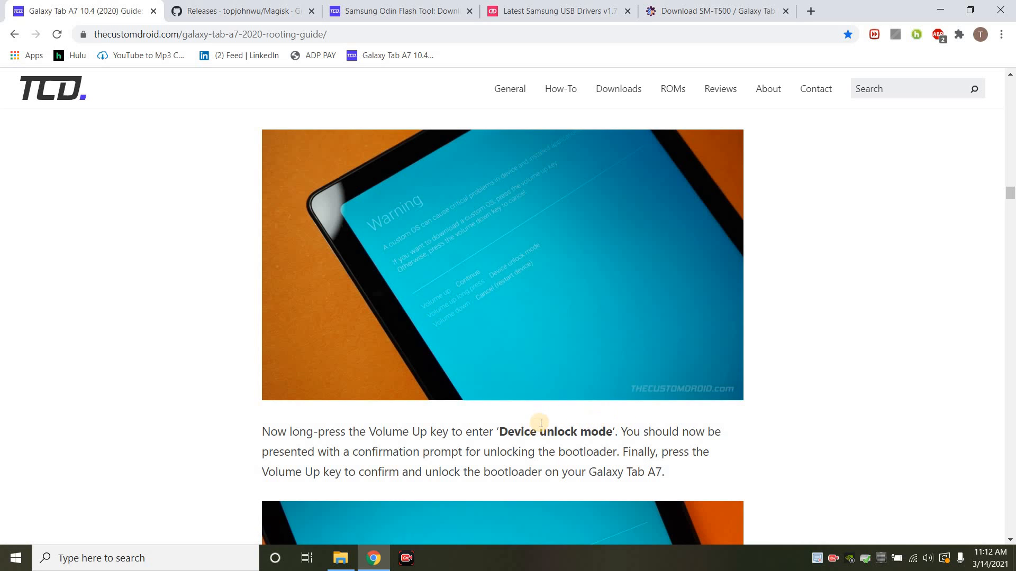
scroll(down, 3)
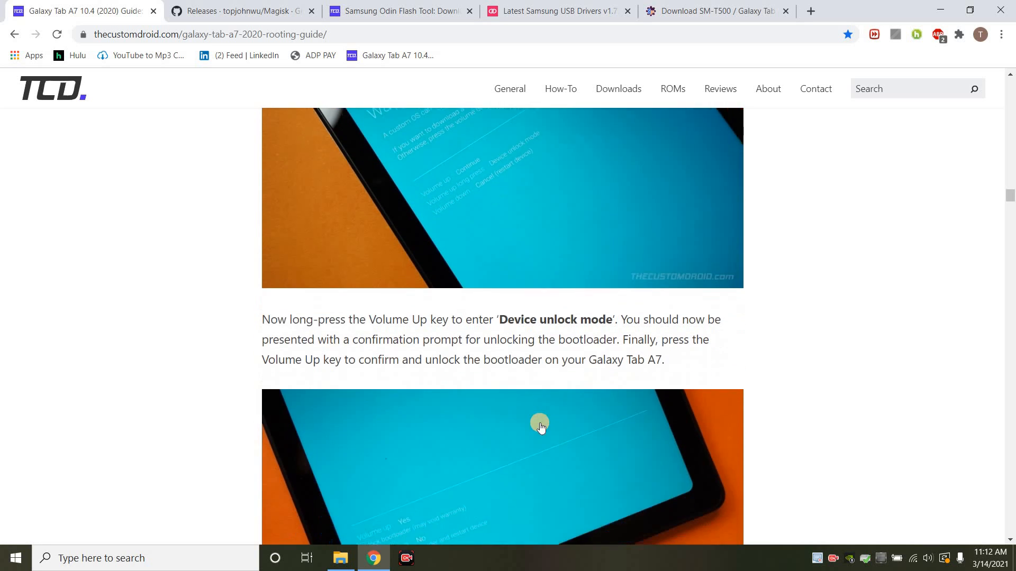
scroll(down, 3)
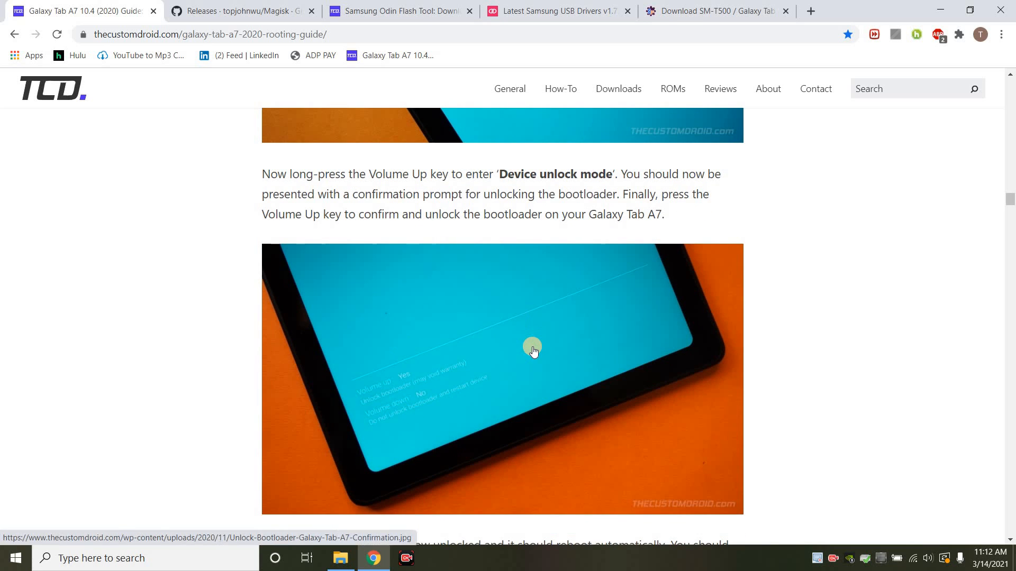
scroll(down, 3)
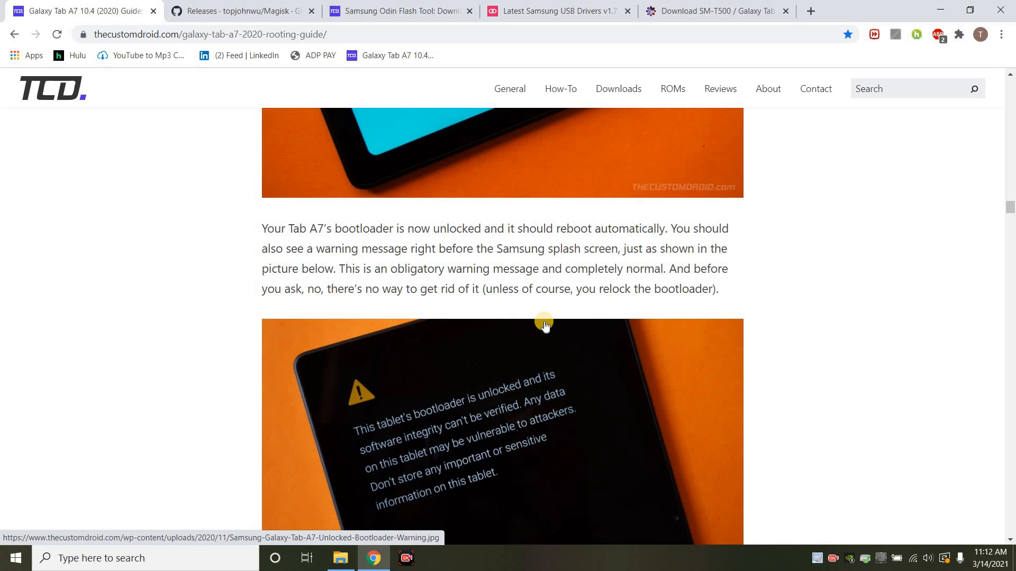
scroll(down, 3)
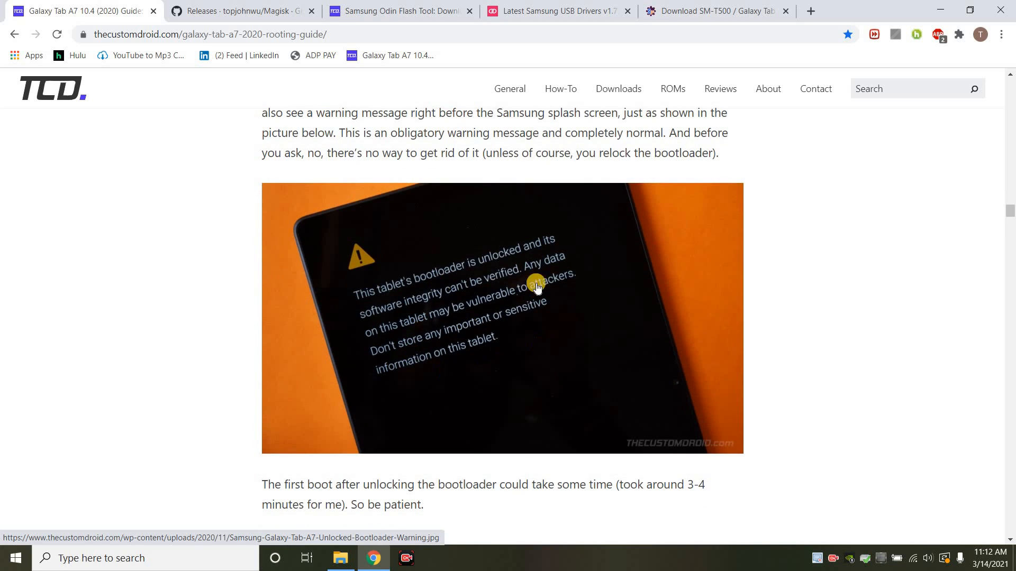
mouse_move(476, 348)
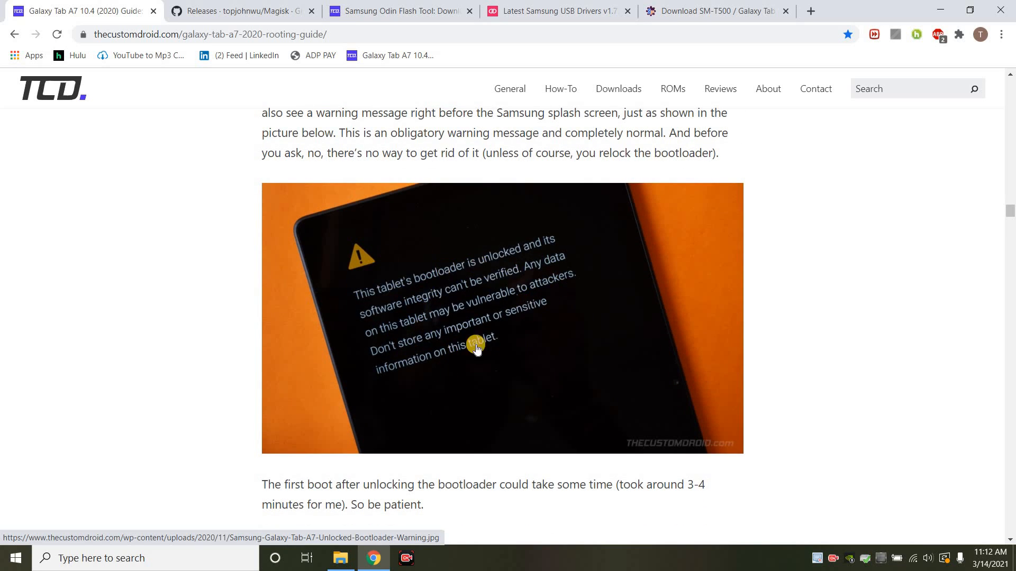
mouse_move(531, 317)
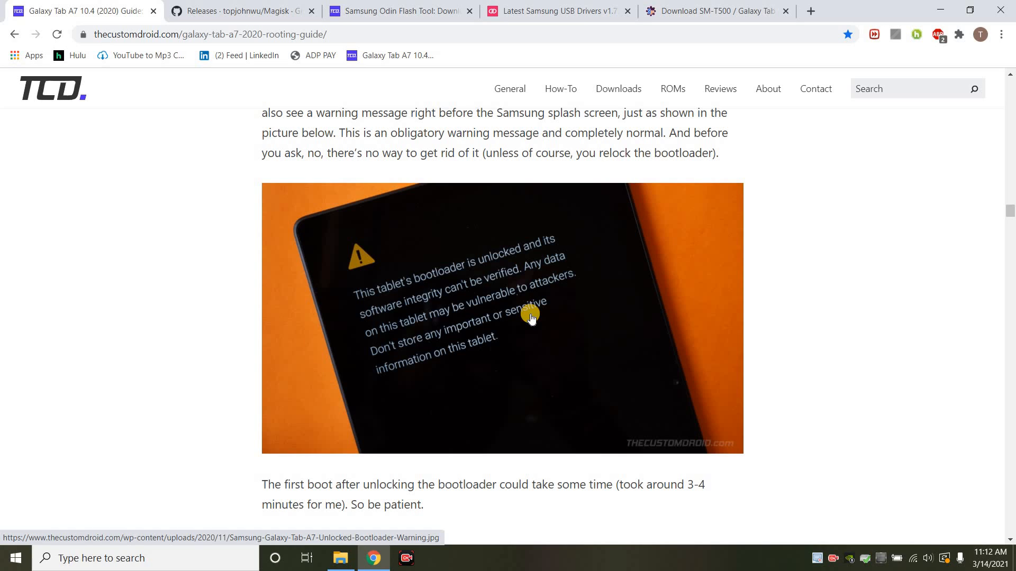
scroll(down, 3)
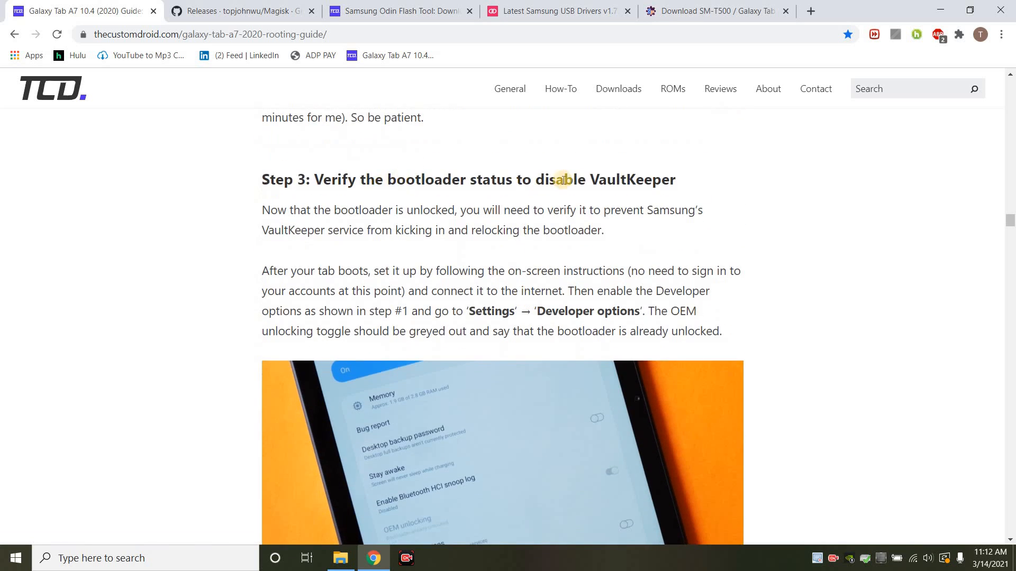
Step: Read Step 3 on verifying bootloader status down to Step 4: Extract the AP firmware
scroll(down, 3)
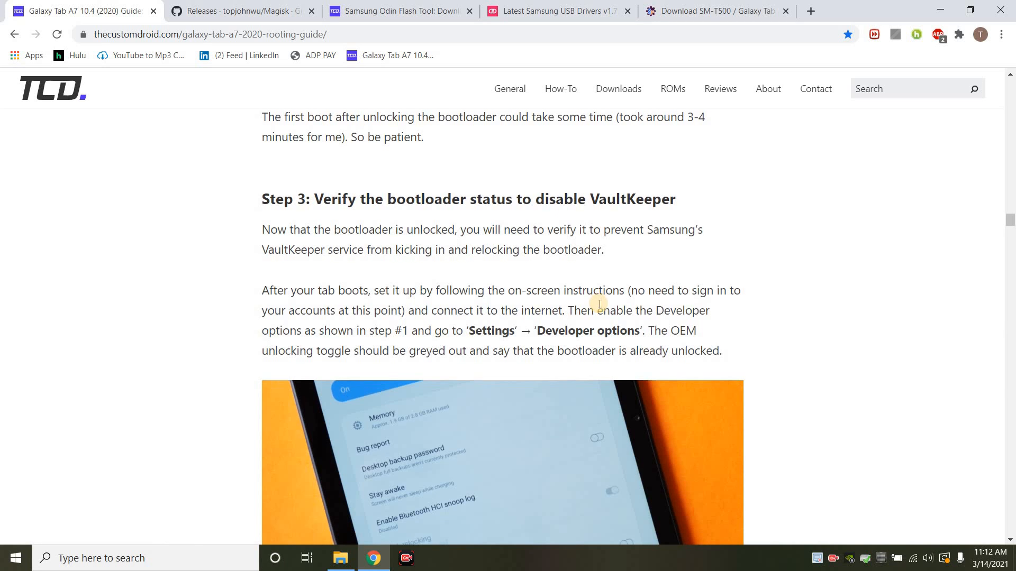
scroll(down, 3)
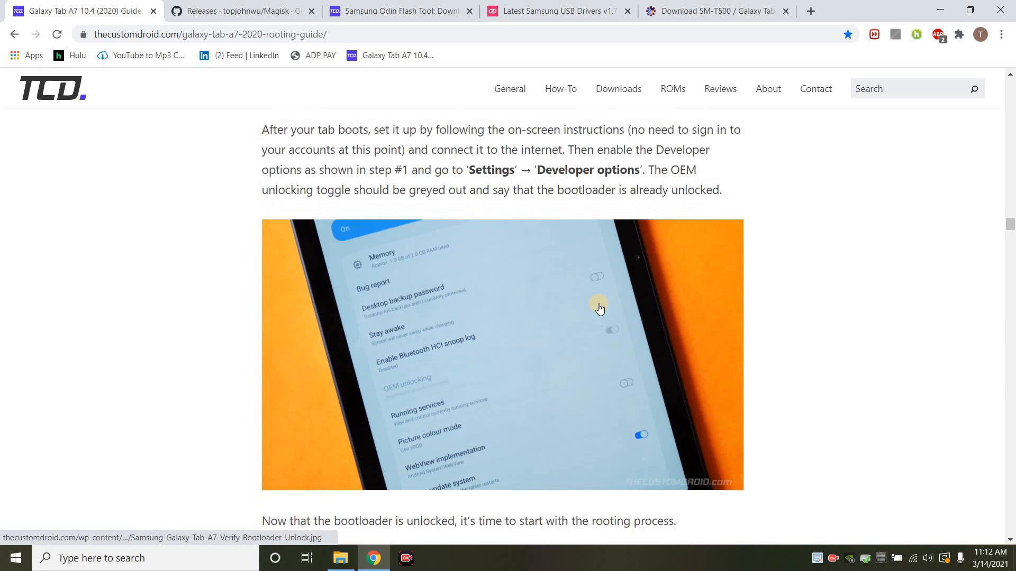
scroll(down, 3)
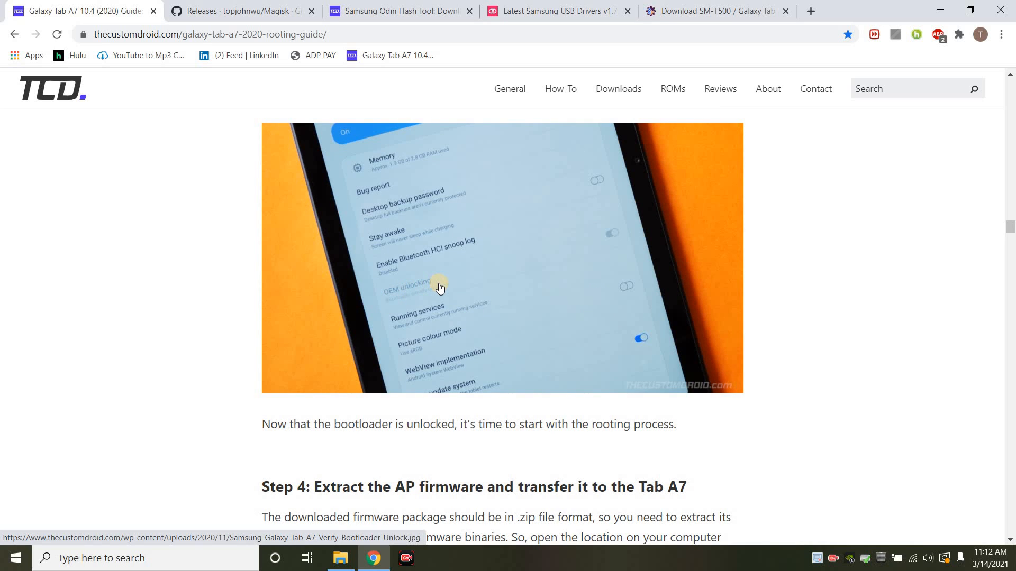
scroll(down, 3)
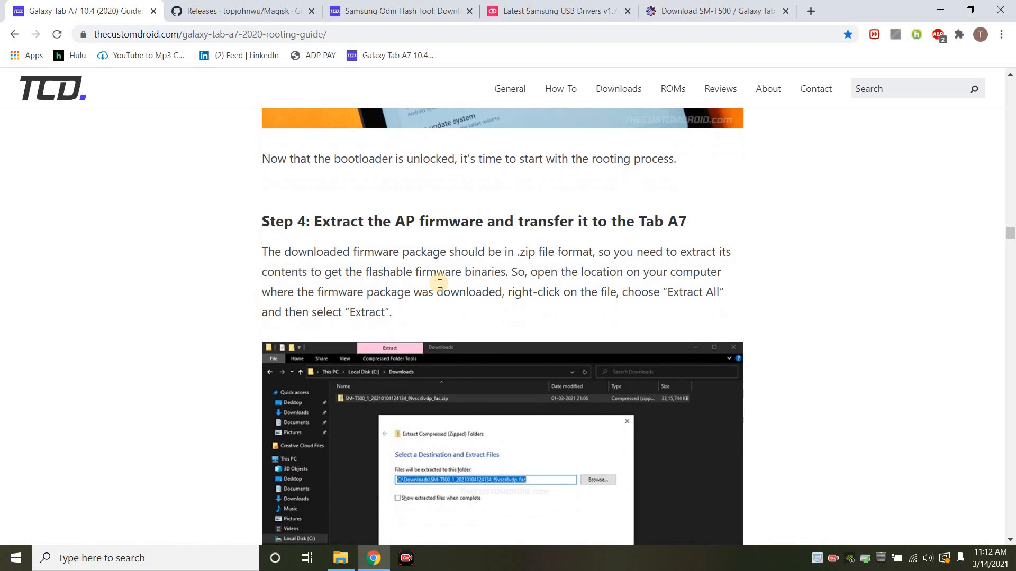
scroll(down, 3)
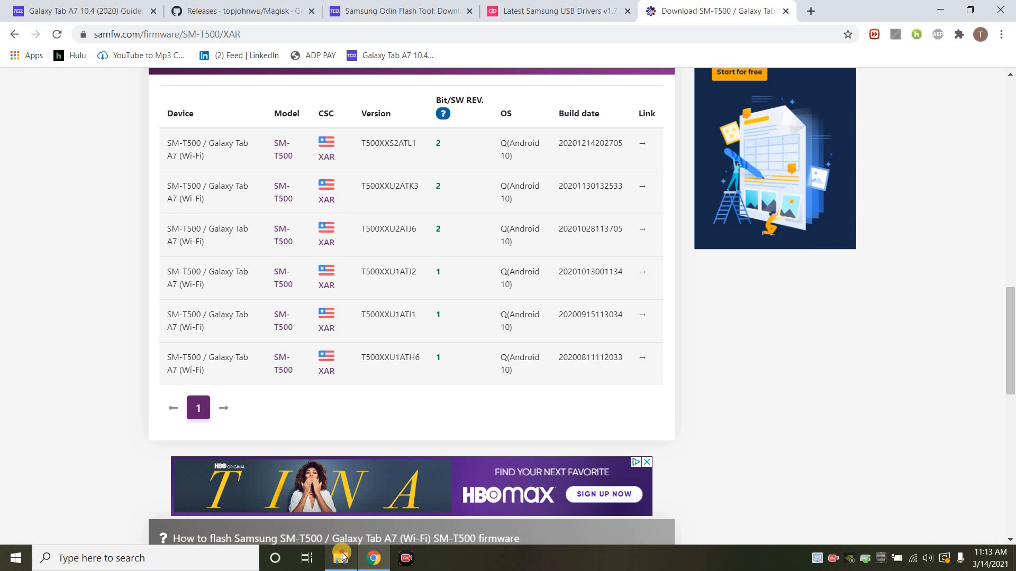
Step: In File Explorer, view the E: BACKUP drive's AP, BL, CSC, HOME_CSC files and select the magisk_patched archive
click(340, 557)
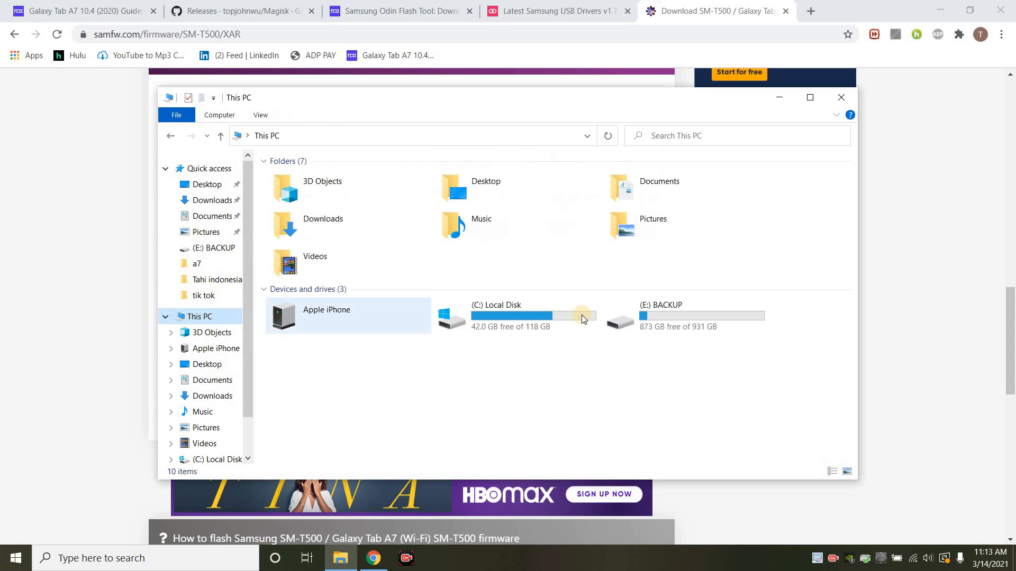
double_click(663, 315)
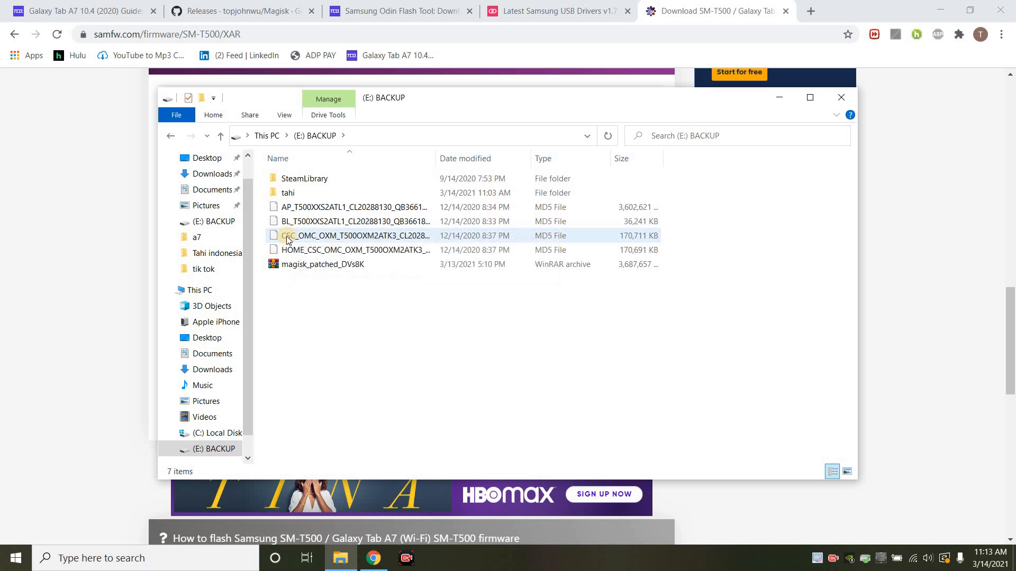
mouse_move(289, 221)
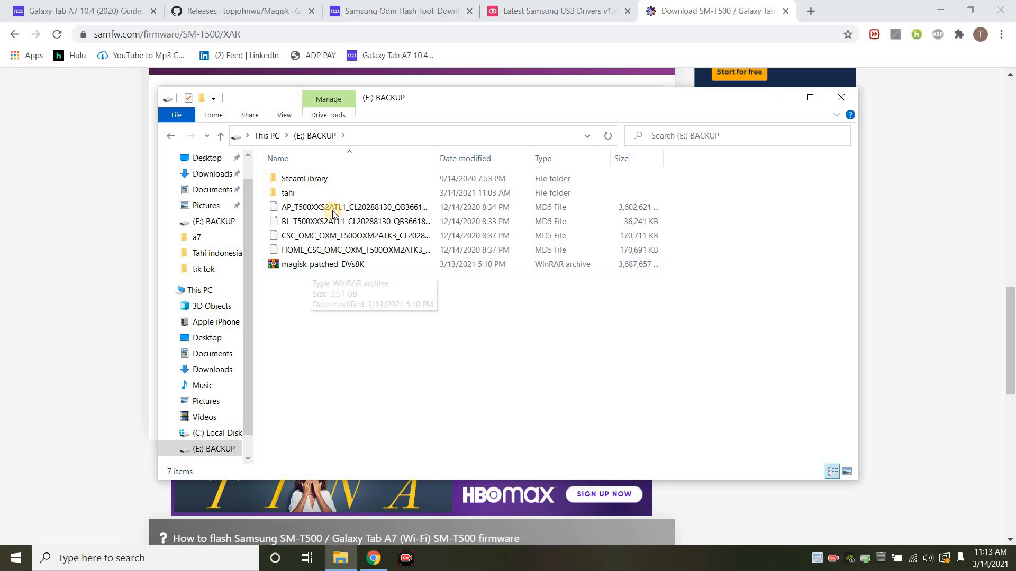
click(322, 265)
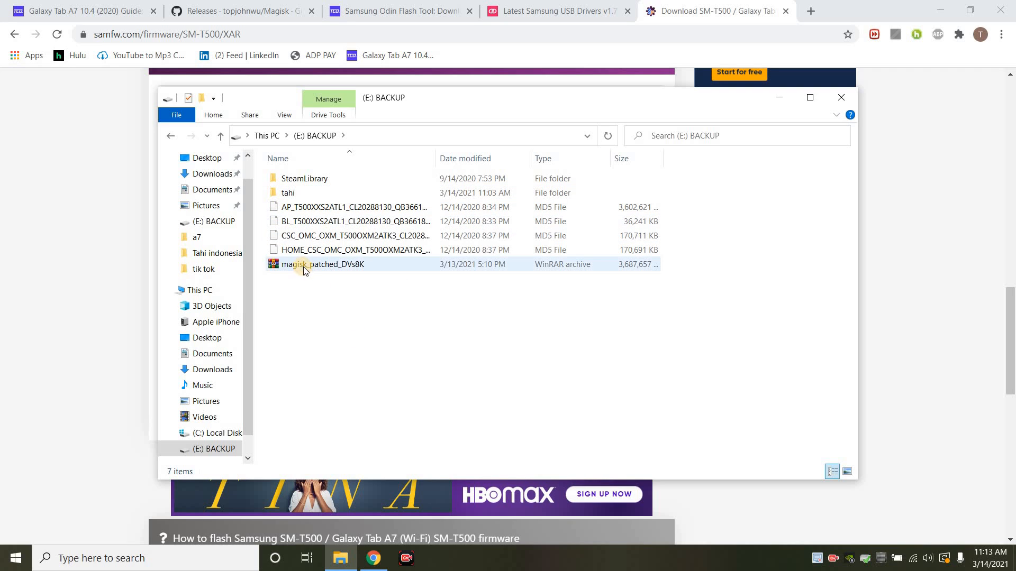
mouse_move(304, 265)
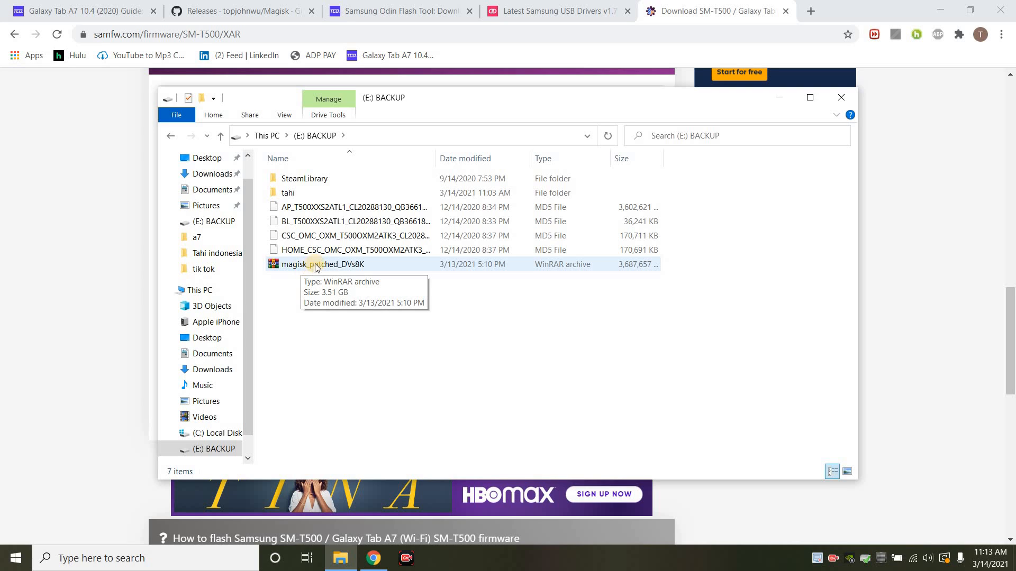
mouse_move(292, 196)
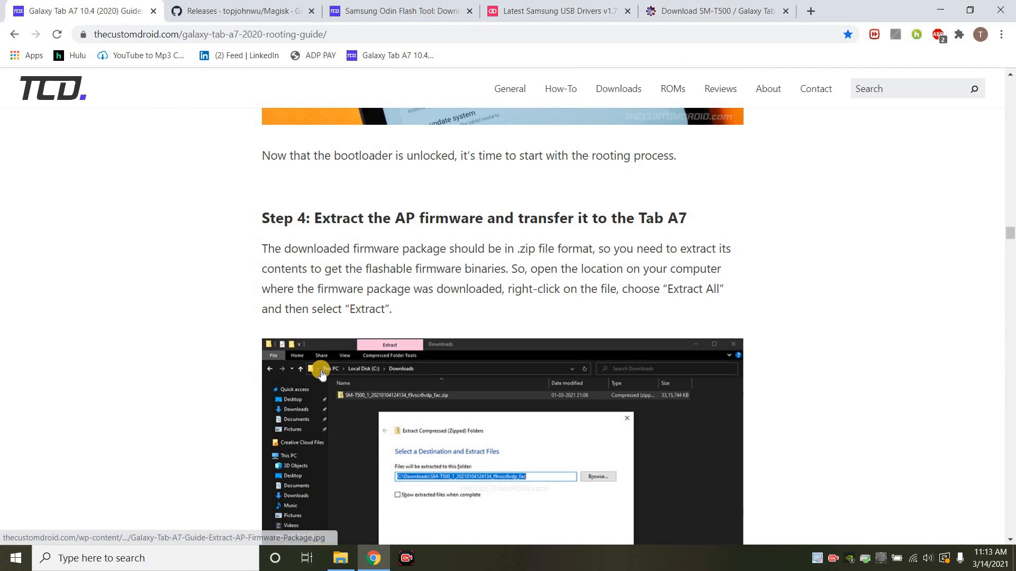
Step: Read Step 4 further and glance back at the SM-T500 firmware download list
scroll(down, 3)
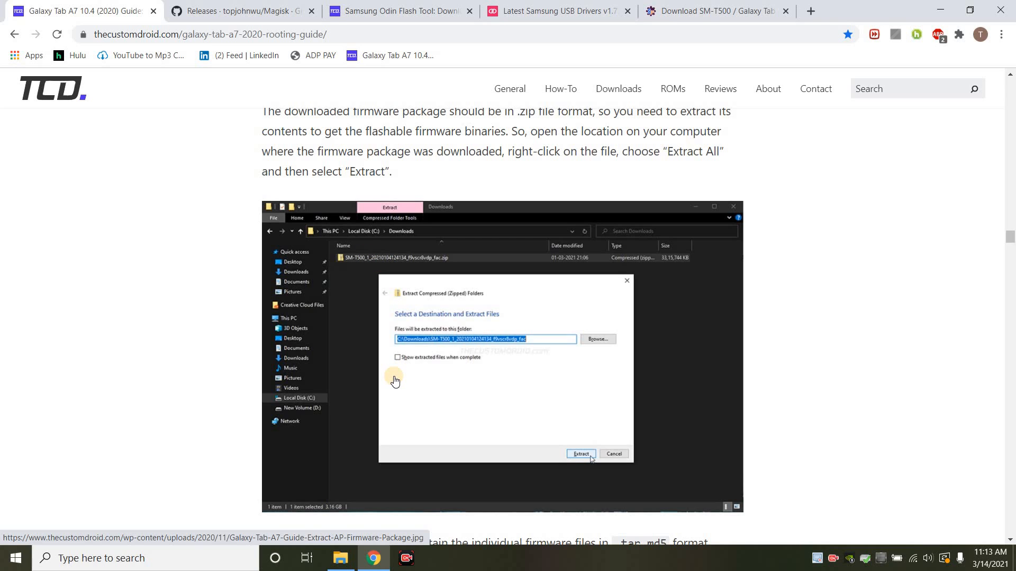
scroll(down, 3)
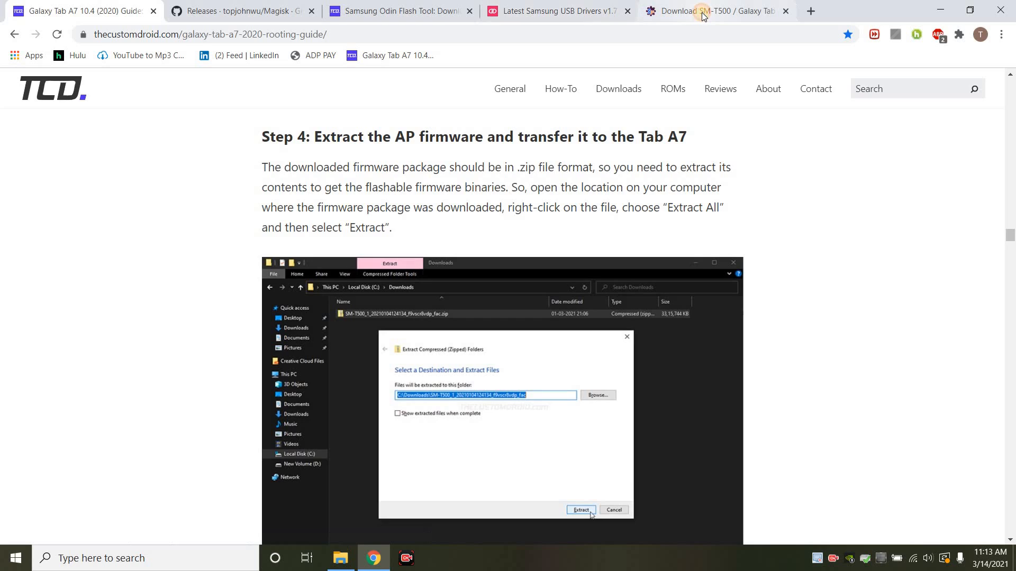
click(716, 11)
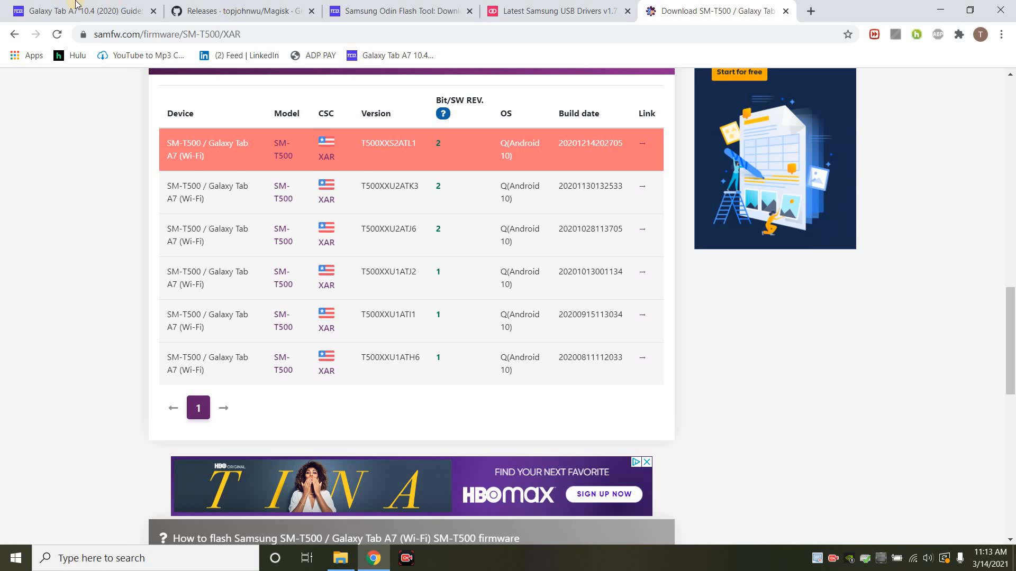
click(77, 11)
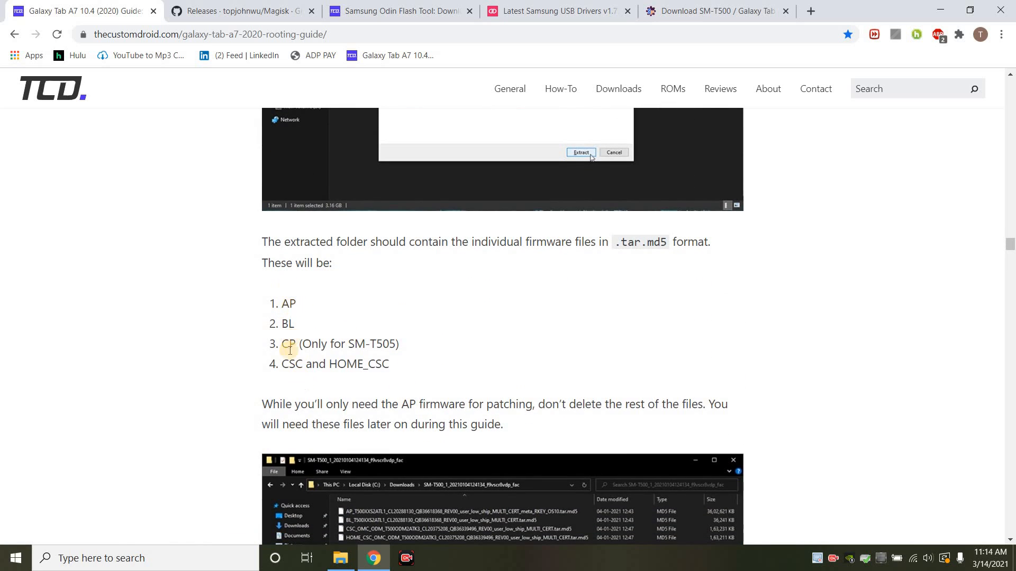
Step: Read past the AP firmware transfer screenshots to Step 5 on patching with Magisk
scroll(down, 3)
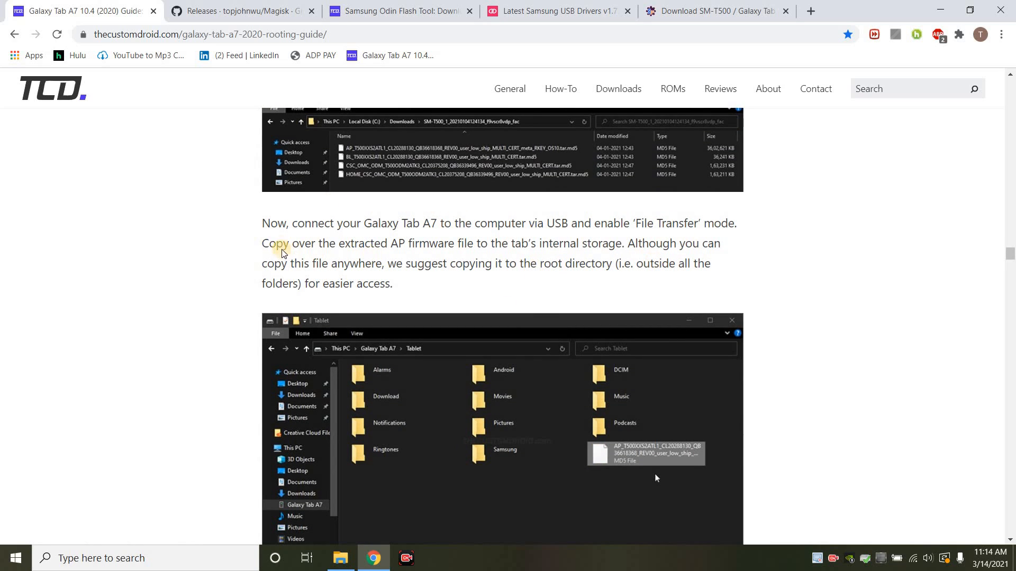
mouse_move(460, 325)
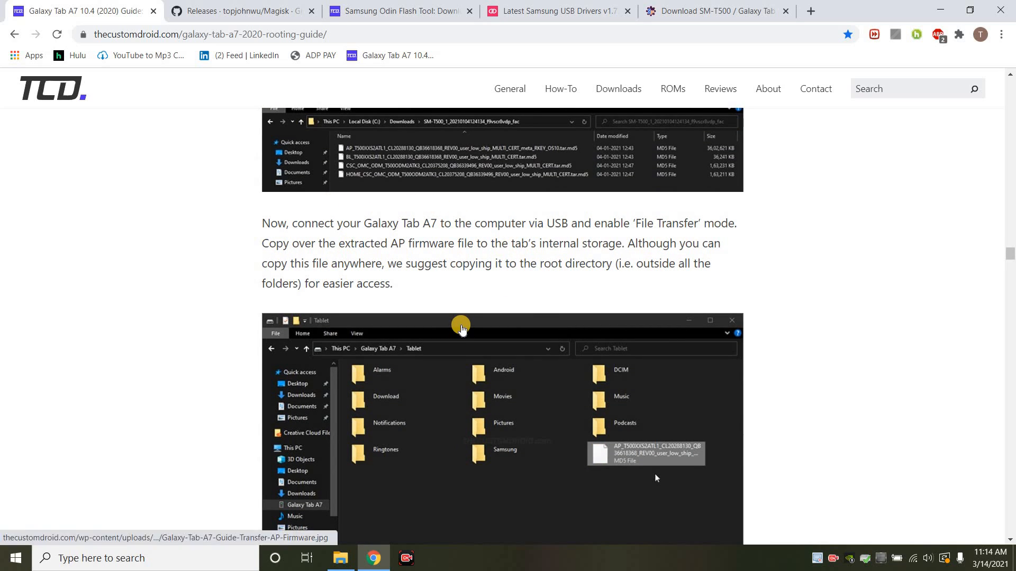
scroll(down, 3)
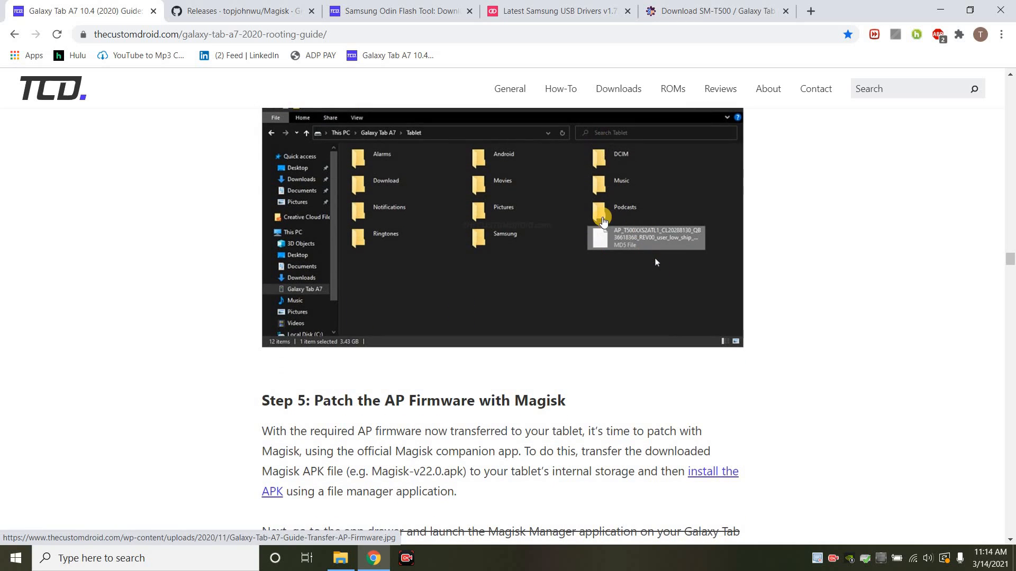
mouse_move(603, 299)
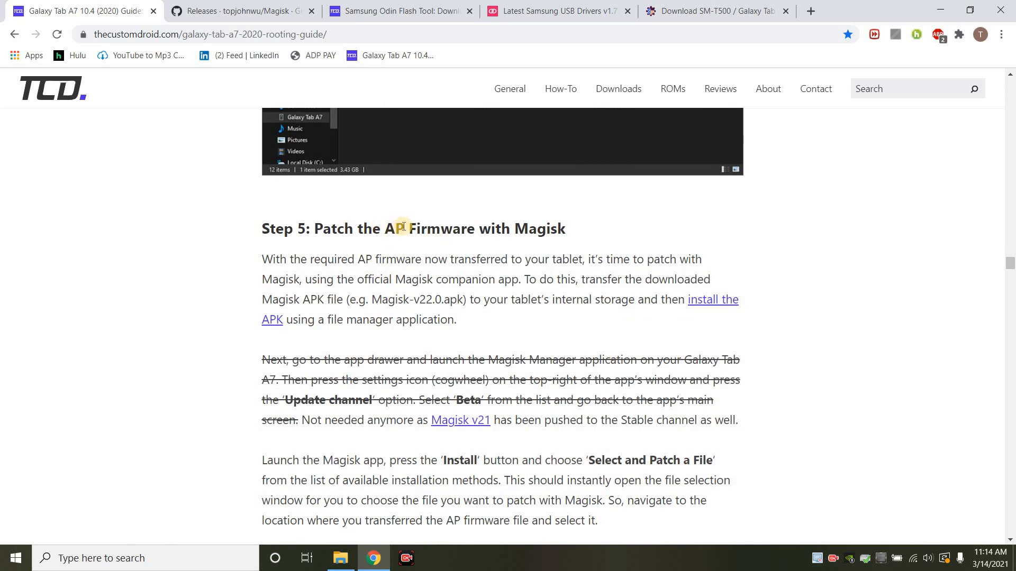
scroll(down, 3)
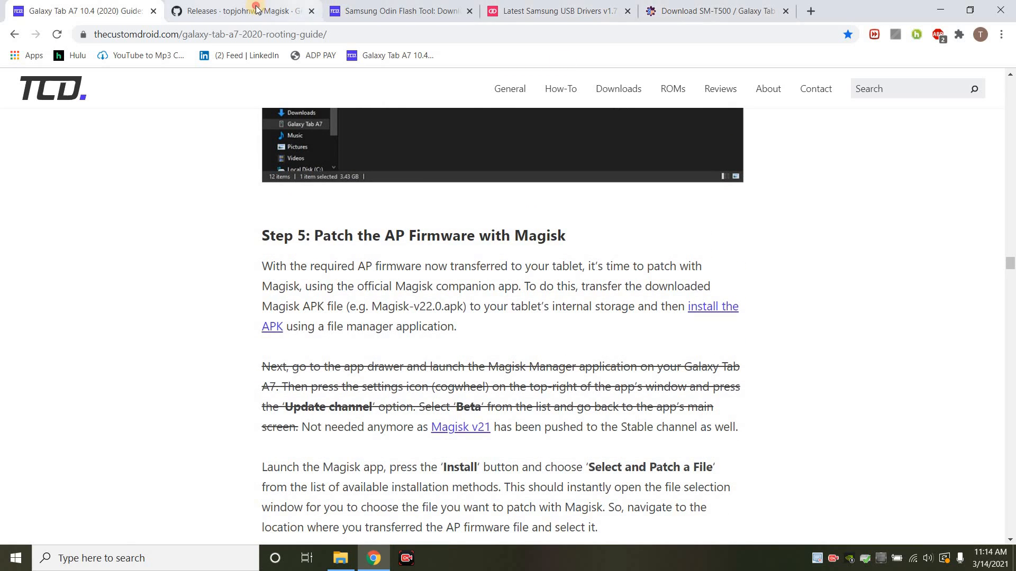
click(240, 11)
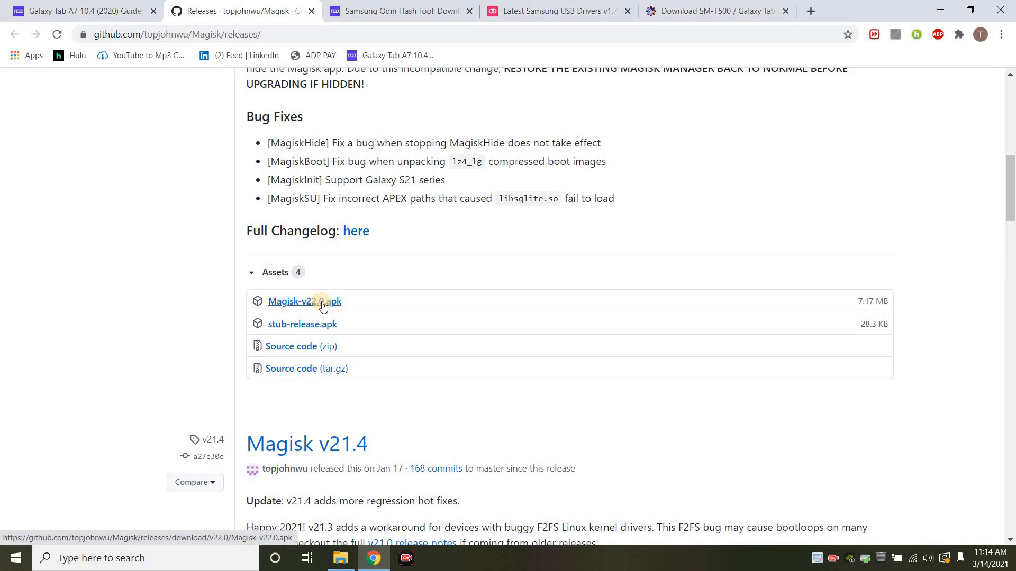
mouse_move(327, 307)
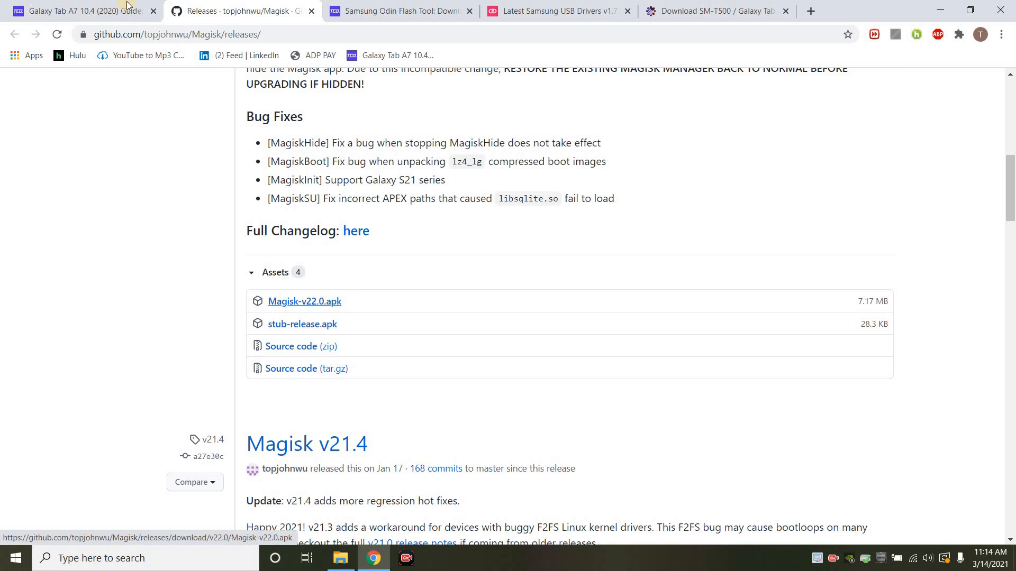
click(77, 11)
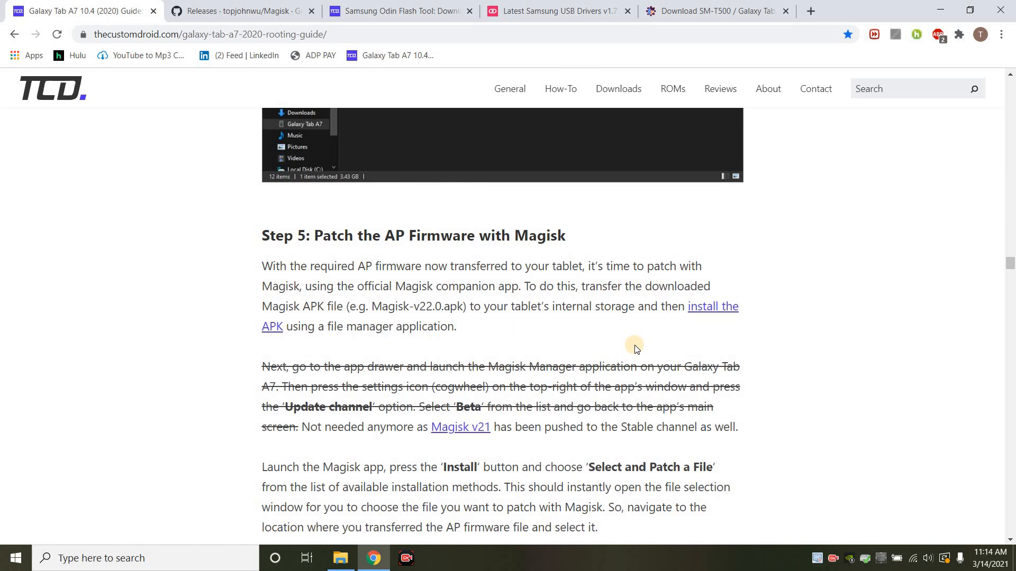
mouse_move(302, 282)
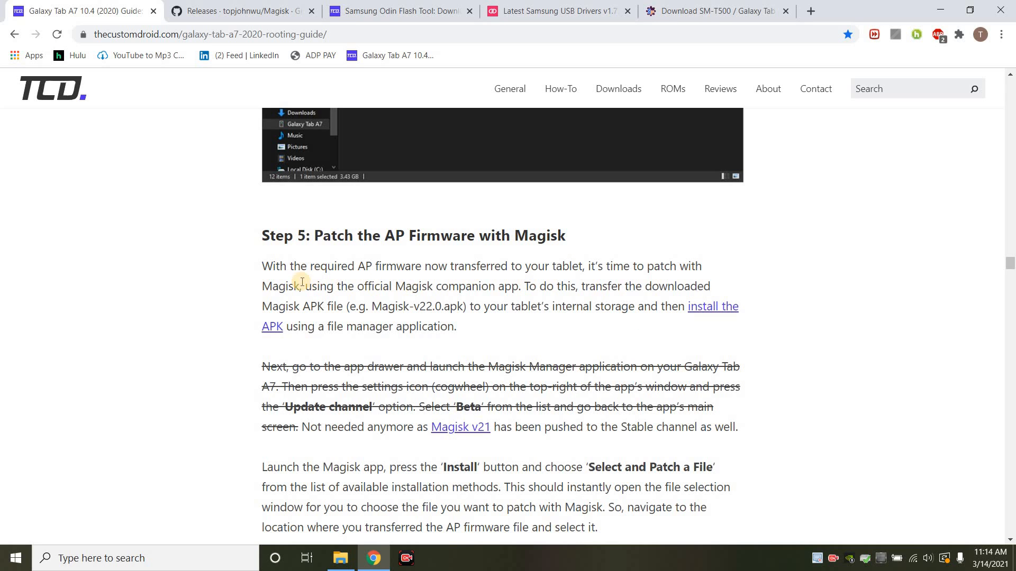
Step: Read Step 5's Magisk patching screenshots down to Step 6 on booting into Download Mode
scroll(down, 3)
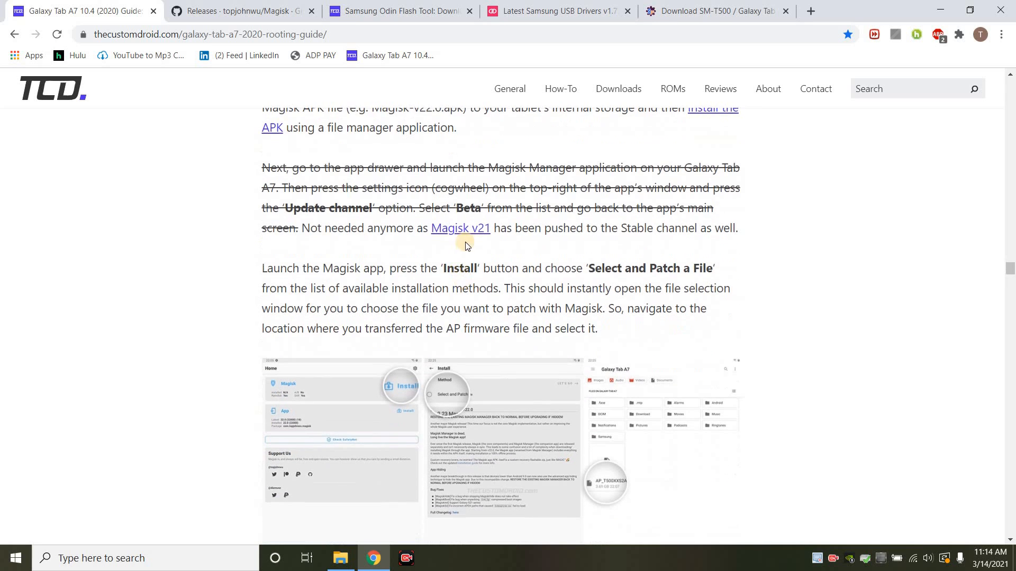
mouse_move(616, 228)
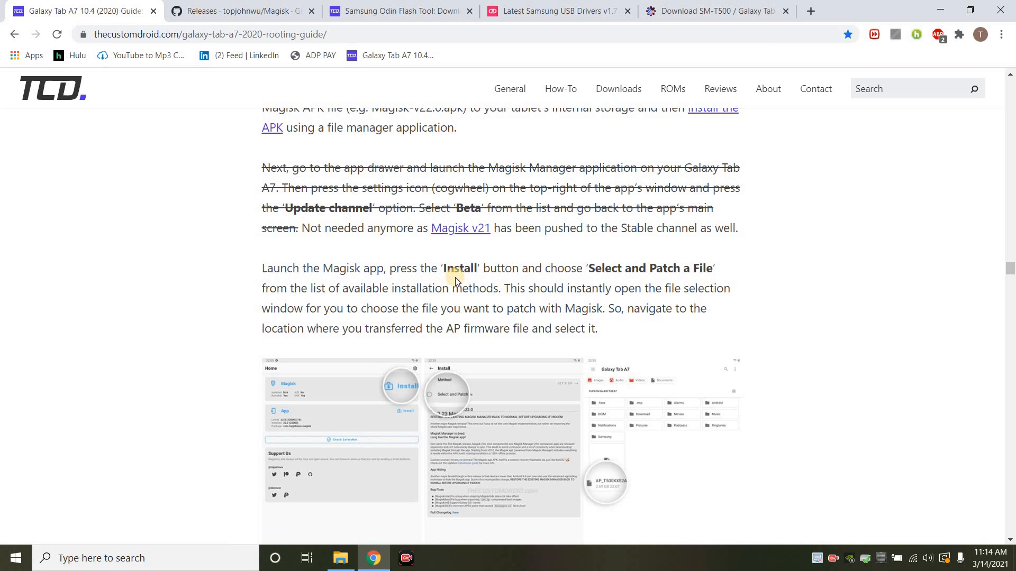
mouse_move(347, 414)
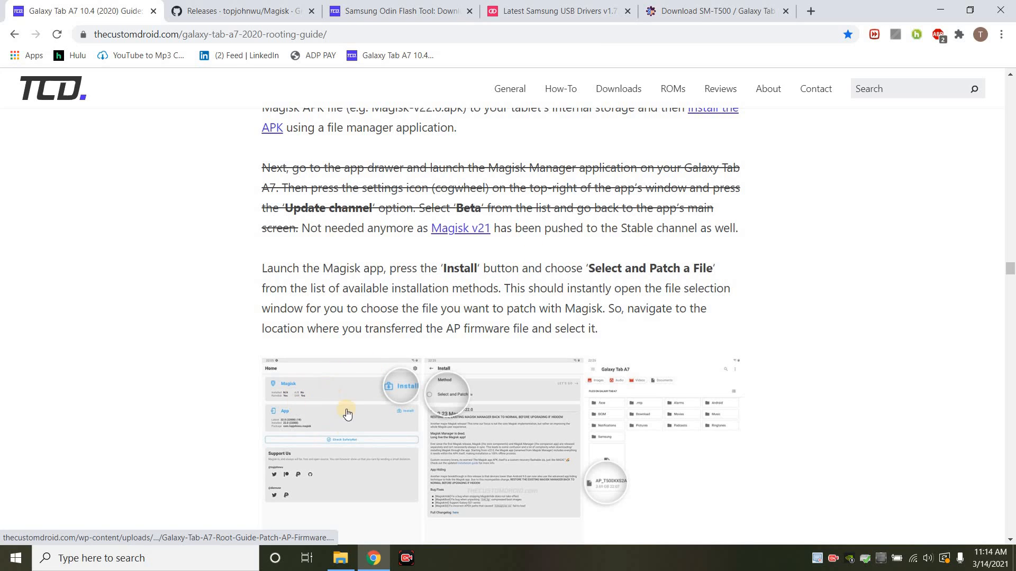
scroll(down, 3)
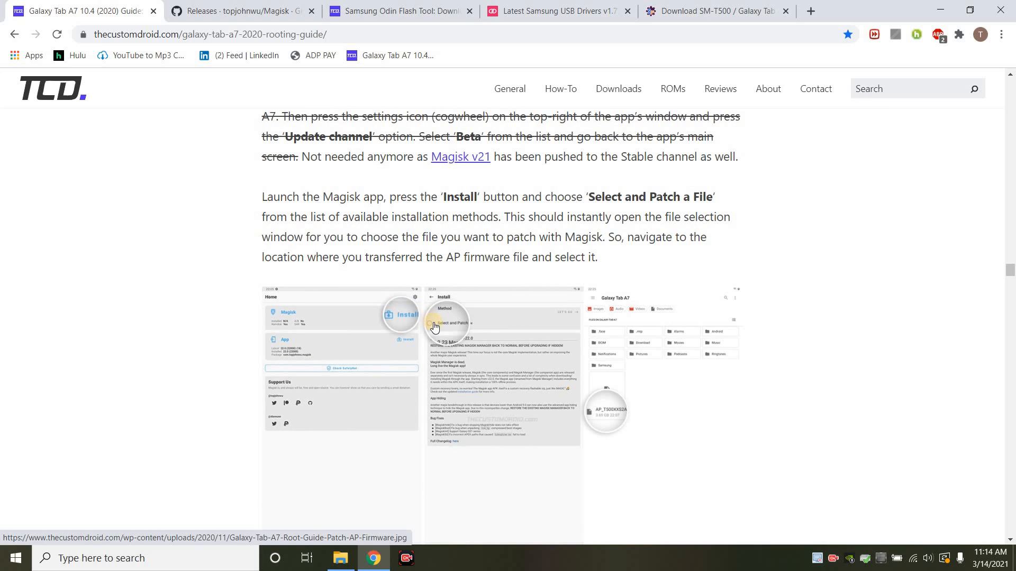
mouse_move(674, 329)
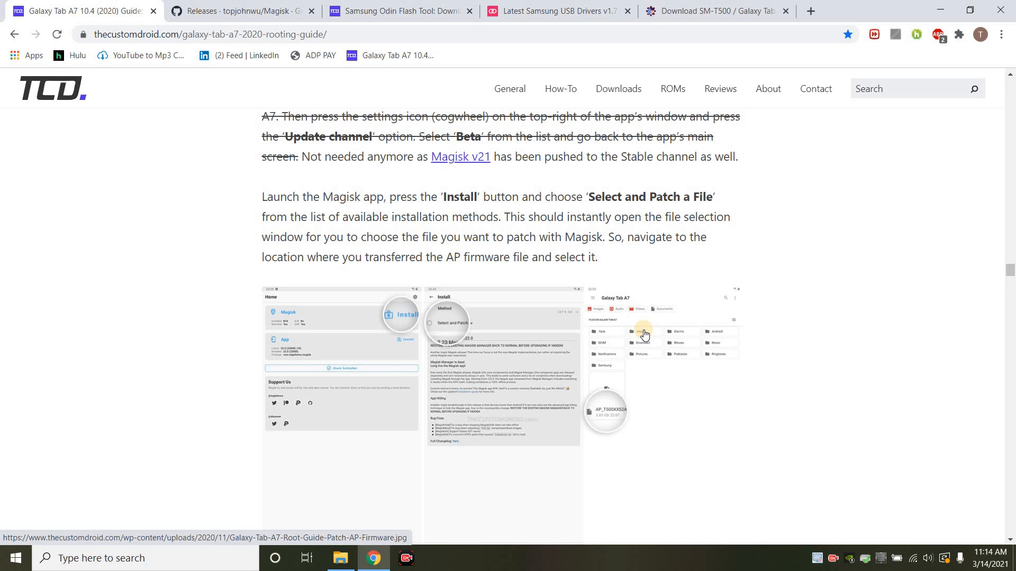
scroll(down, 3)
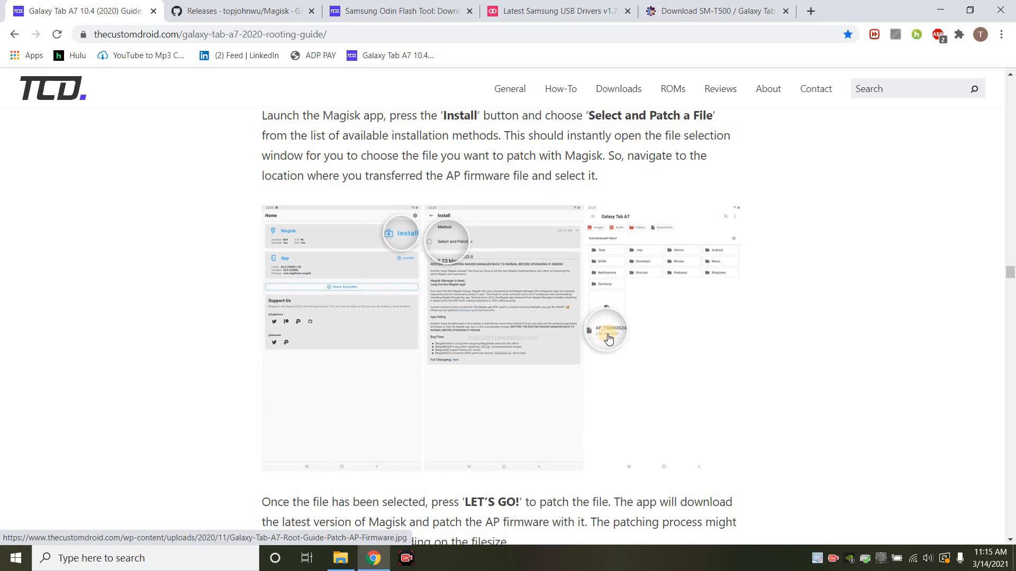
scroll(down, 3)
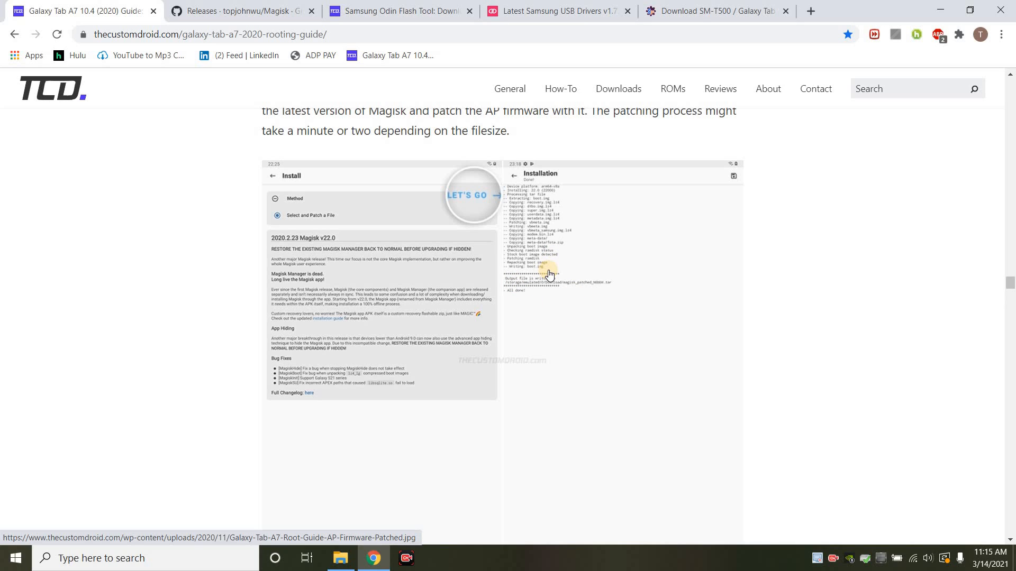
scroll(down, 3)
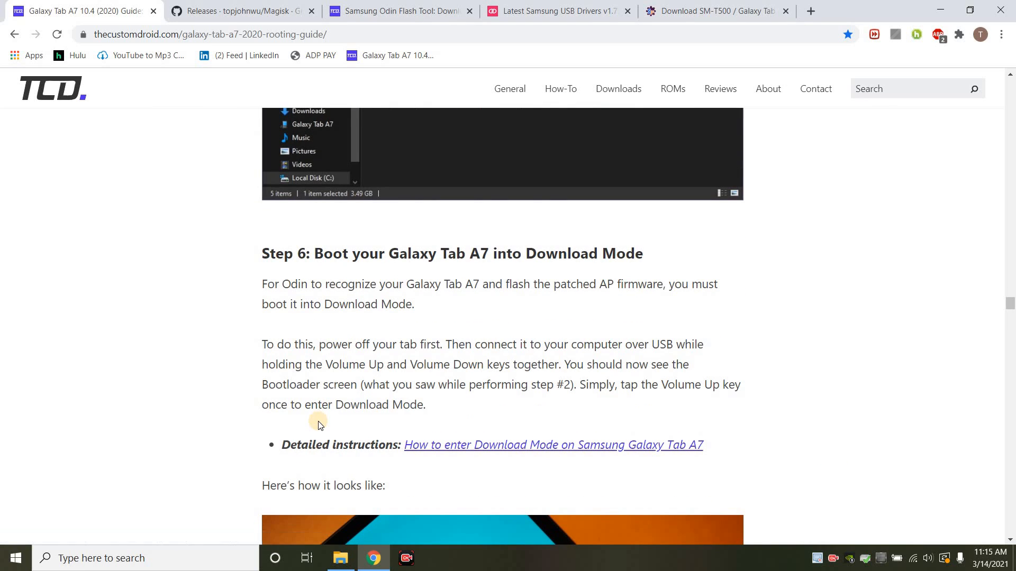
Step: Read Step 6's Download Mode instructions and picture down to Step 7: Launch the Odin Tool
scroll(down, 3)
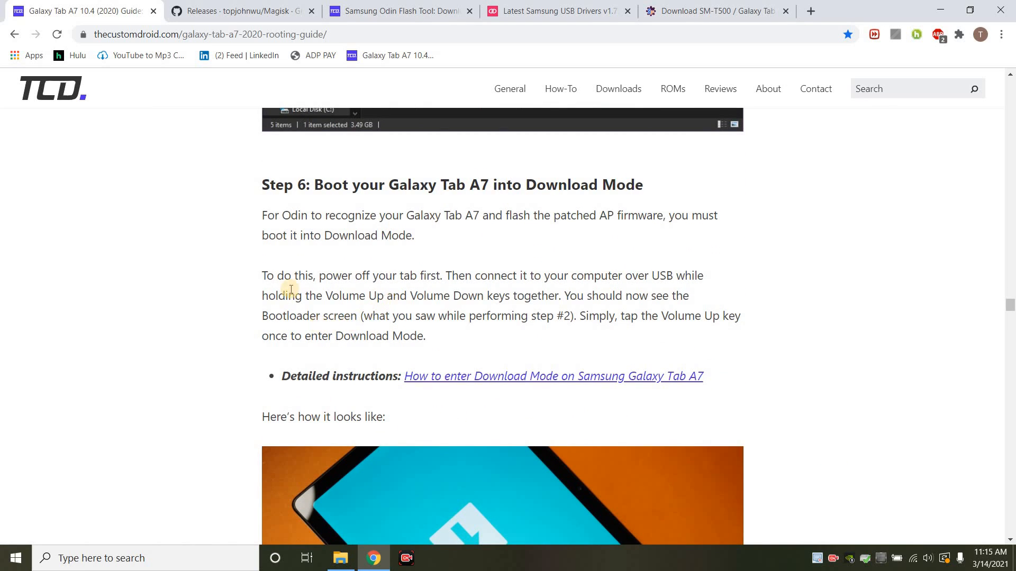
scroll(down, 3)
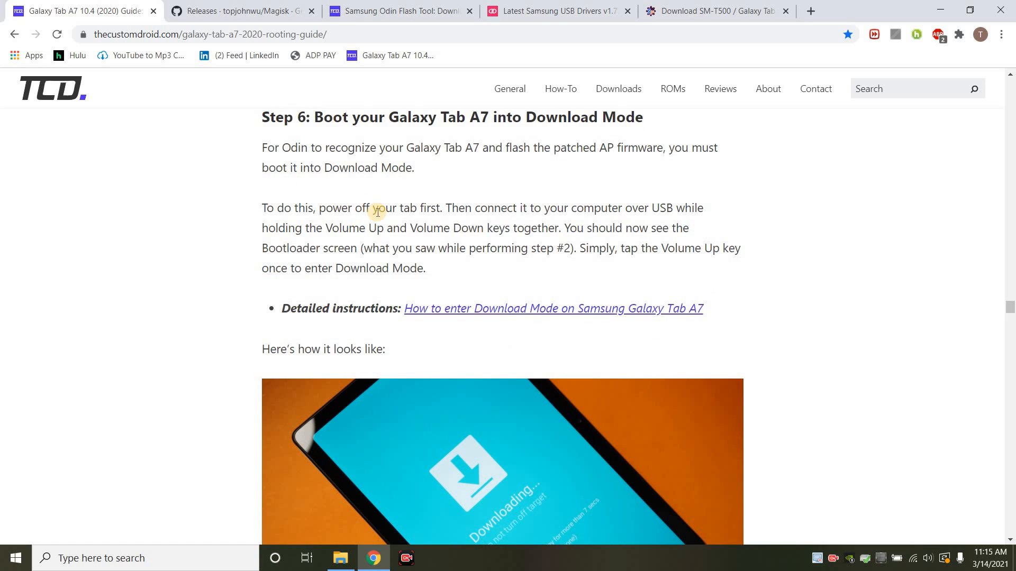
mouse_move(457, 215)
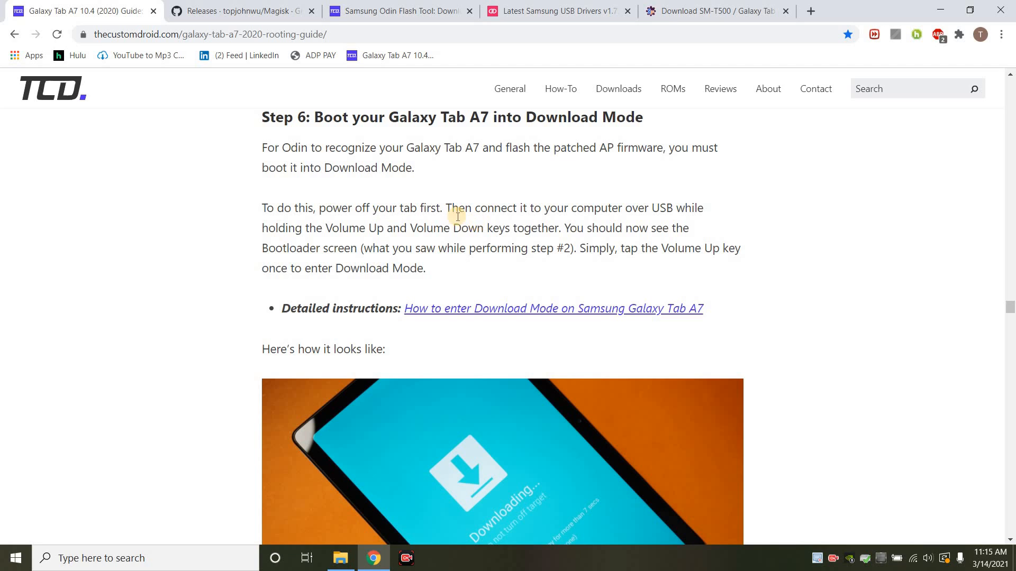
mouse_move(432, 267)
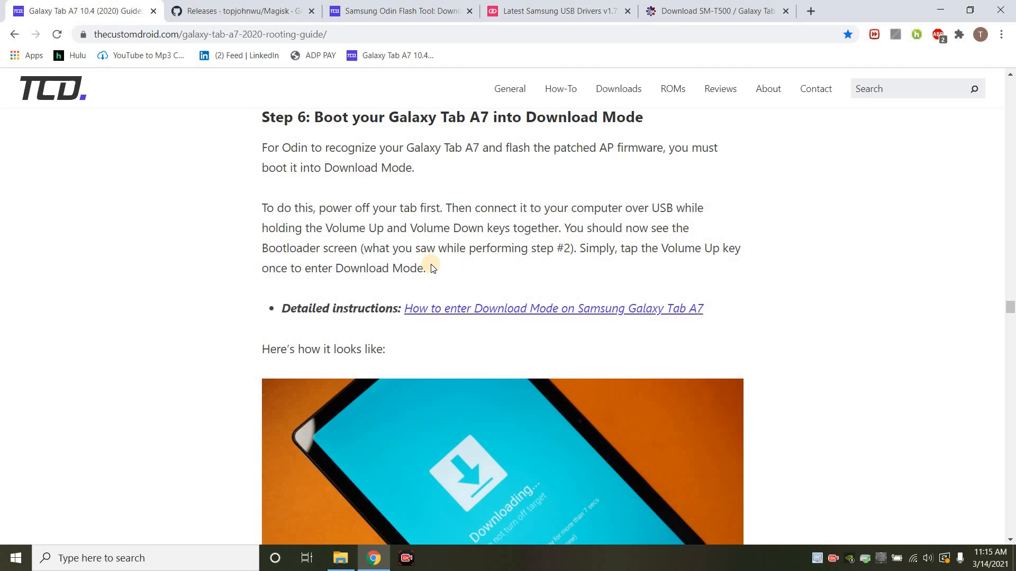
mouse_move(443, 241)
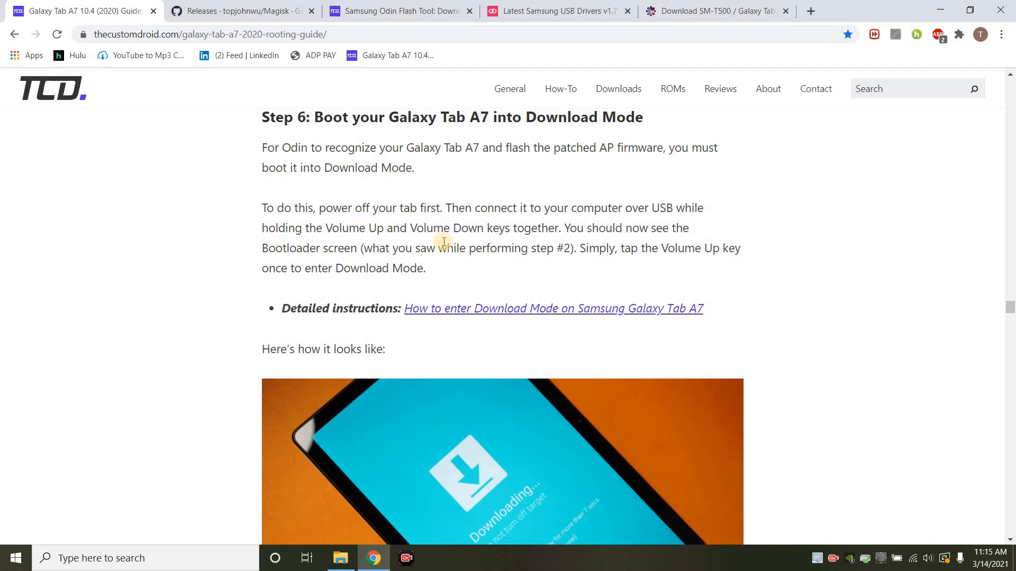
mouse_move(494, 241)
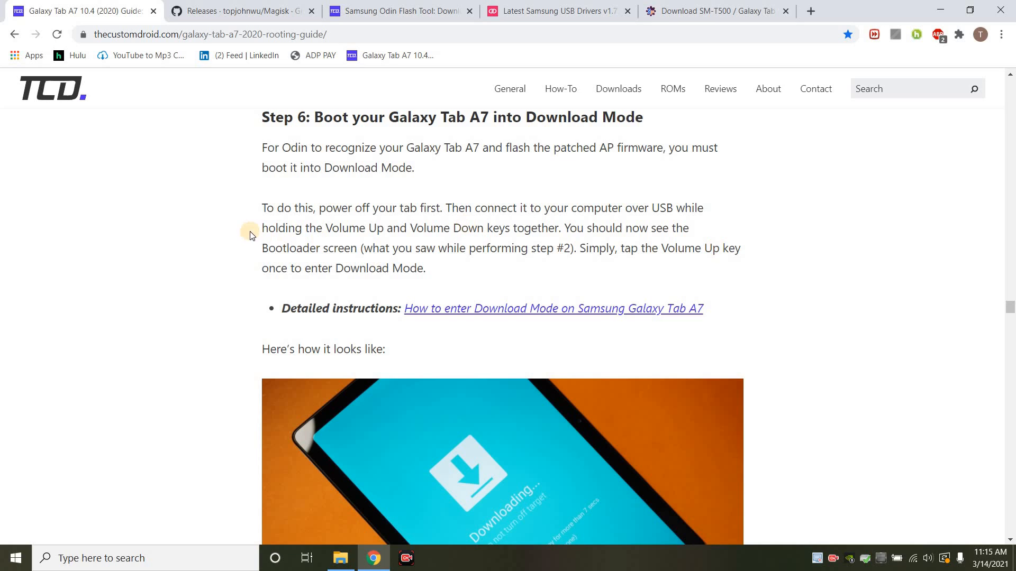
mouse_move(394, 262)
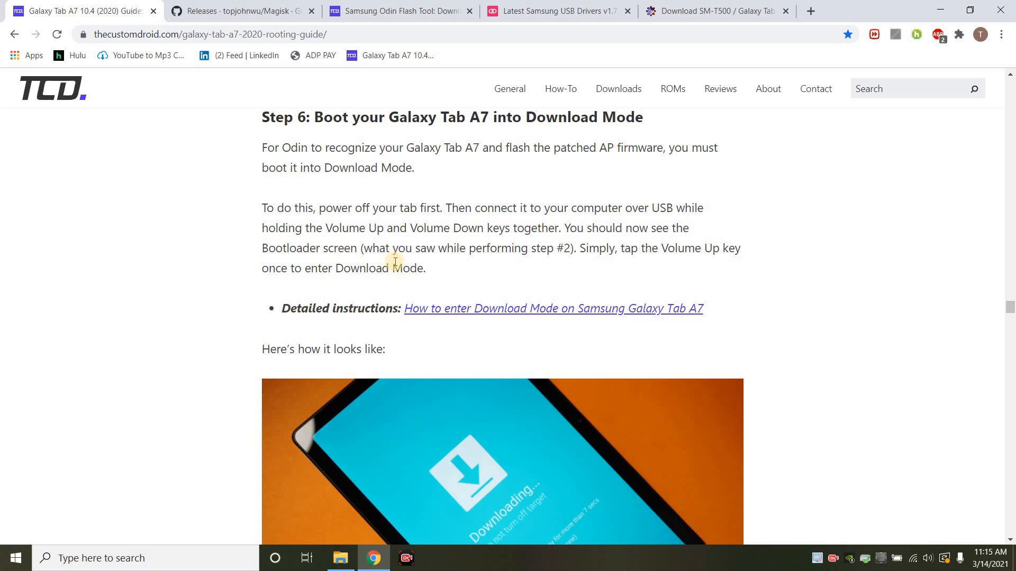
mouse_move(511, 253)
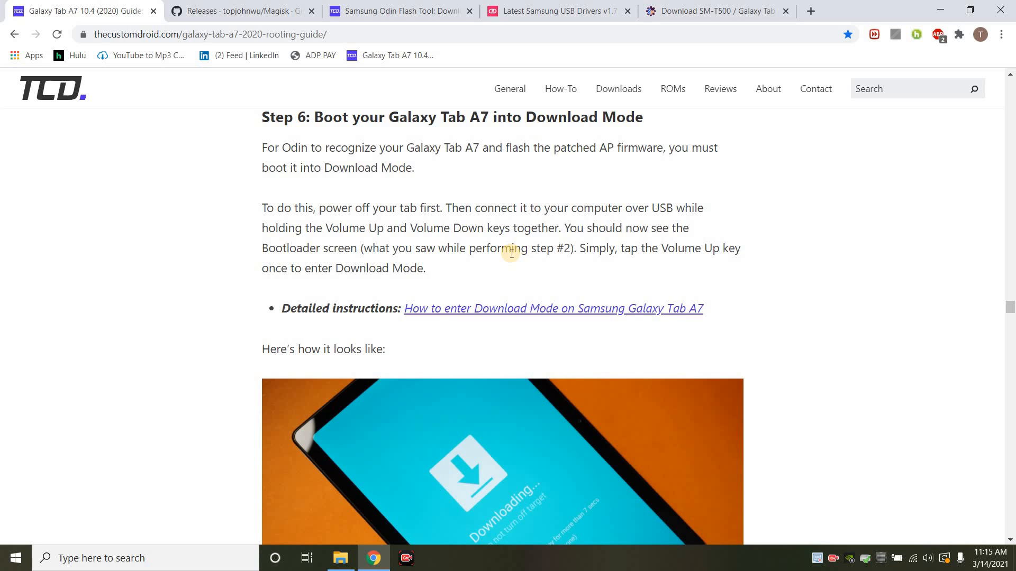
scroll(down, 3)
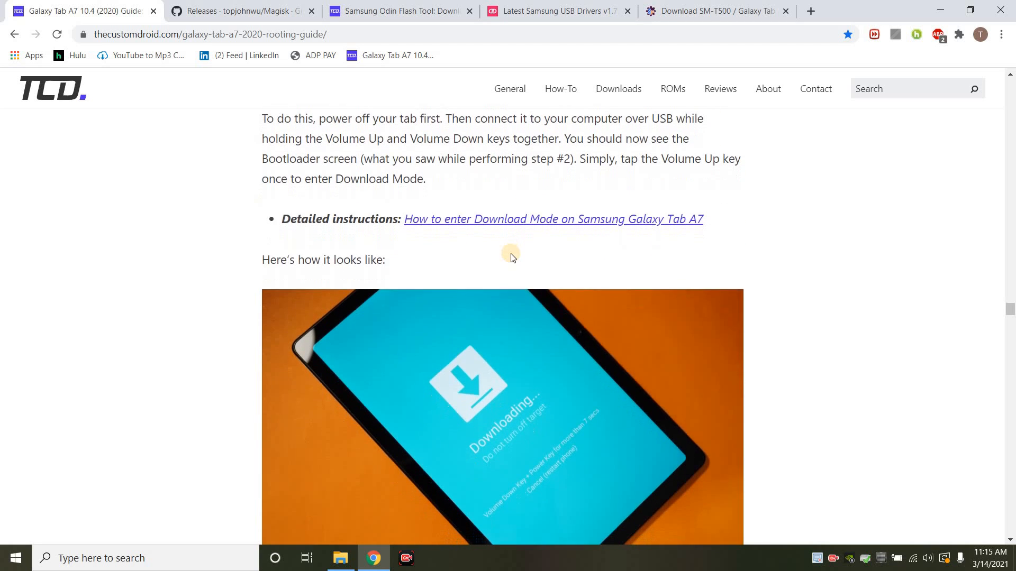
scroll(down, 3)
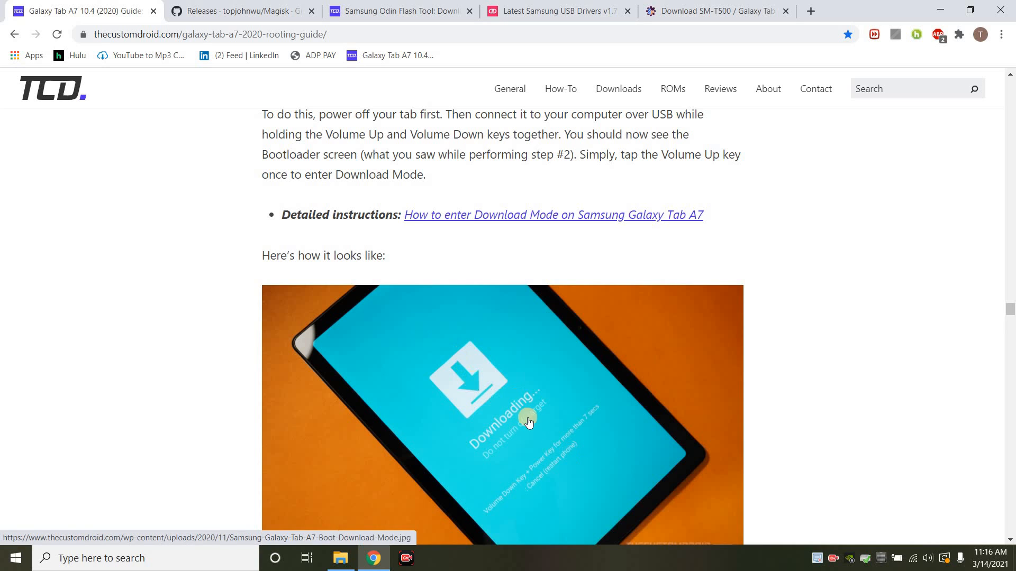
scroll(down, 3)
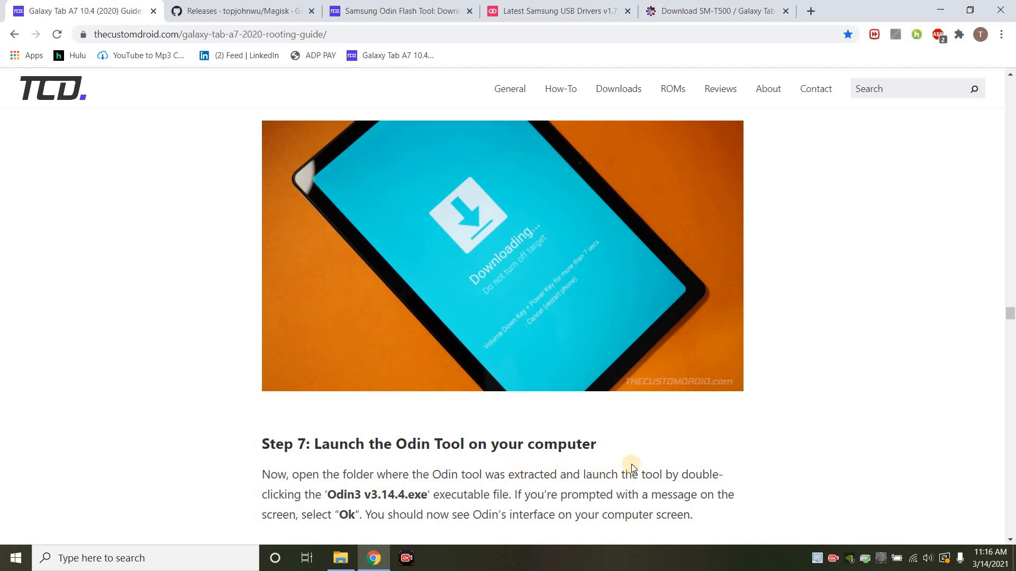
mouse_move(684, 452)
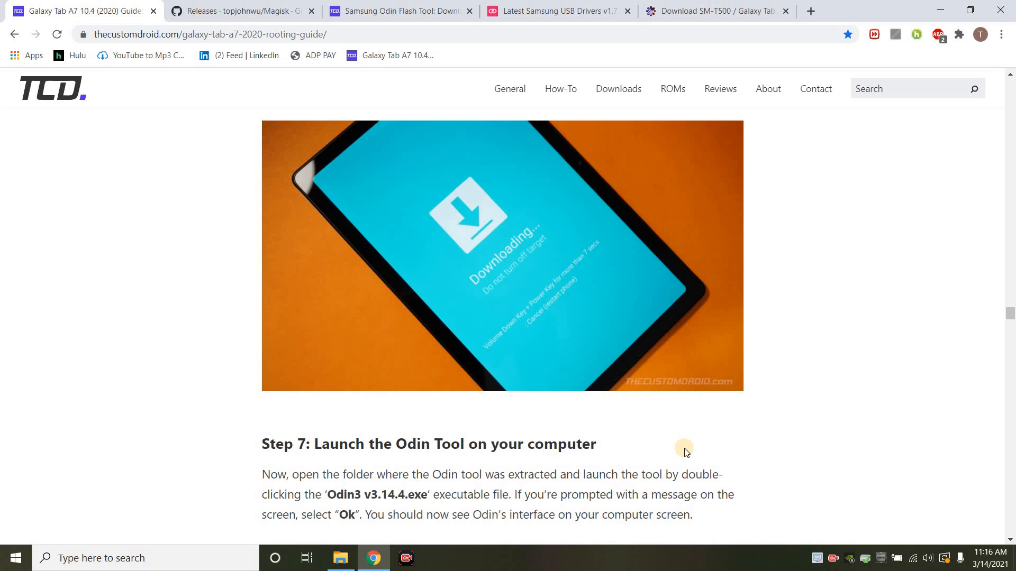
scroll(down, 3)
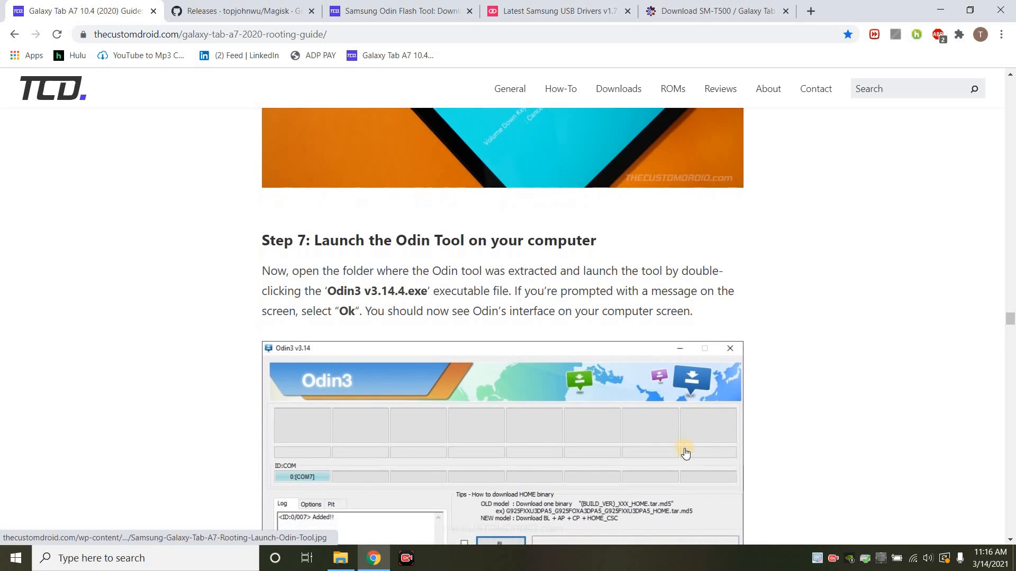
Step: Read the Odin firmware-loading screenshot and Auto Reboot notes down to the 'Finally, click Start' paragraph
scroll(down, 3)
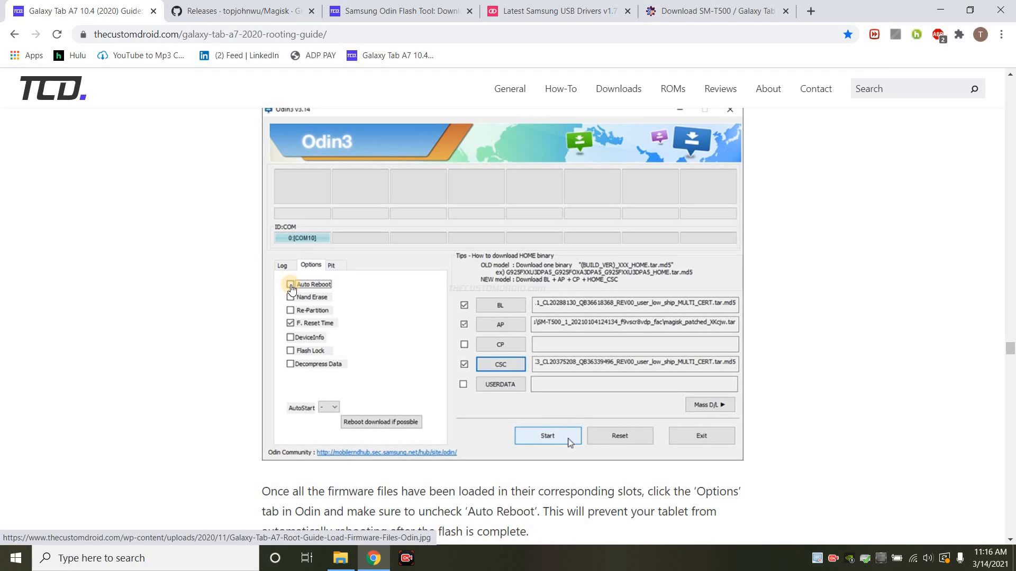
click(290, 285)
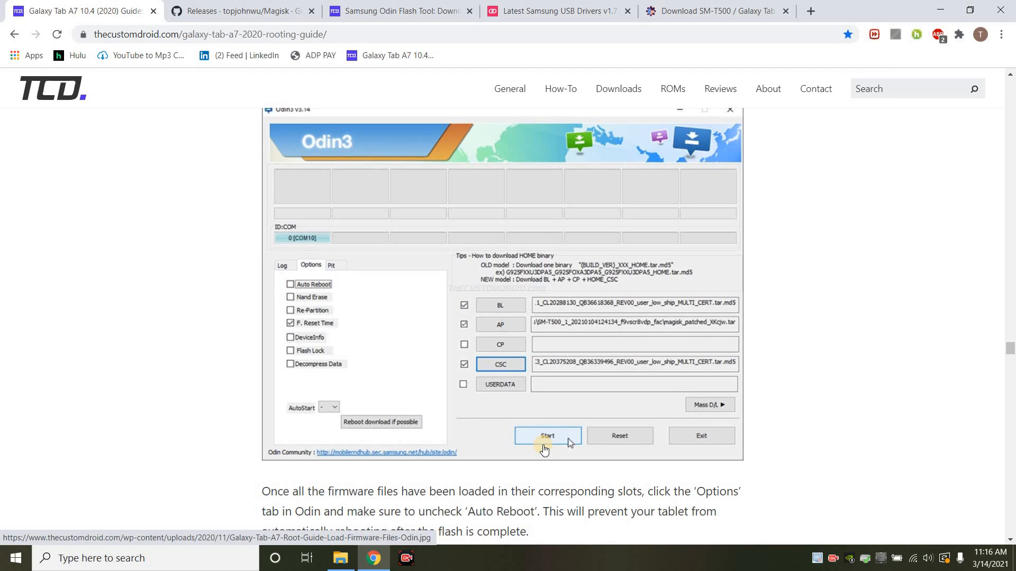
scroll(down, 3)
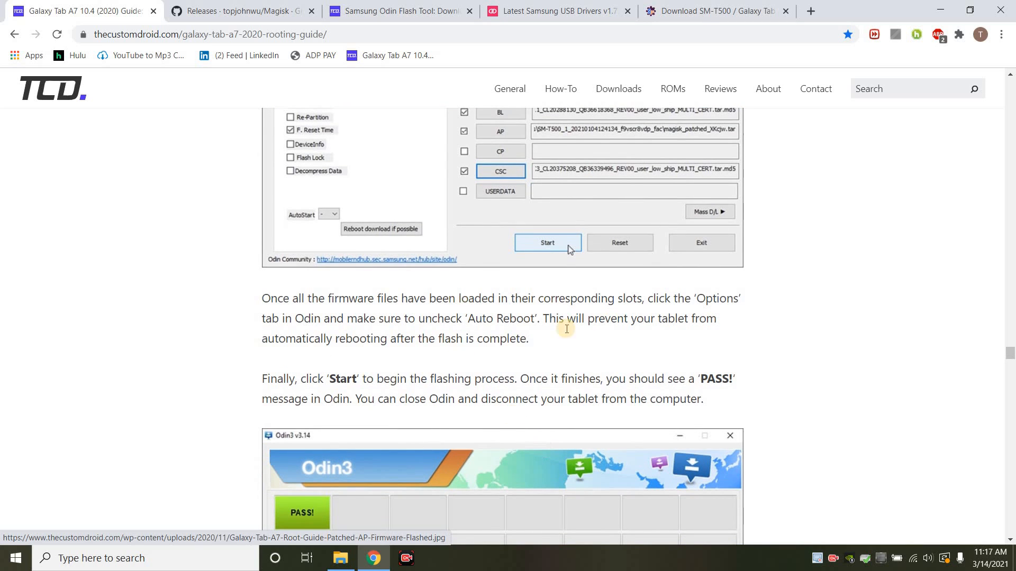
Step: Read Step 9's factory reset via stock recovery and its recovery-mode screenshots up to Step 10
scroll(down, 3)
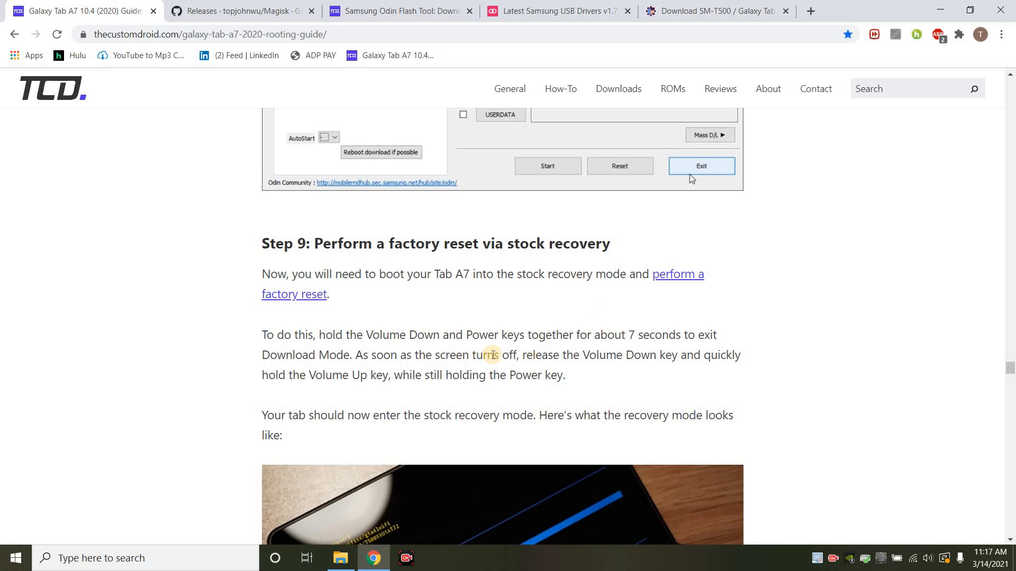
mouse_move(636, 368)
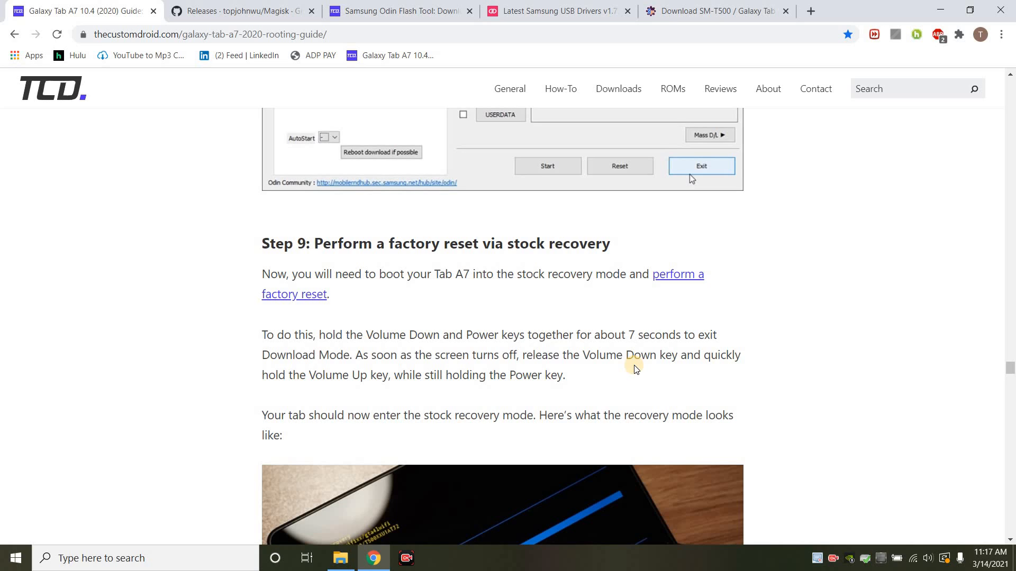
mouse_move(504, 368)
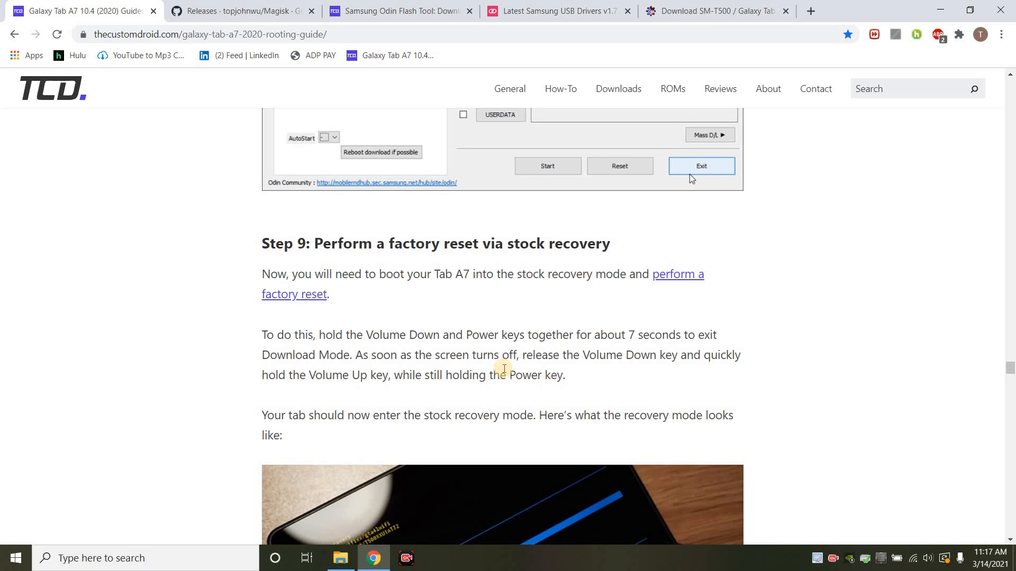
scroll(down, 3)
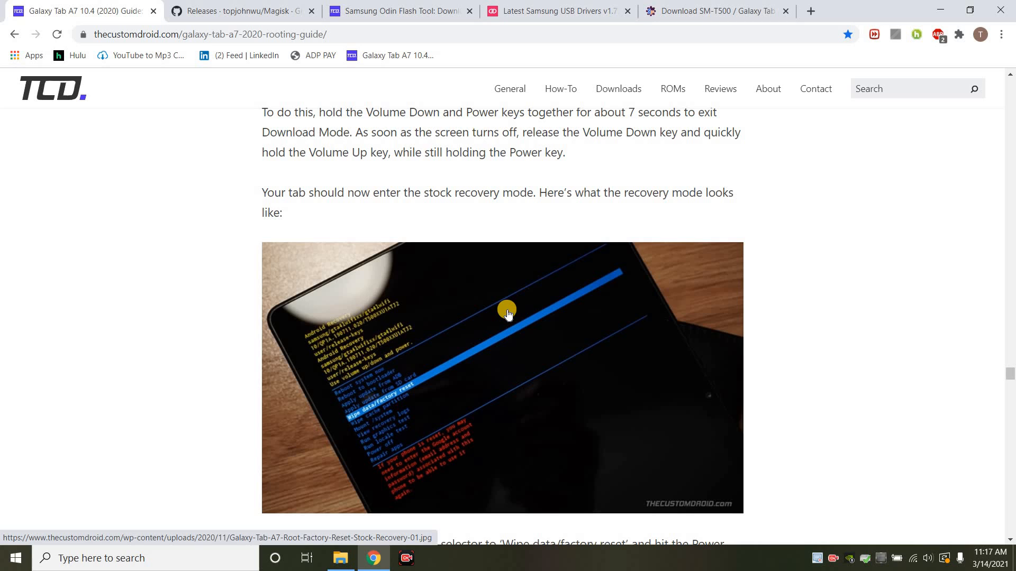
scroll(down, 3)
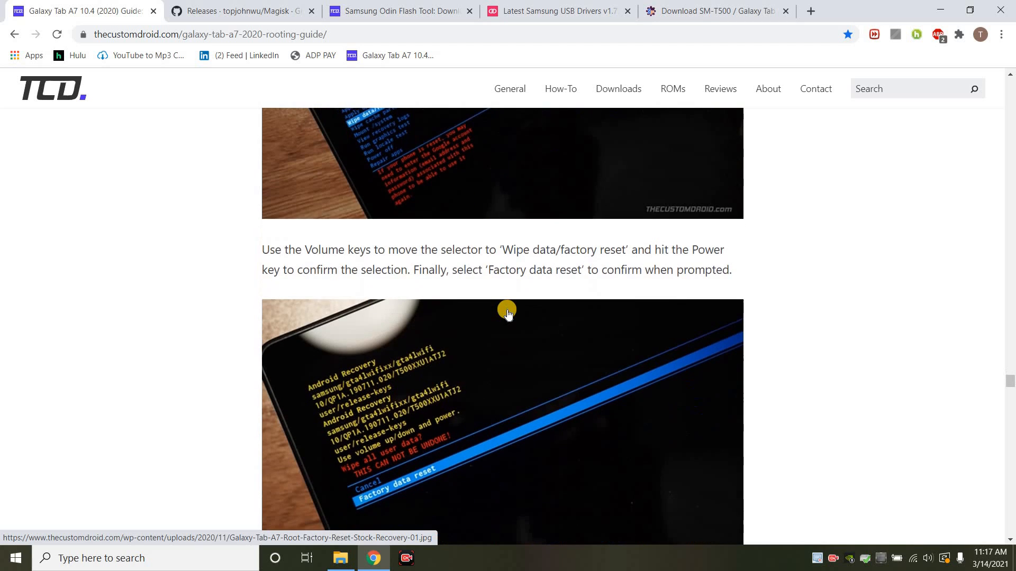
scroll(down, 3)
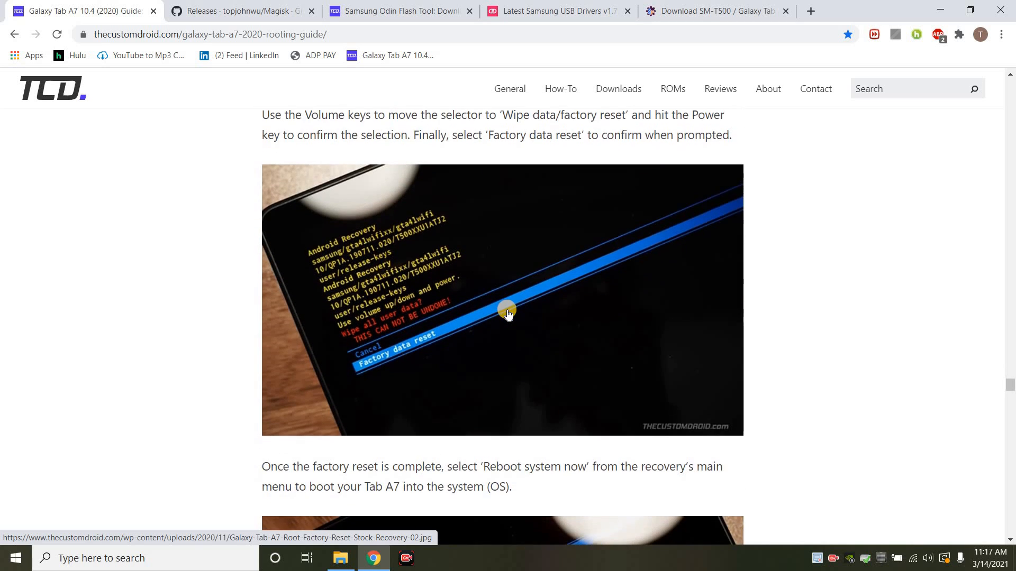
click(502, 300)
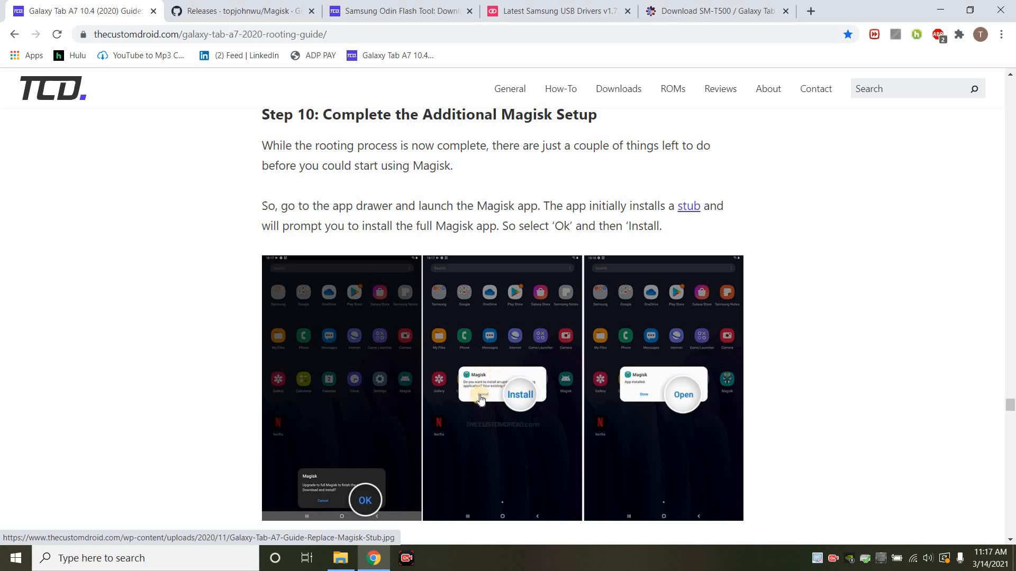
mouse_move(454, 443)
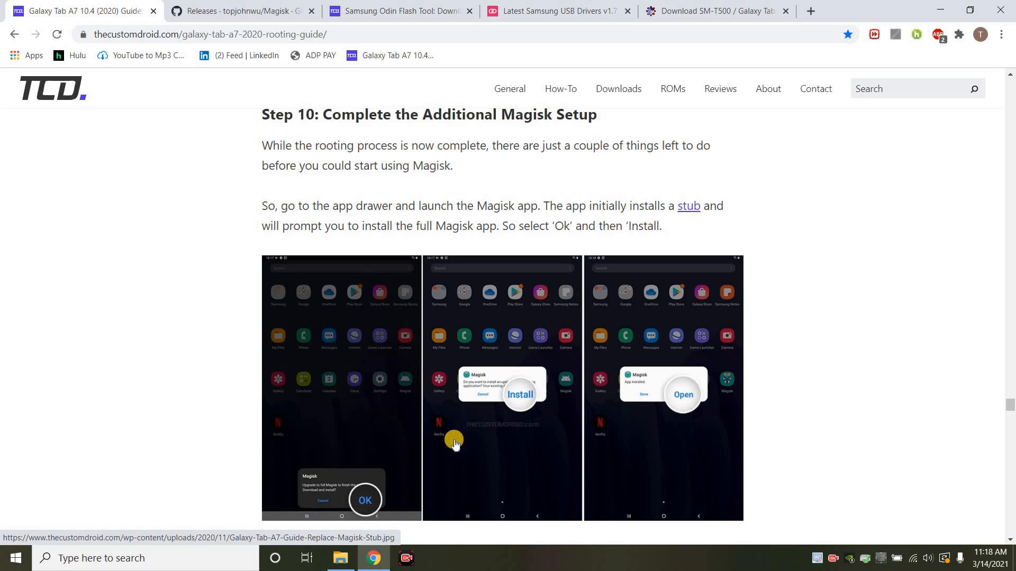
mouse_move(510, 394)
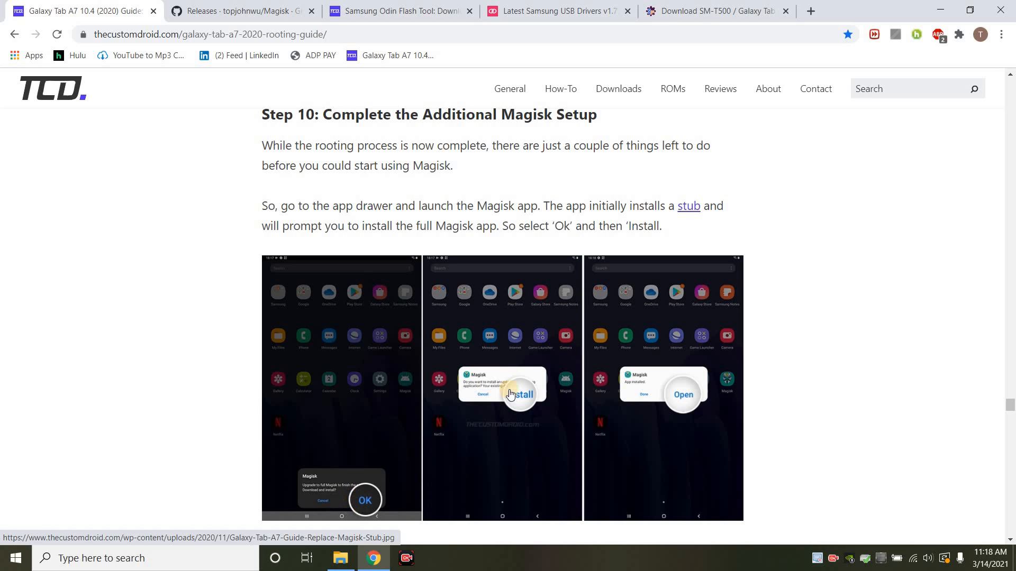
mouse_move(557, 431)
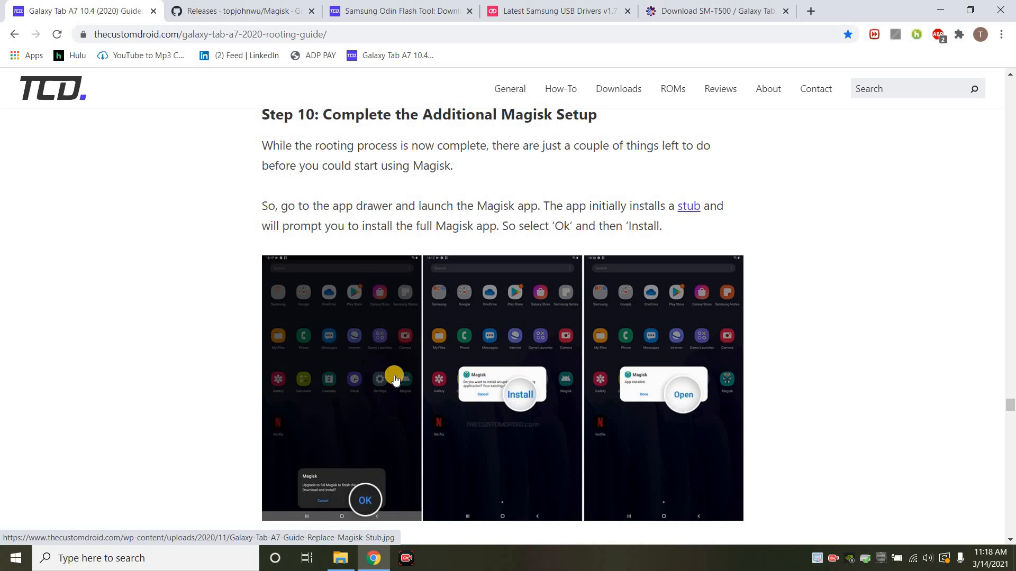
Step: Read Step 10's additional Magisk setup screenshots down to the 'Your Galaxy Tab A7 is now Rooted!' heading
scroll(down, 3)
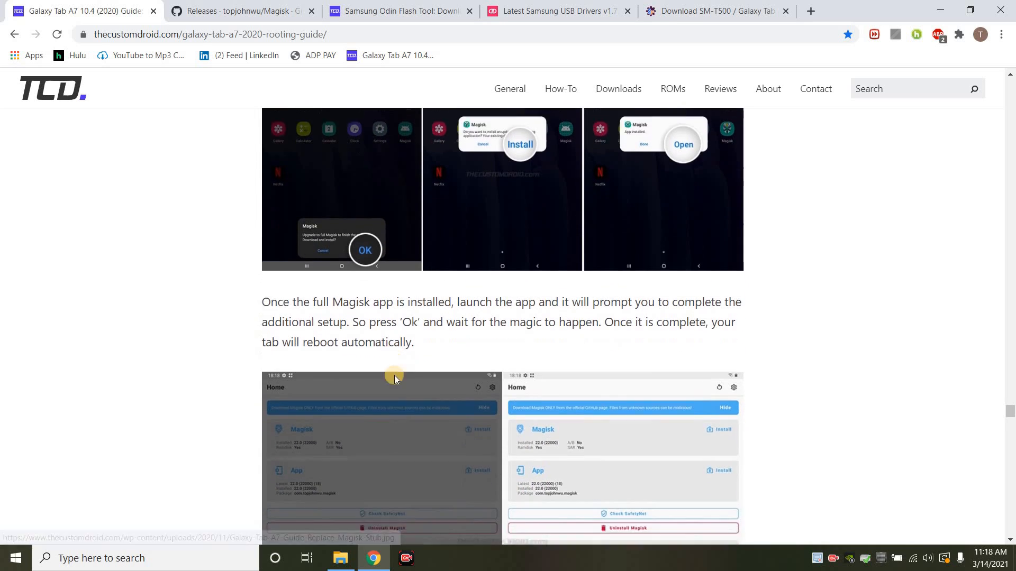
scroll(down, 3)
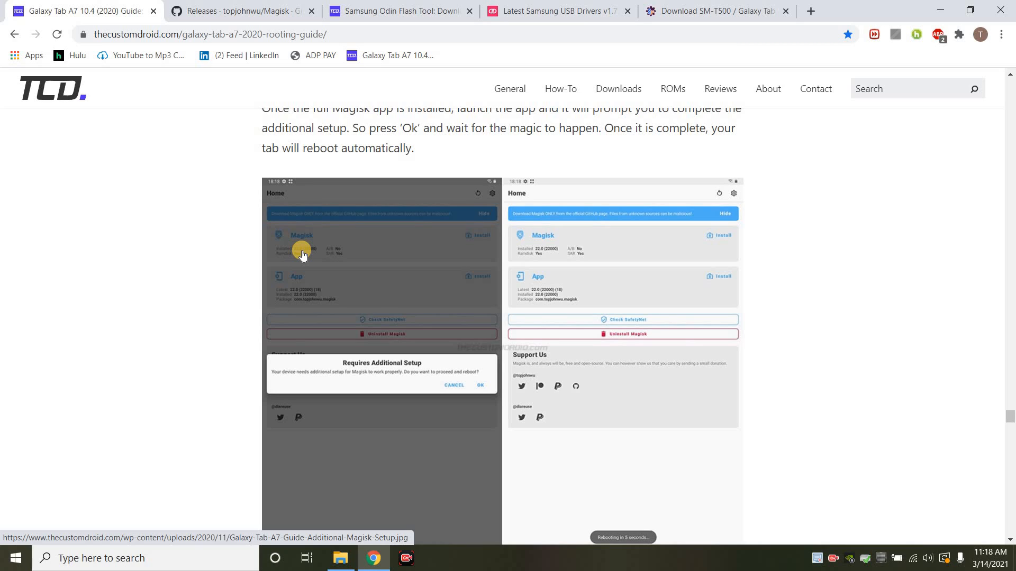
mouse_move(297, 253)
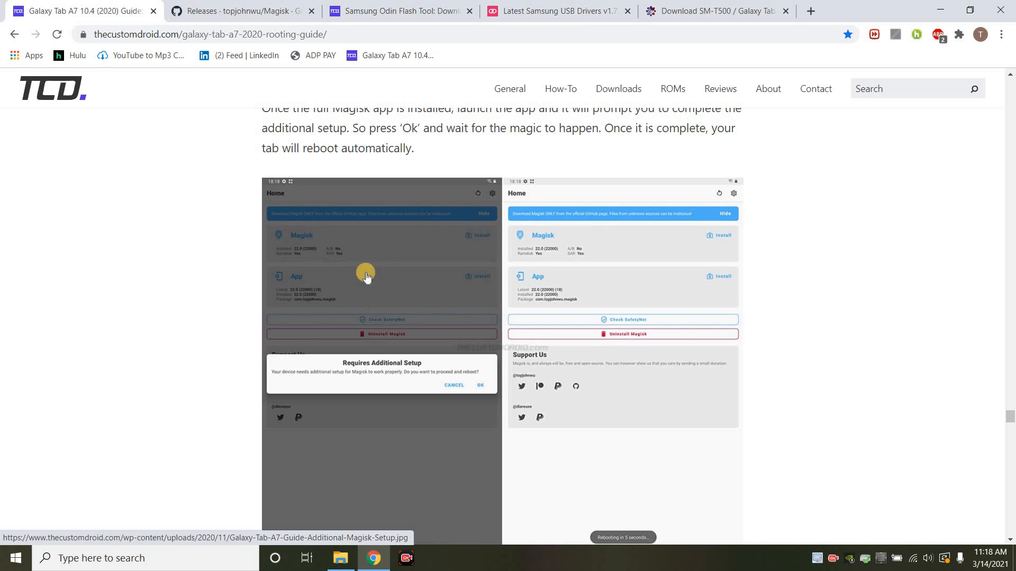
mouse_move(379, 89)
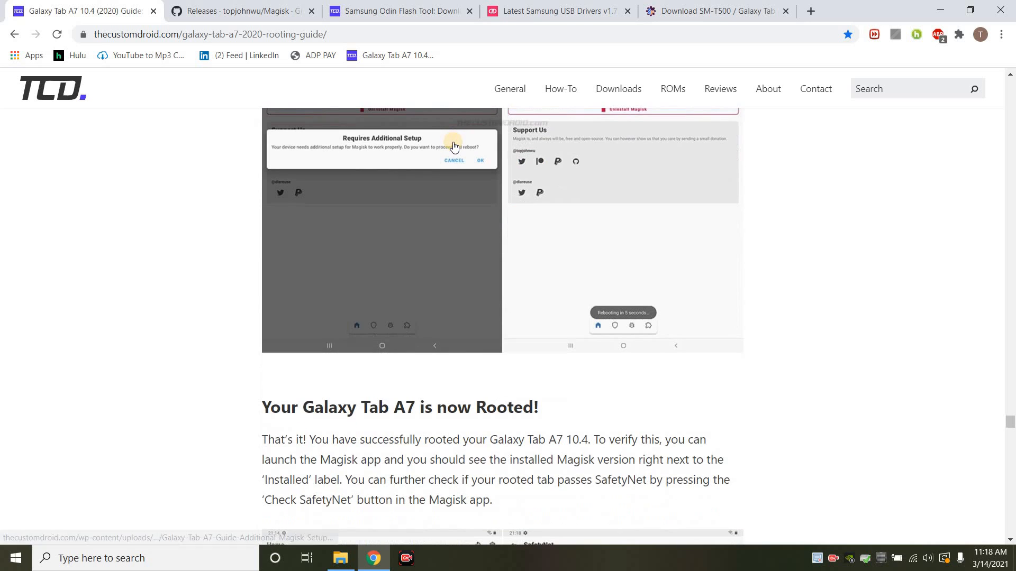
scroll(down, 3)
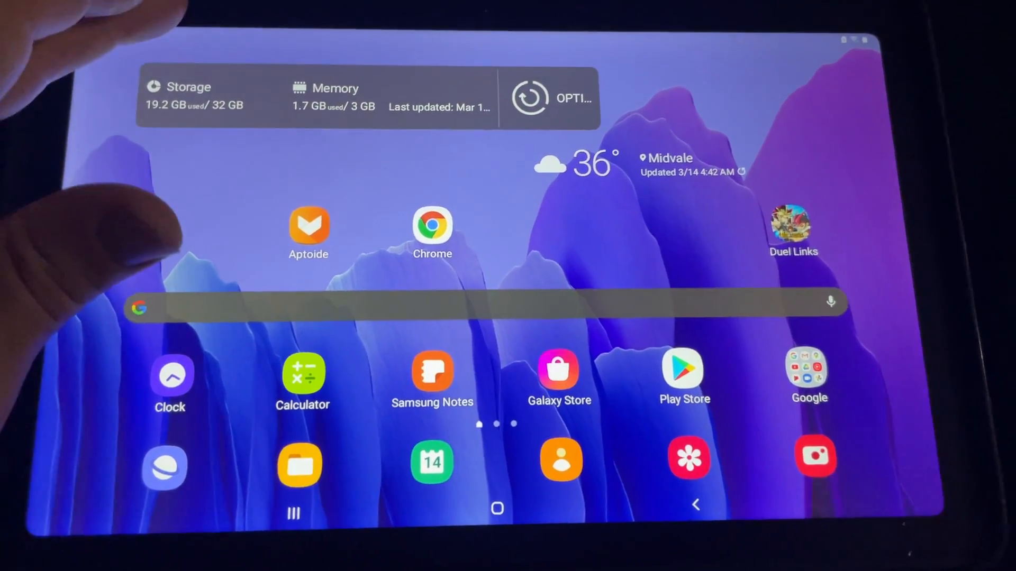
Step: Dismiss the Blue light filter panel and switch Dark mode off from quick settings
scroll(down, 3)
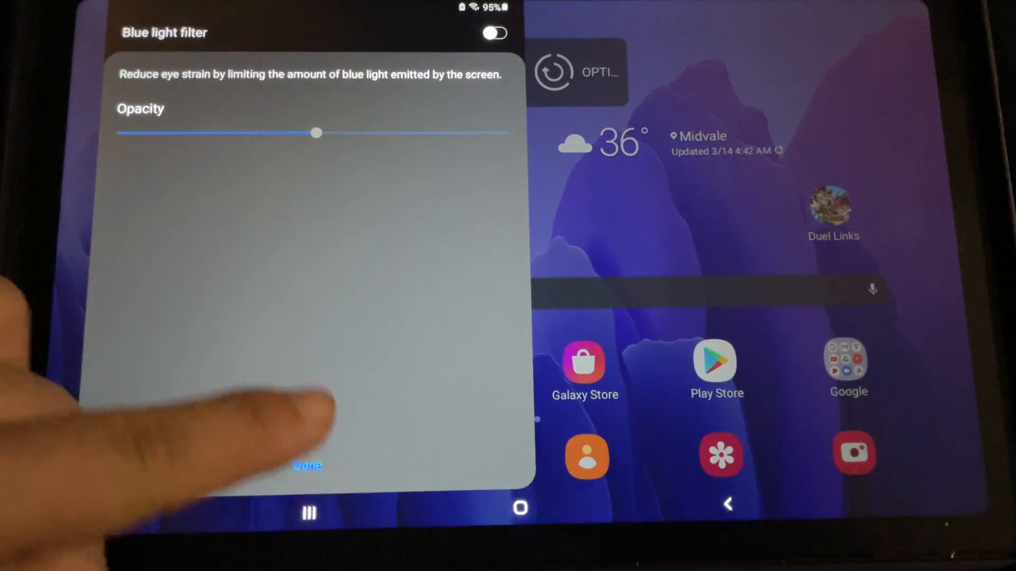
click(307, 466)
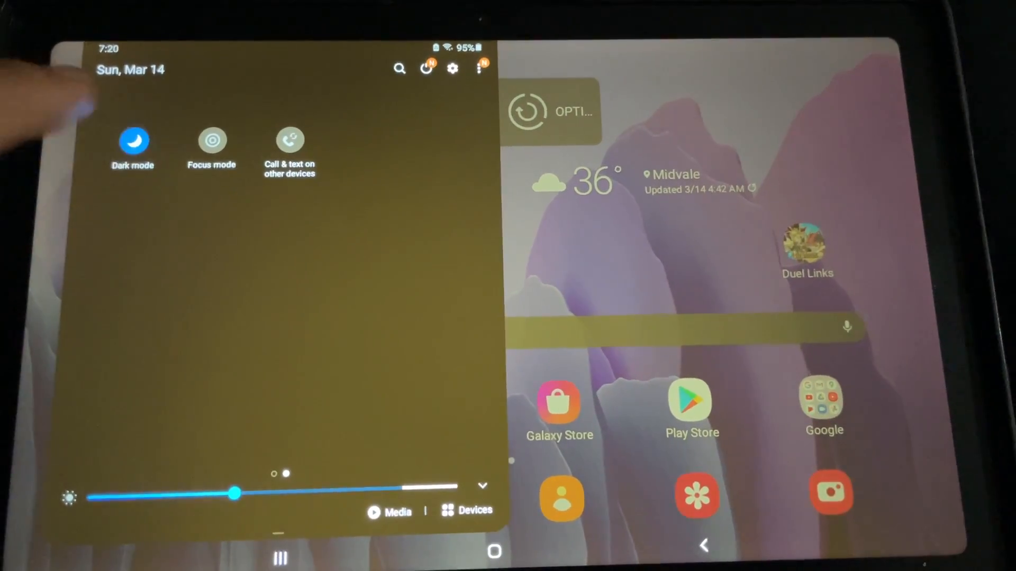
click(132, 141)
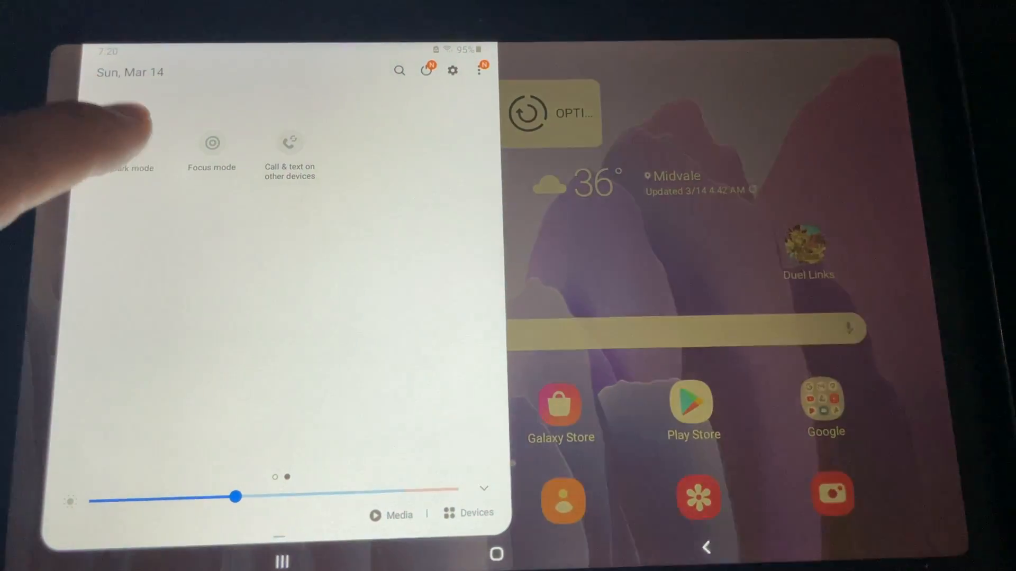